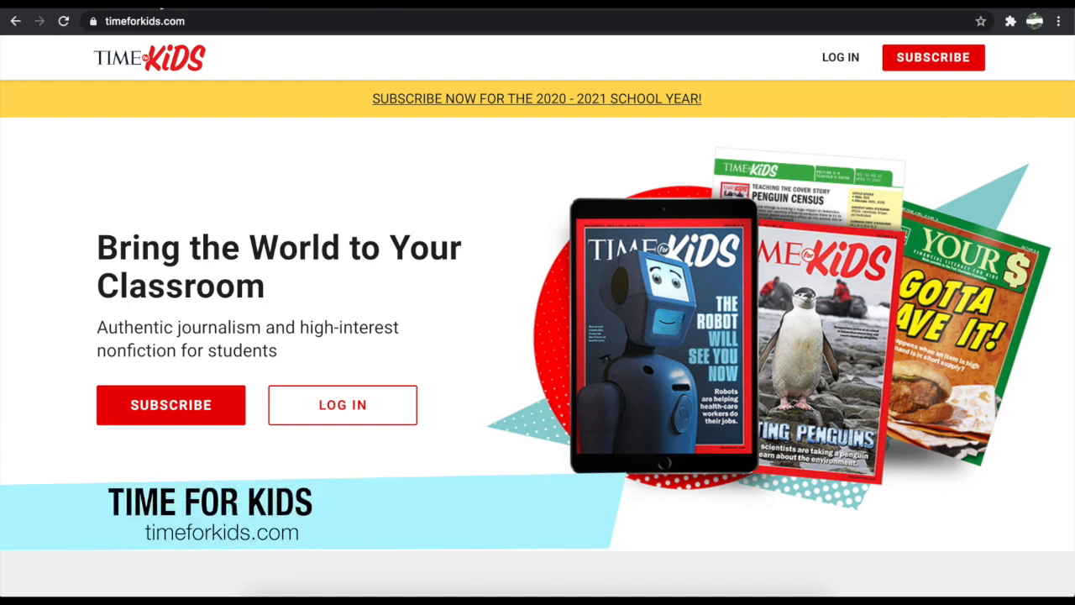
Show the grade 5-6 articles and browse down the article list.
{"action": "scroll", "scroll_direction": "down", "scroll_amount": 3}
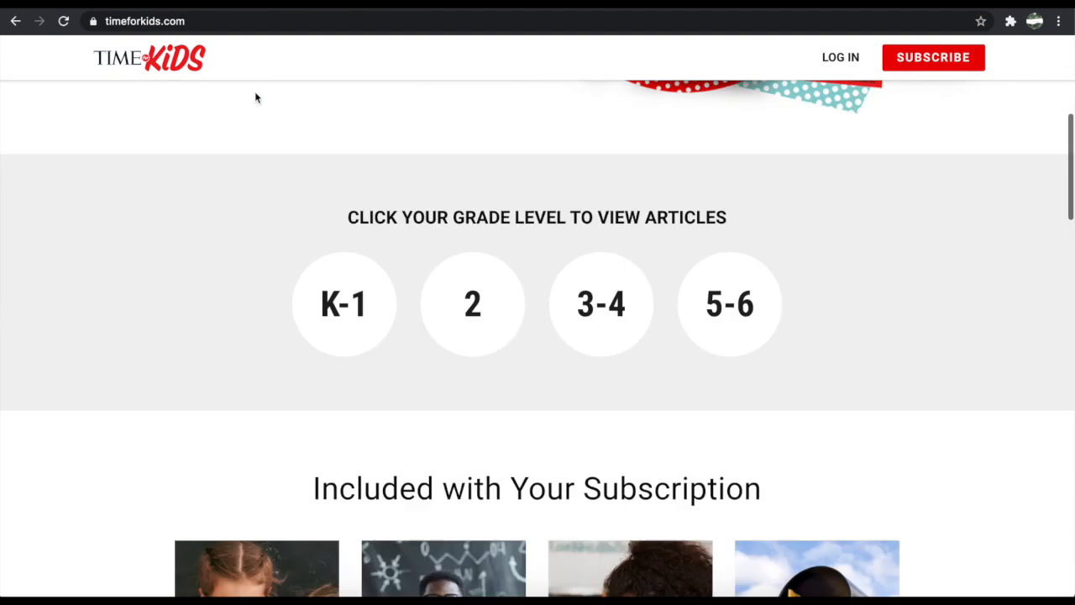
{"action": "scroll", "scroll_direction": "down", "scroll_amount": 3}
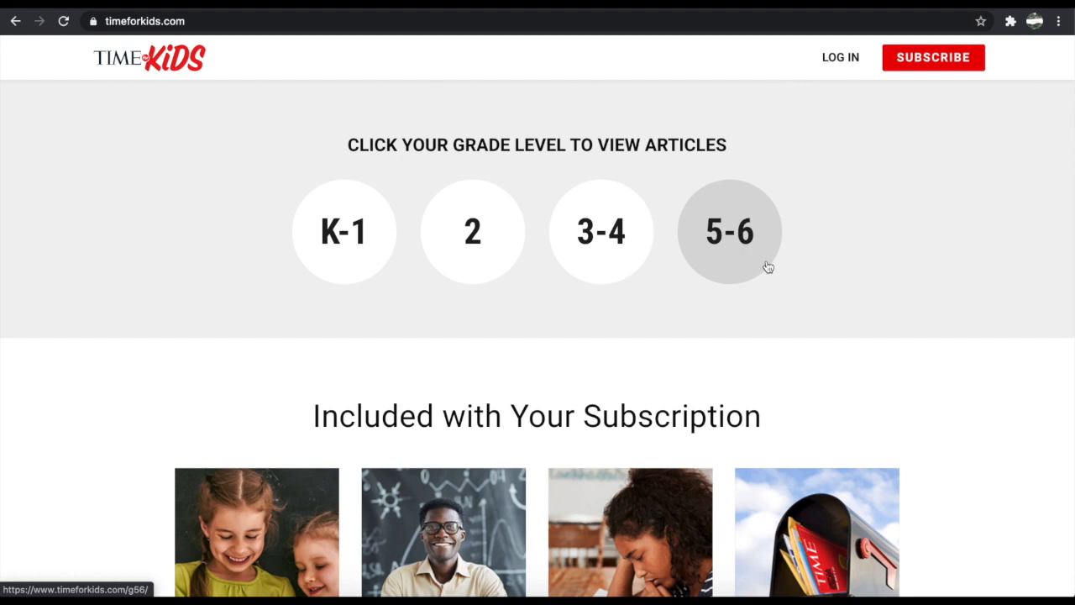
{"action": "mouse_move", "coordinate": [798, 173]}
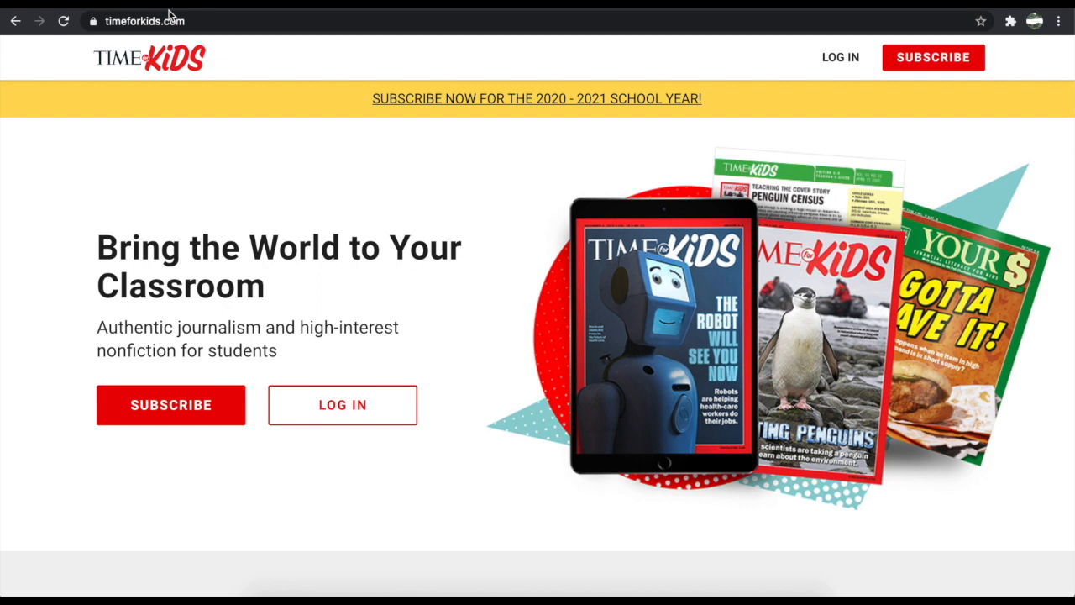
{"action": "scroll", "scroll_direction": "down", "scroll_amount": 3}
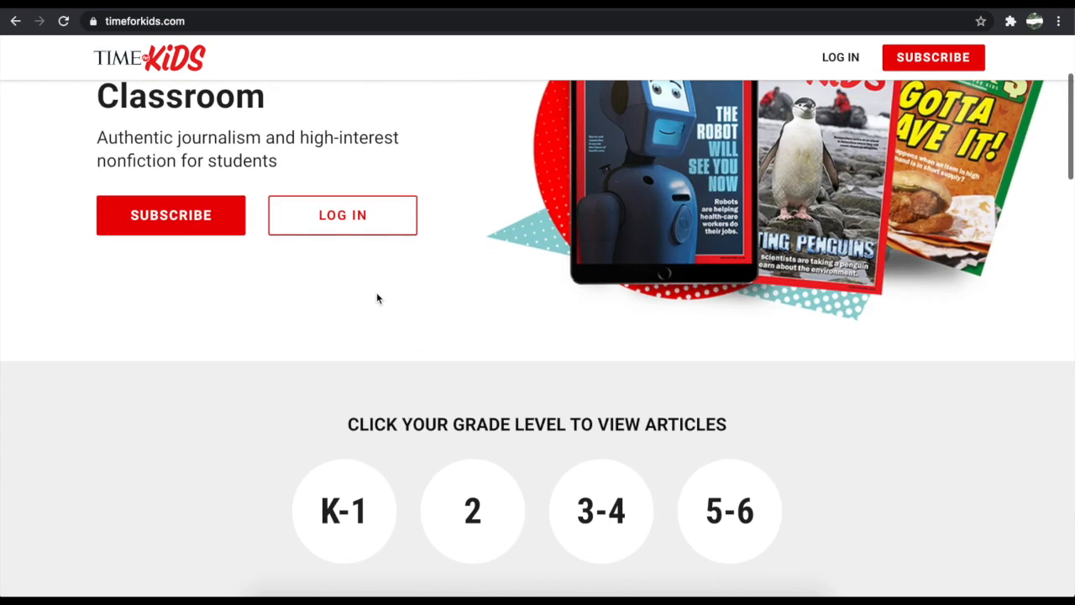
{"action": "scroll", "scroll_direction": "down", "scroll_amount": 3}
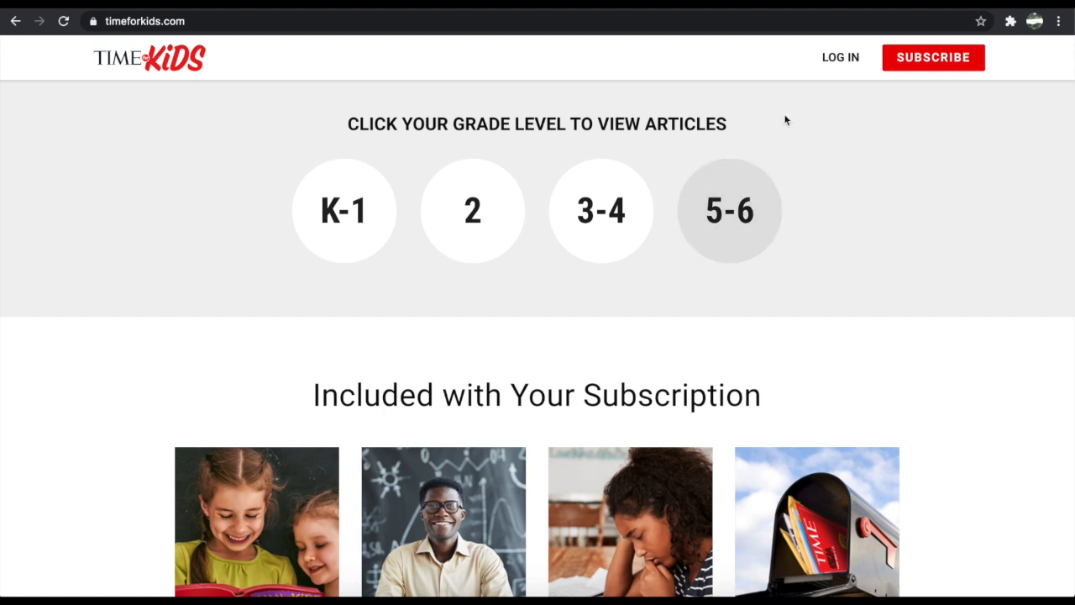
{"action": "left_click", "coordinate": [730, 210]}
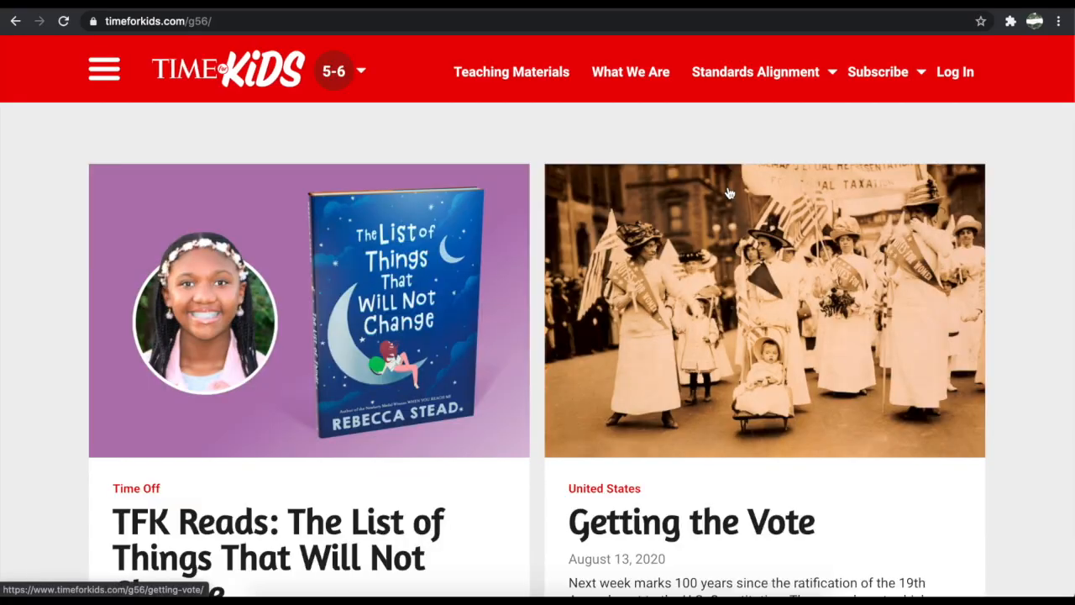
{"action": "scroll", "scroll_direction": "down", "scroll_amount": 3}
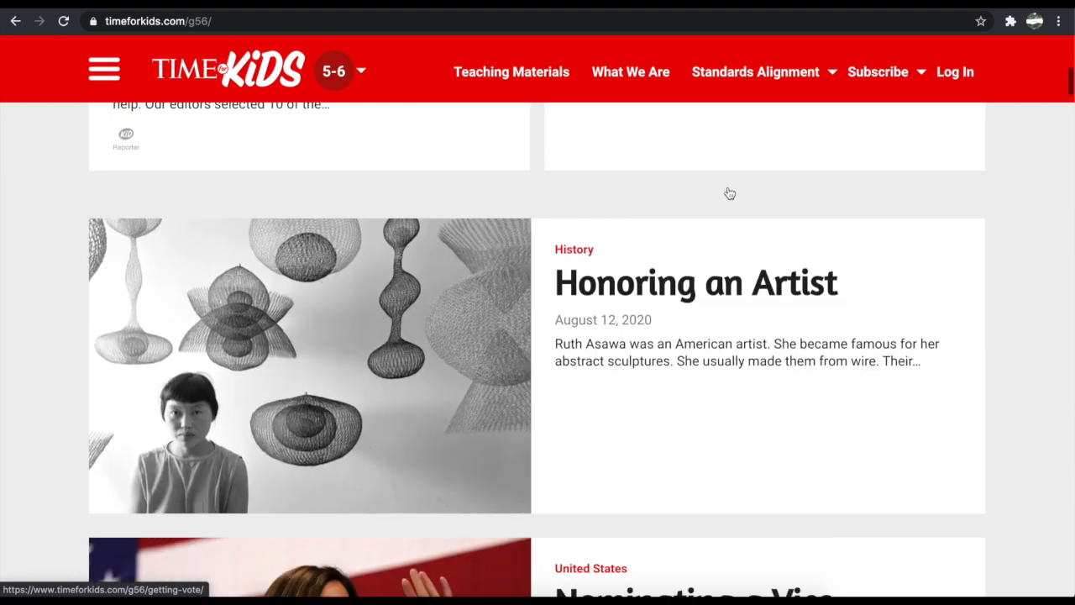
{"action": "scroll", "scroll_direction": "up", "scroll_amount": 3}
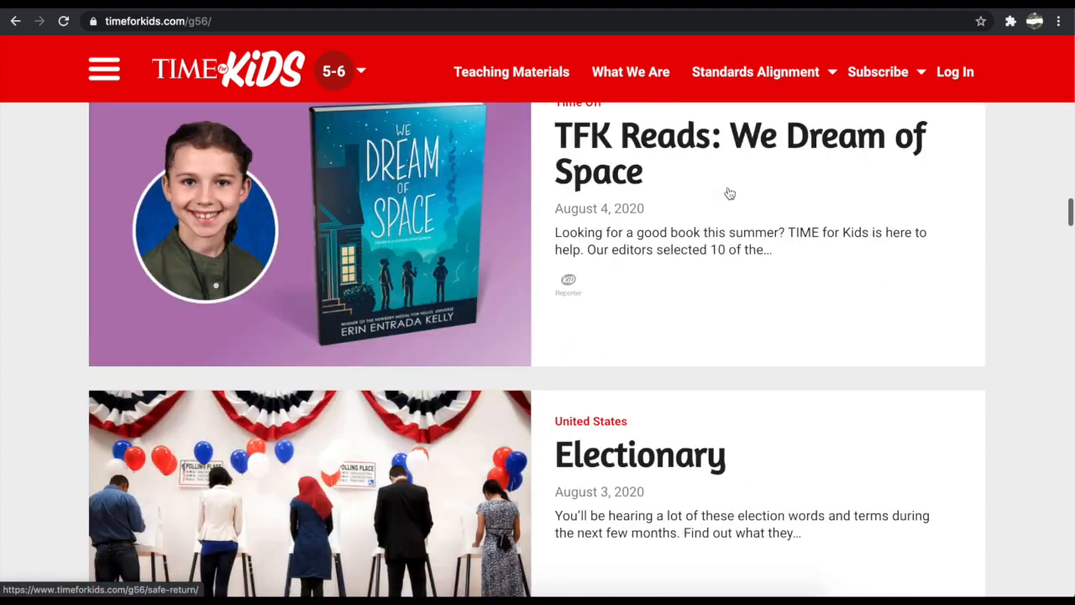
{"action": "scroll", "scroll_direction": "down", "scroll_amount": 3}
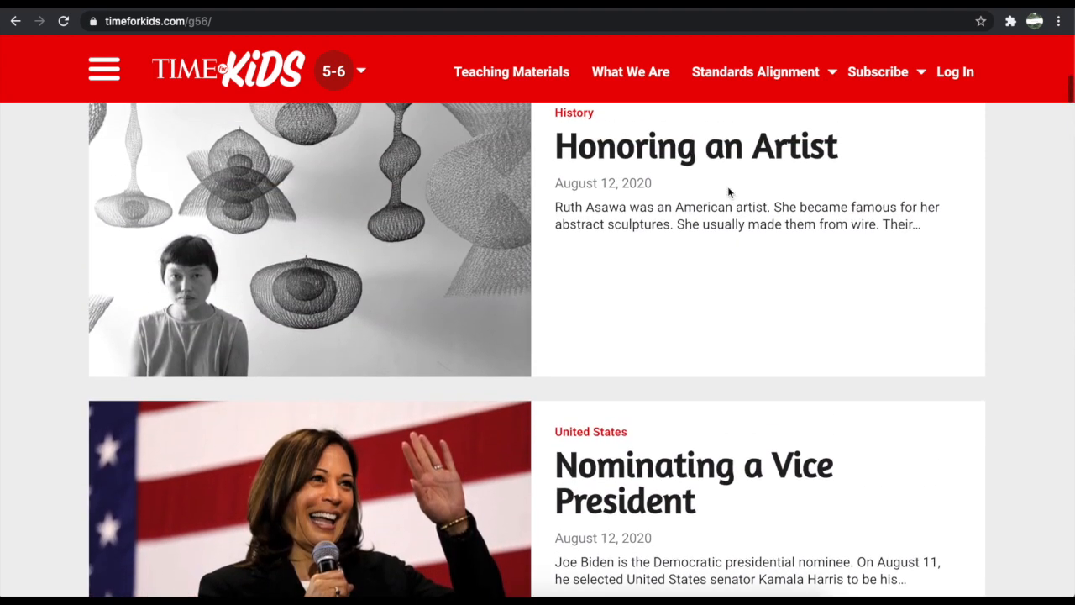
{"action": "scroll", "scroll_direction": "down", "scroll_amount": 3}
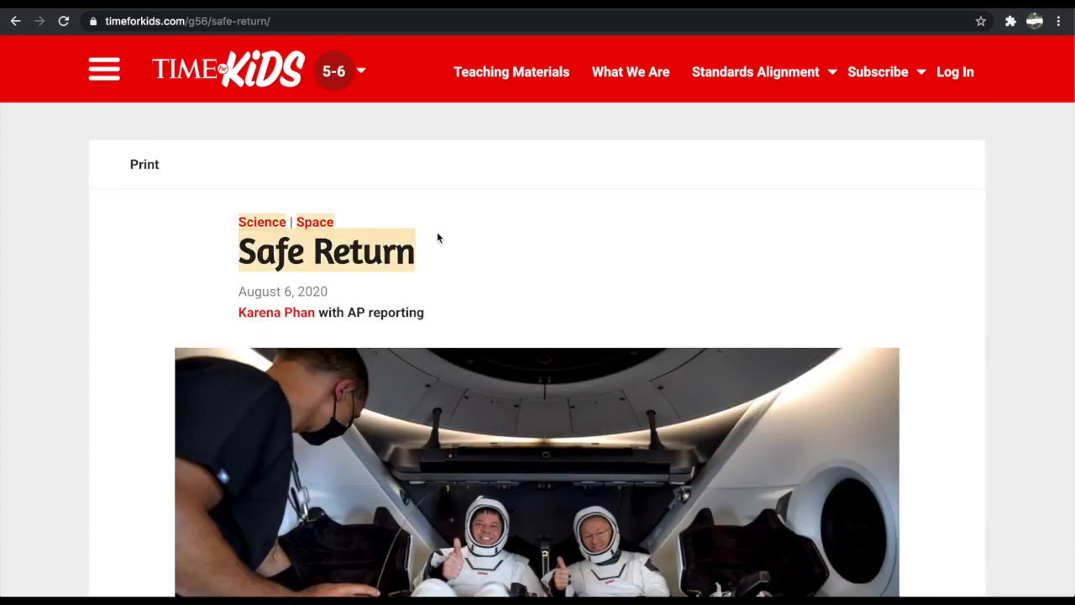
Bring up the listing of all Space topic articles and scroll through it.
{"action": "left_click", "coordinate": [314, 222]}
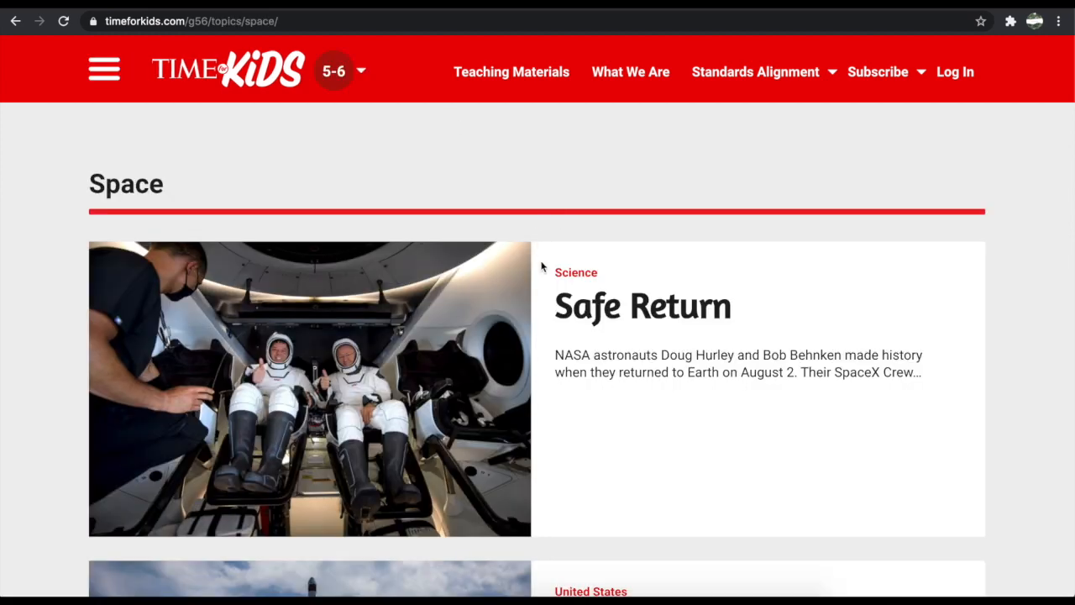
{"action": "scroll", "scroll_direction": "down", "scroll_amount": 3}
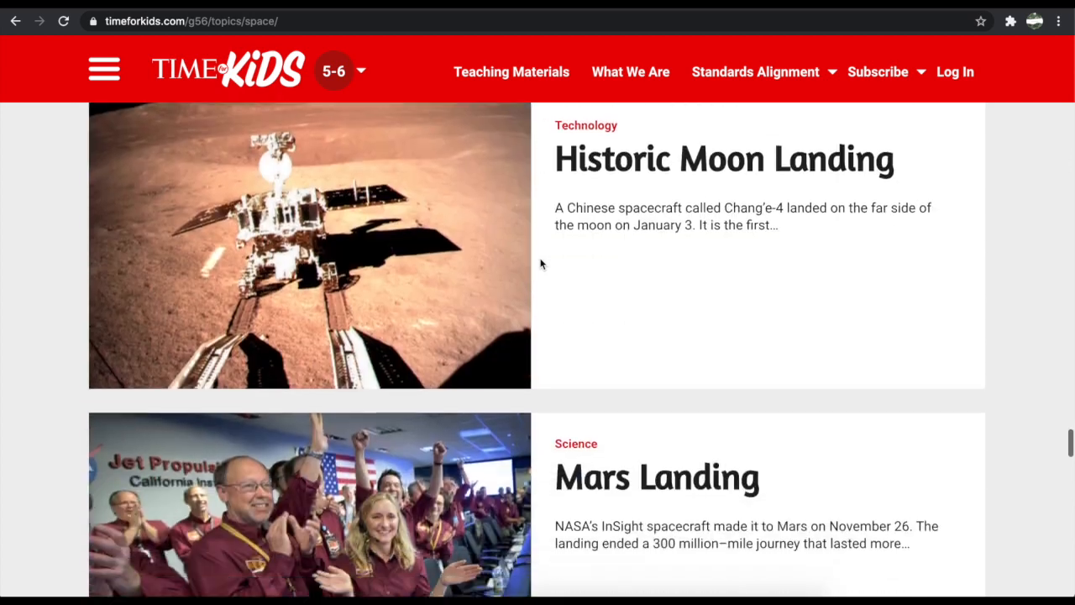
{"action": "scroll", "scroll_direction": "down", "scroll_amount": 3}
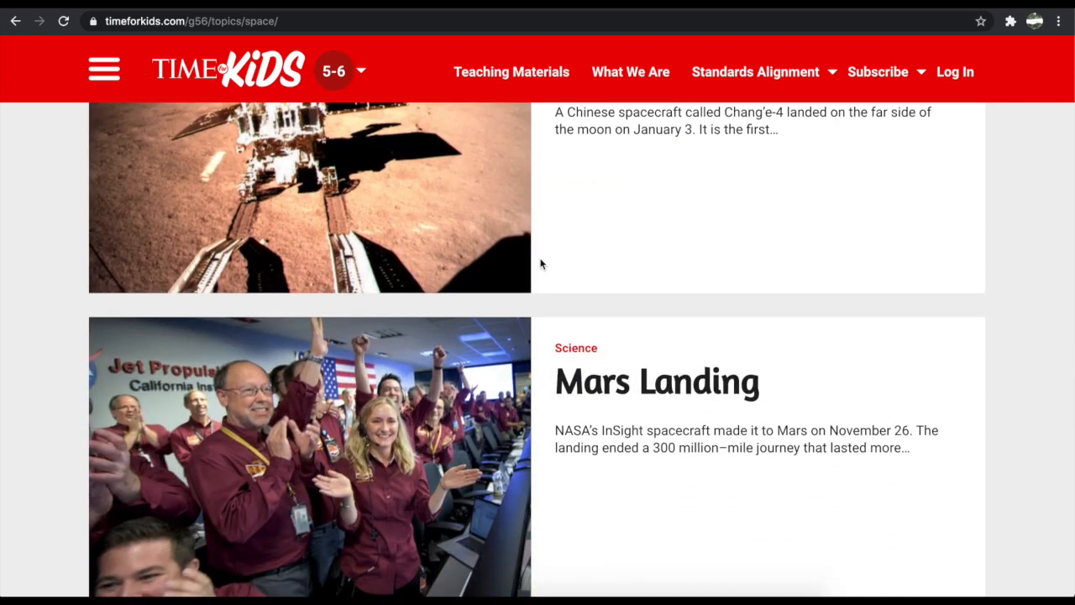
{"action": "scroll", "scroll_direction": "up", "scroll_amount": 3}
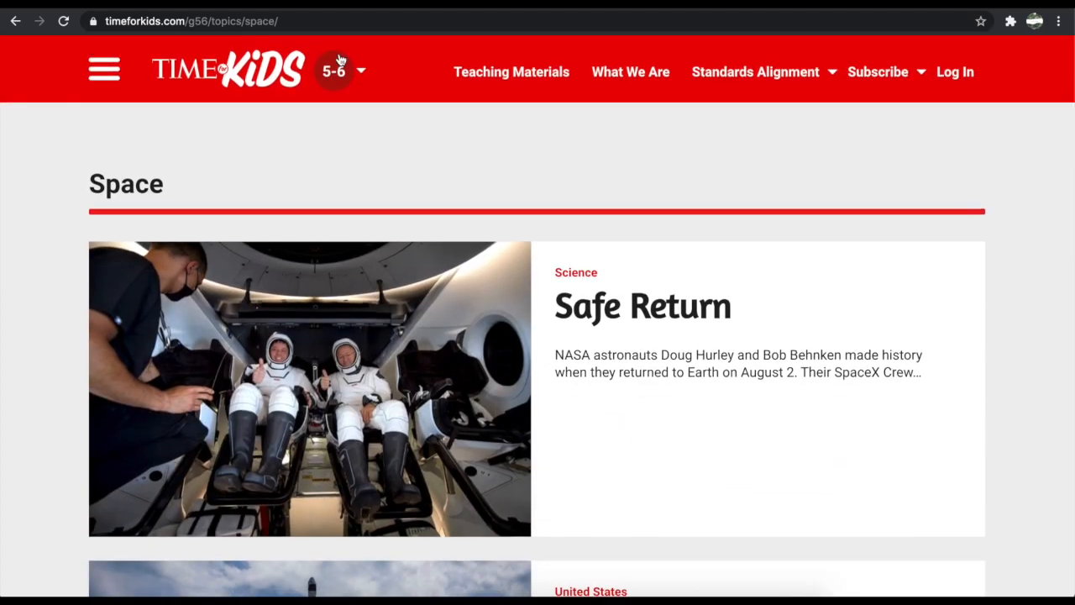
{"action": "scroll", "scroll_direction": "down", "scroll_amount": 3}
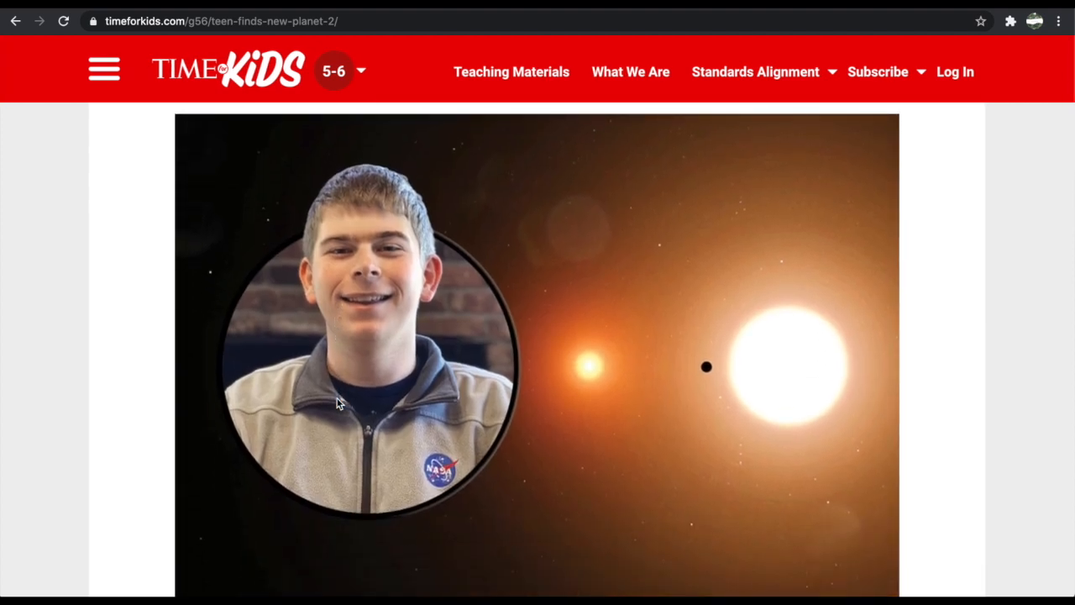
Scroll the Teen Finds New Planet article down toward the footer and back up.
{"action": "scroll", "scroll_direction": "down", "scroll_amount": 3}
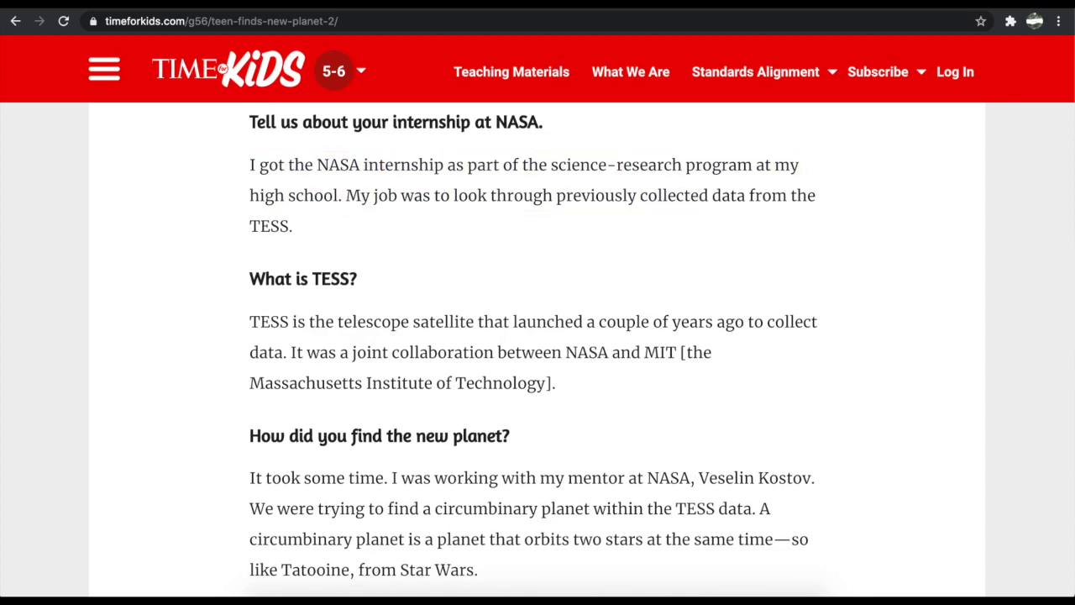
{"action": "scroll", "scroll_direction": "down", "scroll_amount": 3}
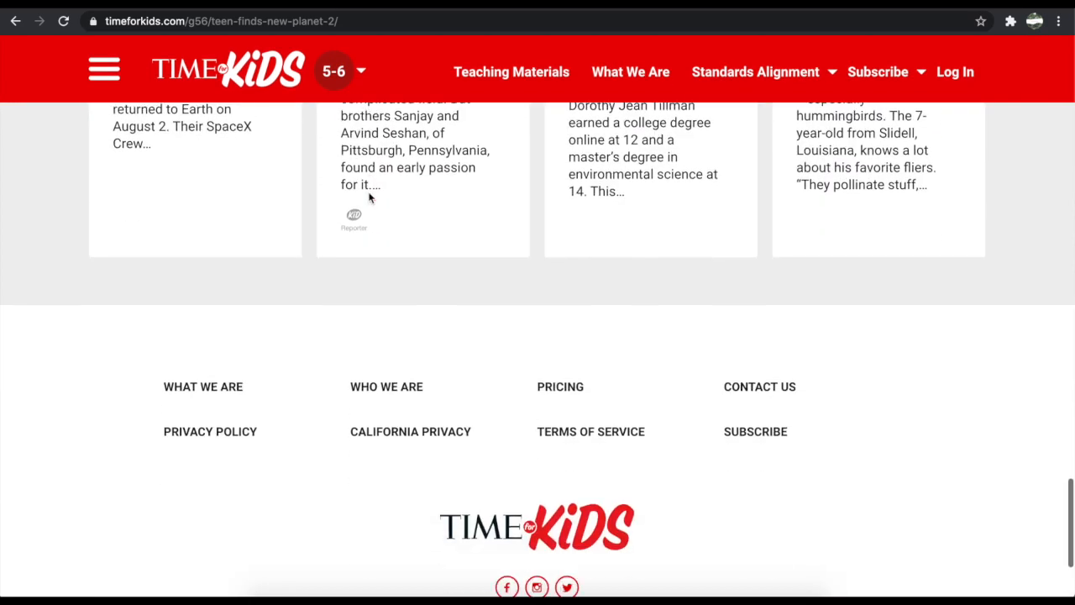
{"action": "scroll", "scroll_direction": "up", "scroll_amount": 3}
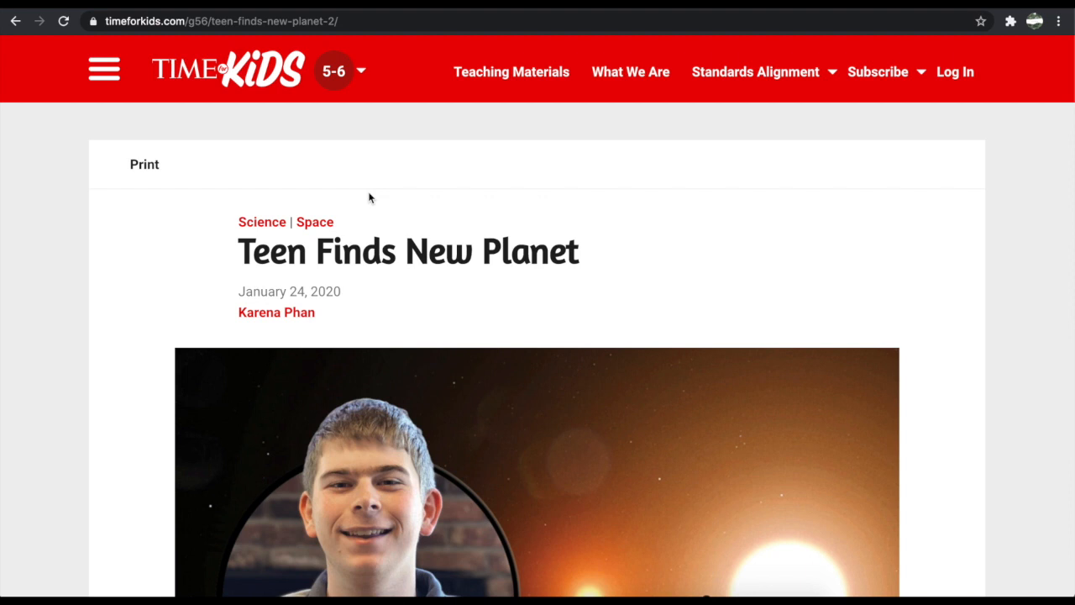
{"action": "mouse_move", "coordinate": [115, 168]}
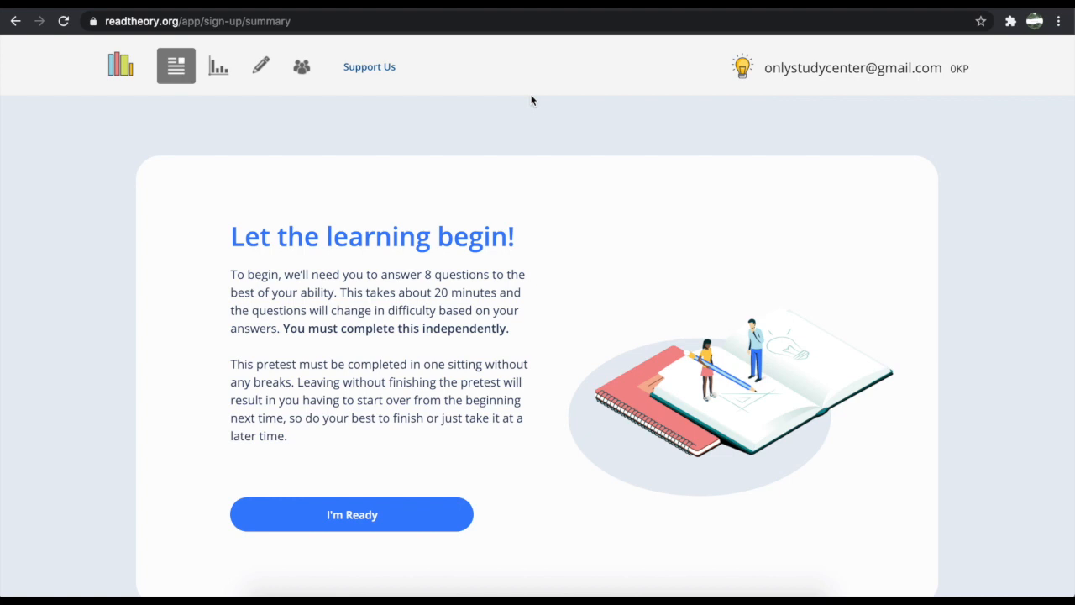
Begin the reading pretest from the sign-up summary, dismissing the account details panel over The Last Shuttle passage.
{"action": "left_click", "coordinate": [853, 67]}
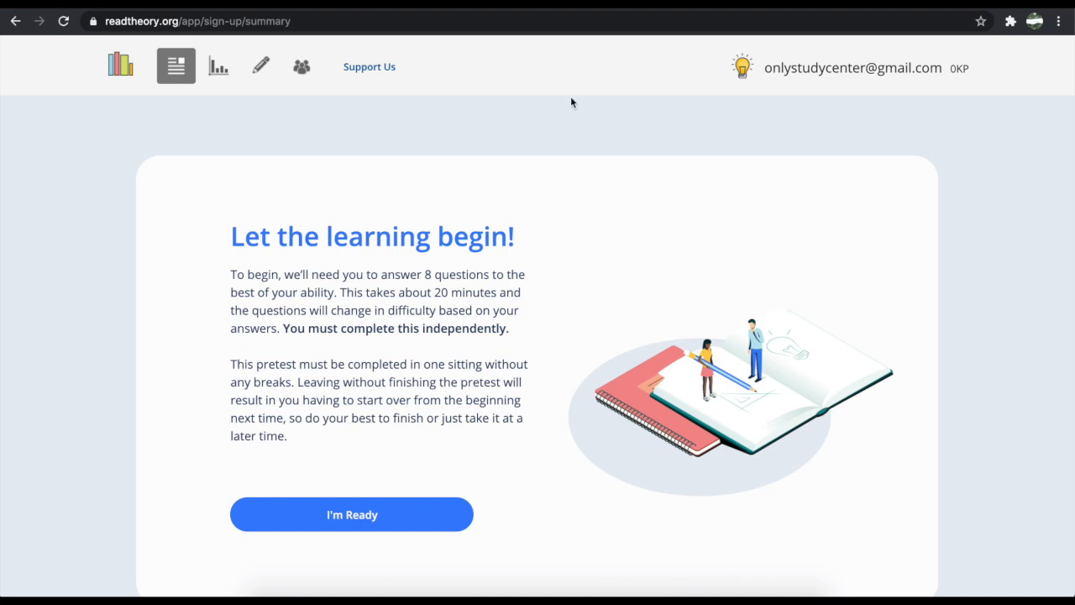
{"action": "mouse_move", "coordinate": [336, 536]}
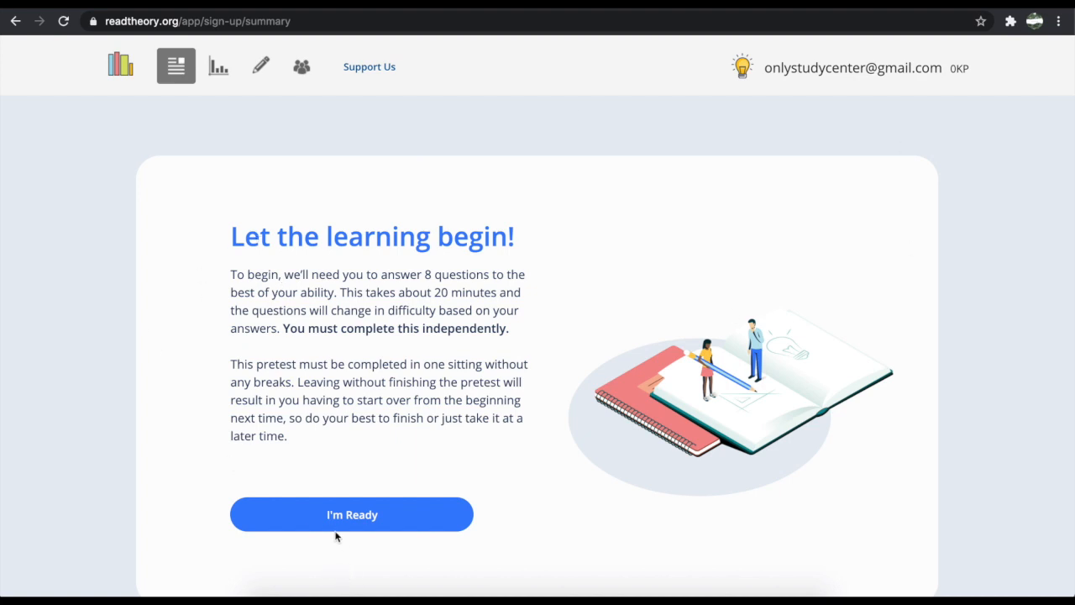
{"action": "left_click", "coordinate": [351, 514]}
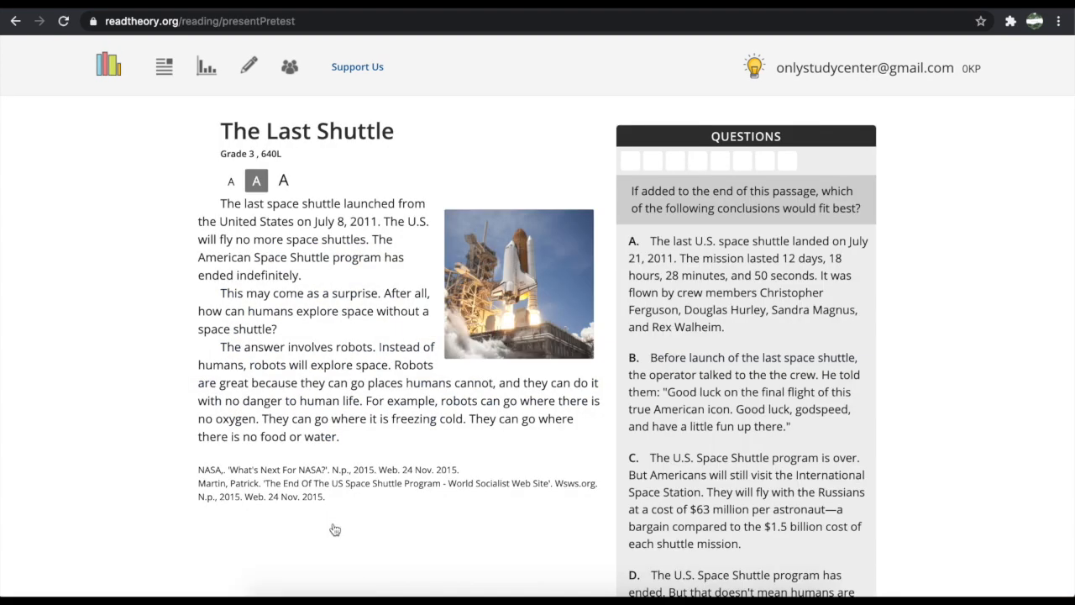
{"action": "mouse_move", "coordinate": [299, 430]}
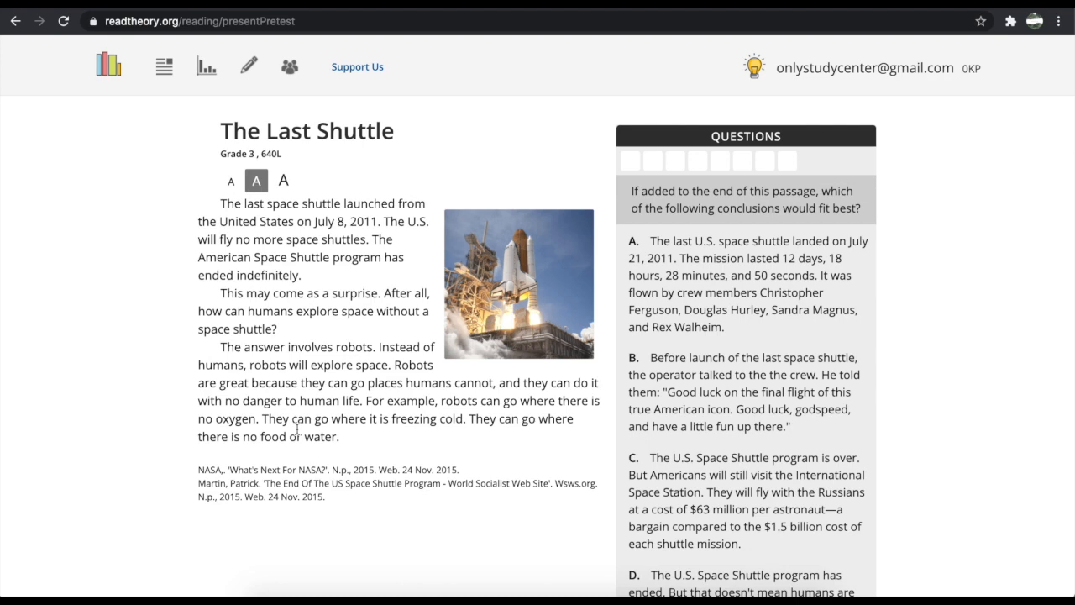
{"action": "mouse_move", "coordinate": [231, 182]}
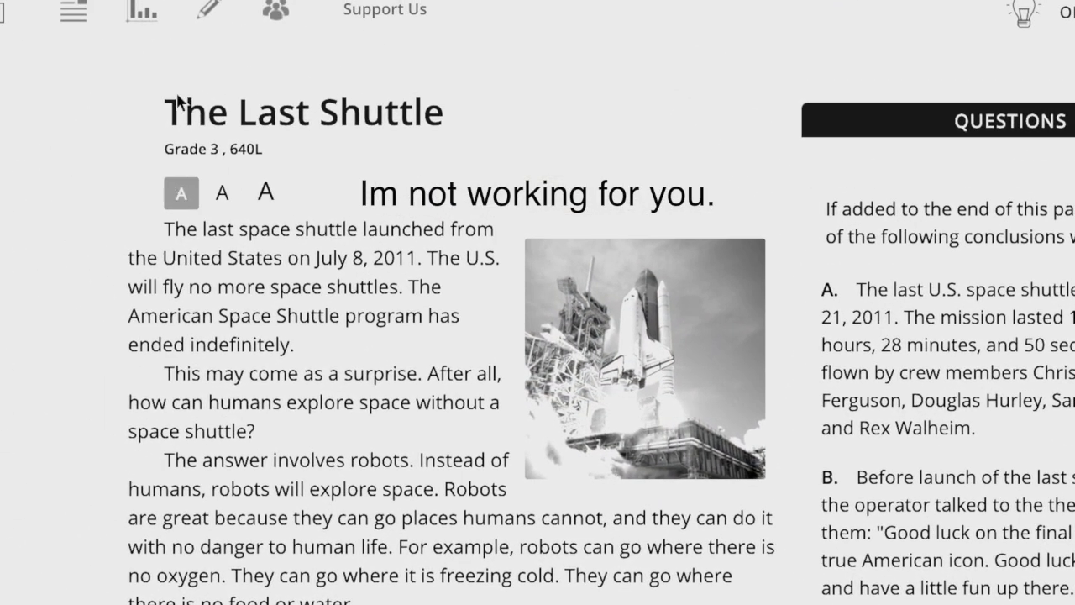
{"action": "right_click", "coordinate": [309, 311]}
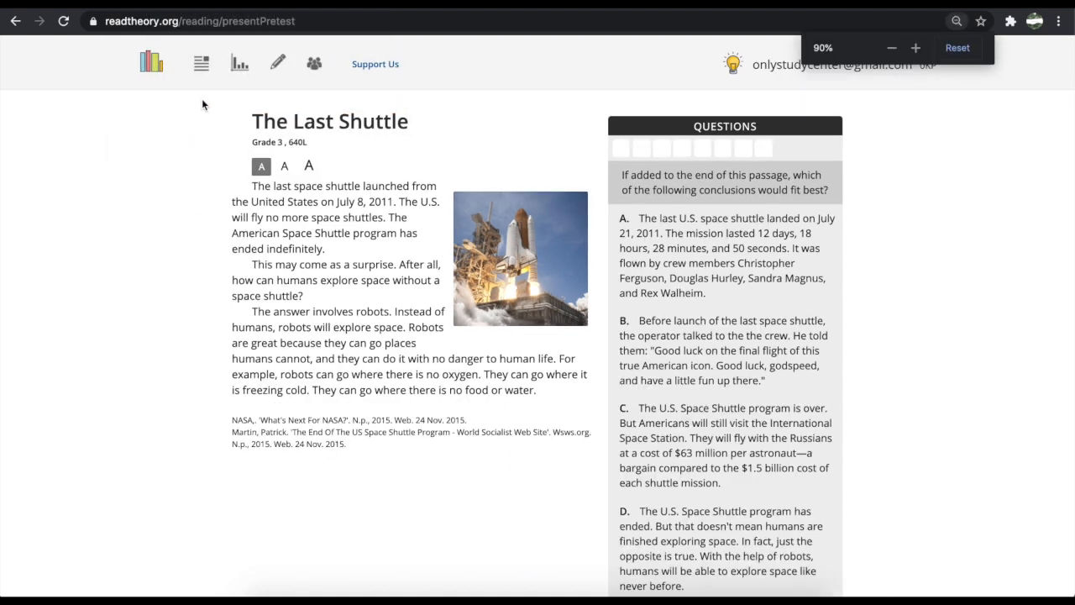
{"action": "left_click", "coordinate": [916, 47]}
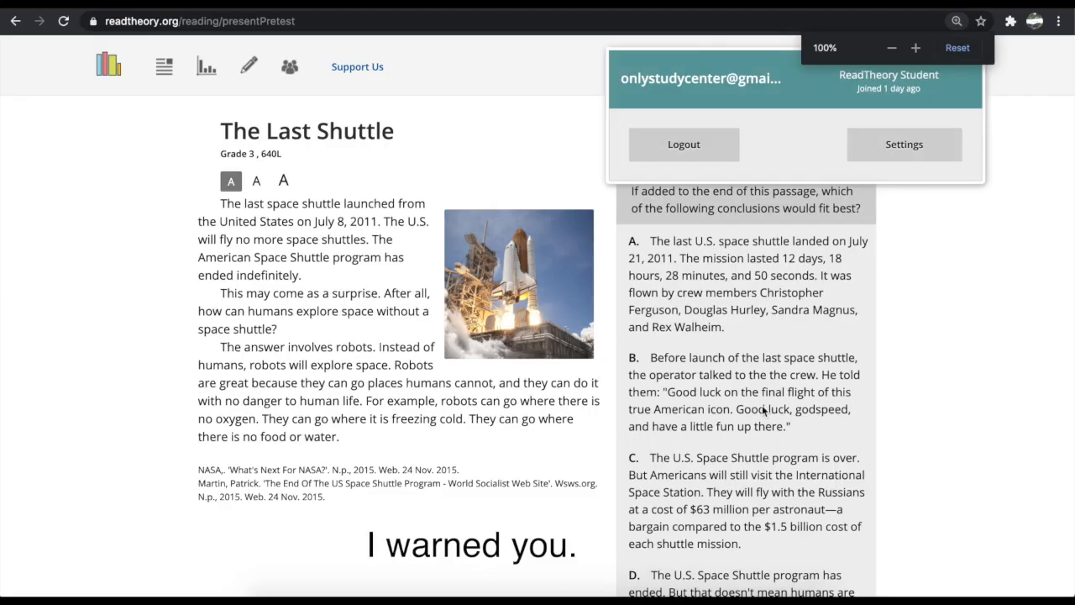
{"action": "left_click", "coordinate": [551, 205]}
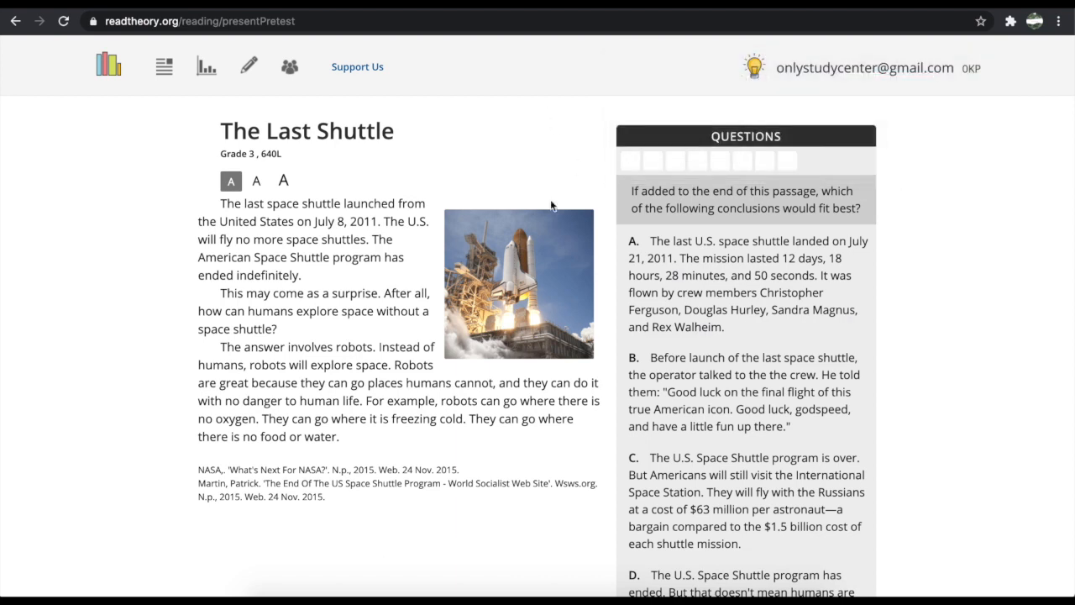
{"action": "mouse_move", "coordinate": [282, 179]}
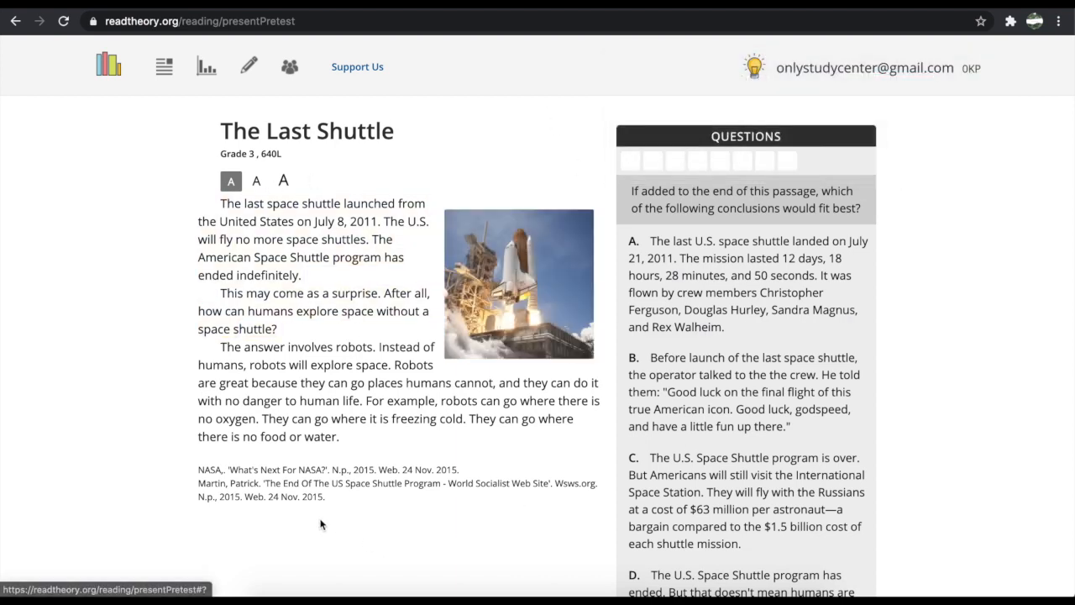
{"action": "scroll", "scroll_direction": "down", "scroll_amount": 3}
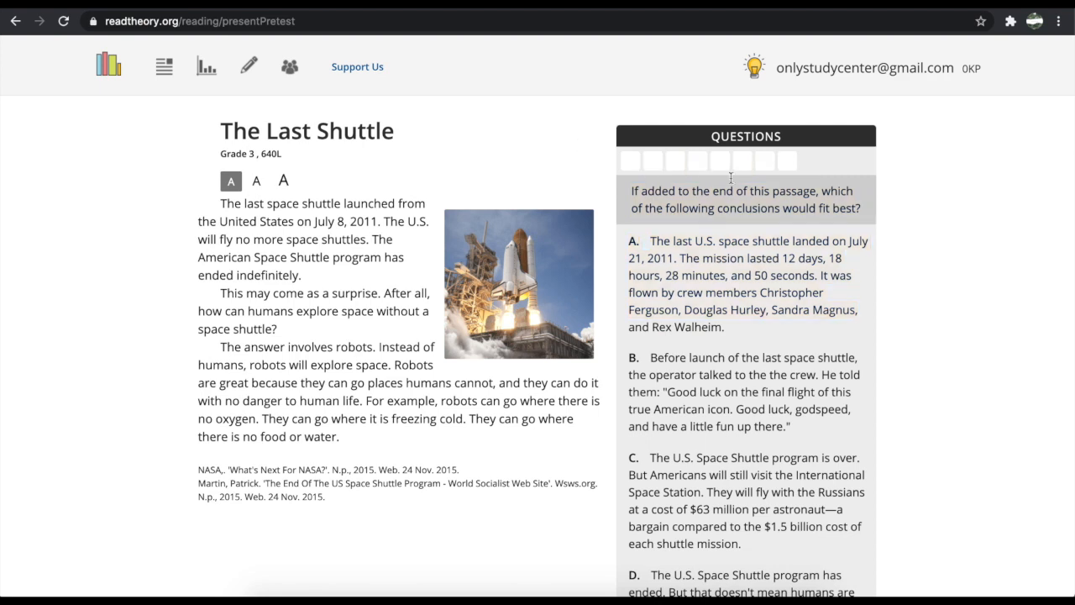
Continue from the space shuttle question to the next pretest passage, Vegans.
{"action": "scroll", "scroll_direction": "down", "scroll_amount": 3}
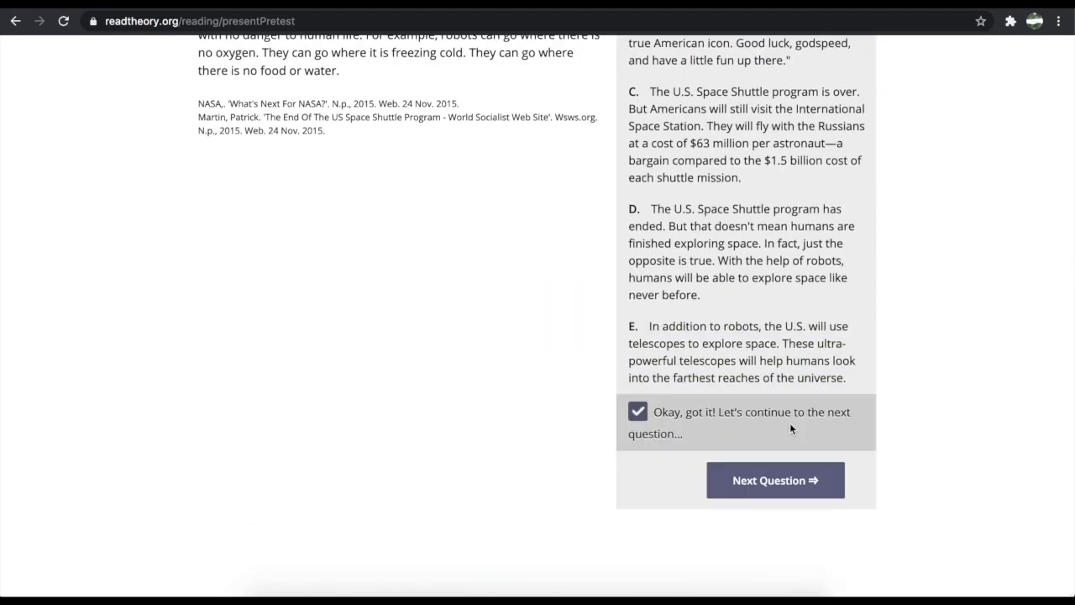
{"action": "left_click", "coordinate": [775, 480]}
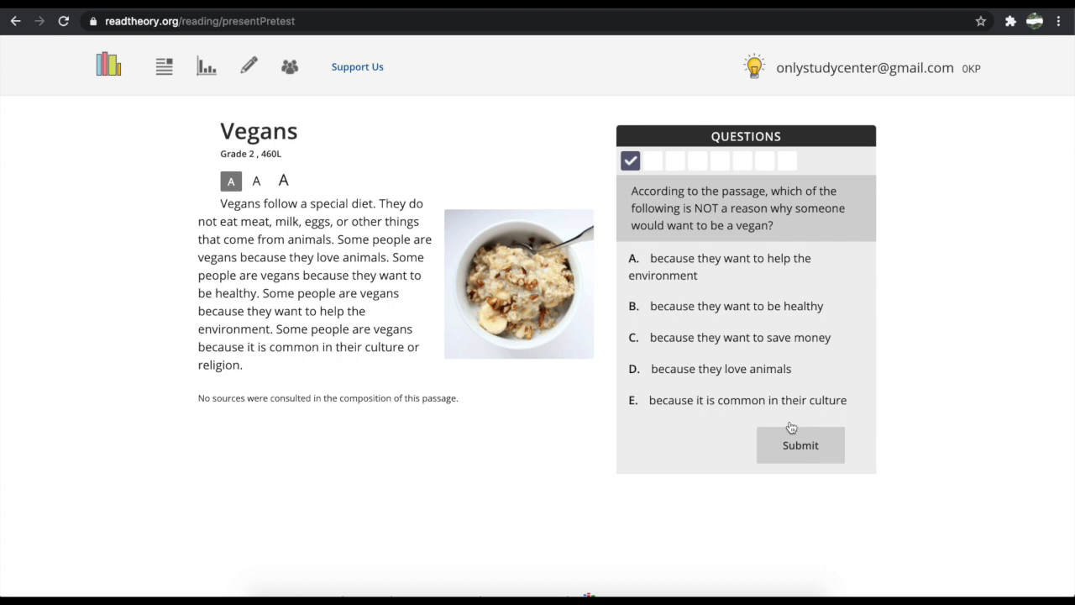
Answer and submit the Vegans, smoothie, En Pointe, metro, Citrus Fruits and flamingo questions to complete the pretest.
{"action": "left_click", "coordinate": [729, 265]}
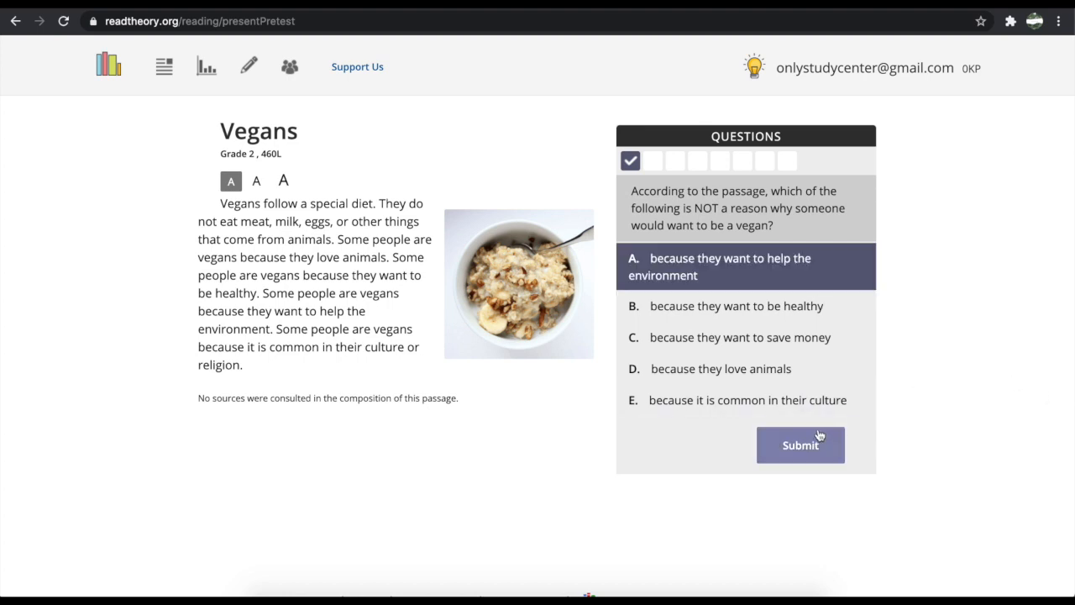
{"action": "left_click", "coordinate": [800, 443]}
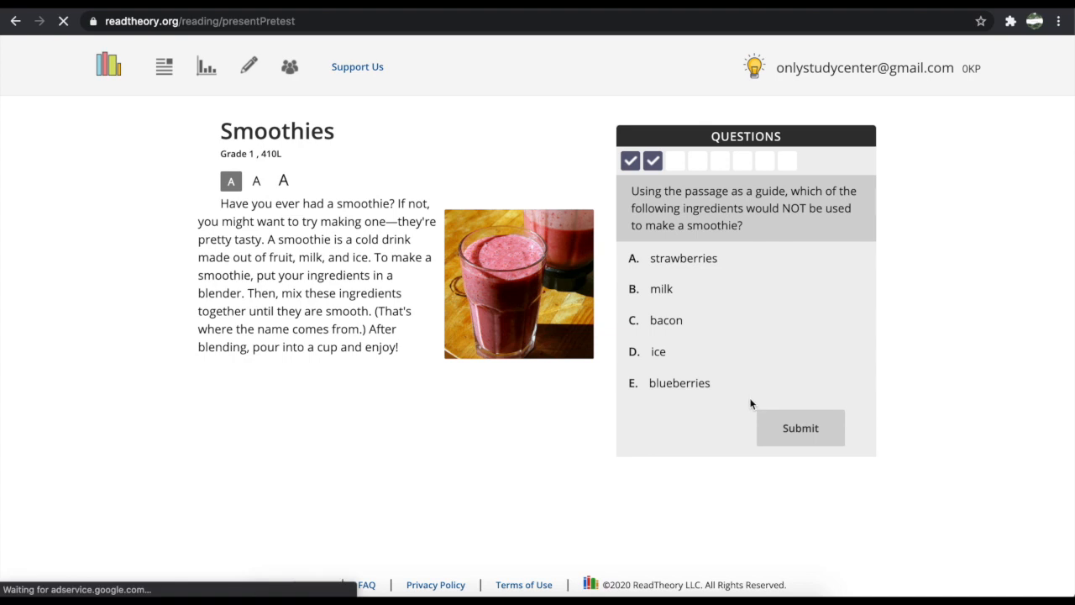
{"action": "left_click", "coordinate": [799, 428]}
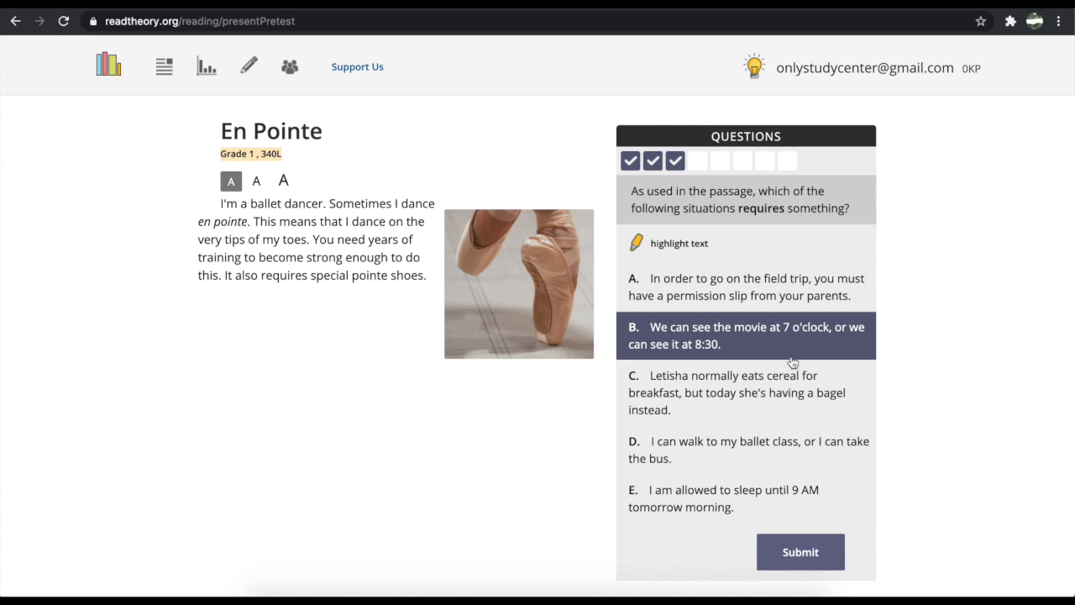
{"action": "left_click", "coordinate": [736, 393]}
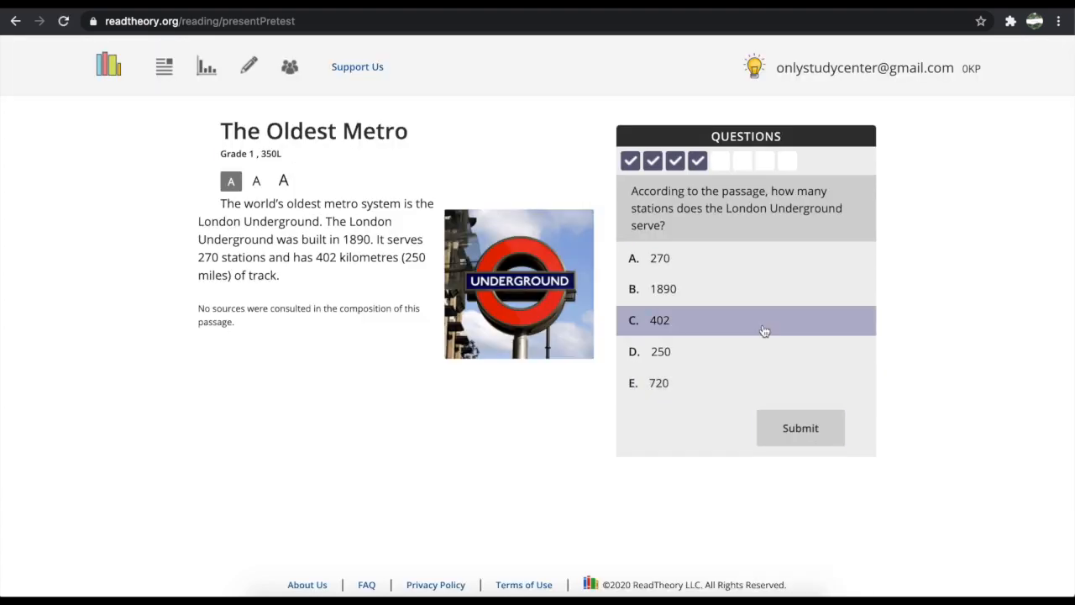
{"action": "left_click", "coordinate": [800, 429]}
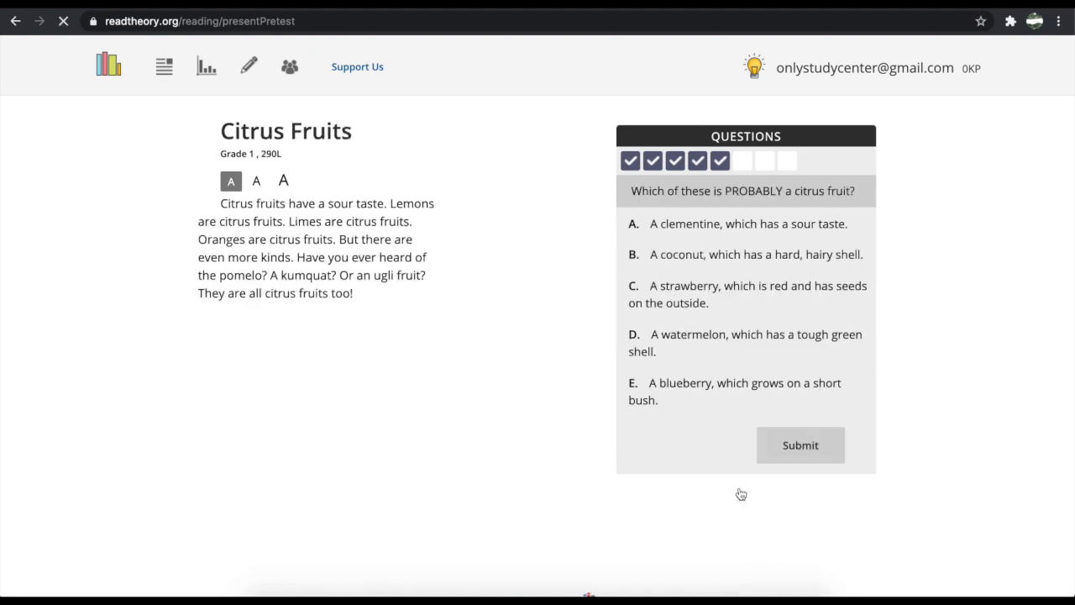
{"action": "left_click", "coordinate": [746, 223]}
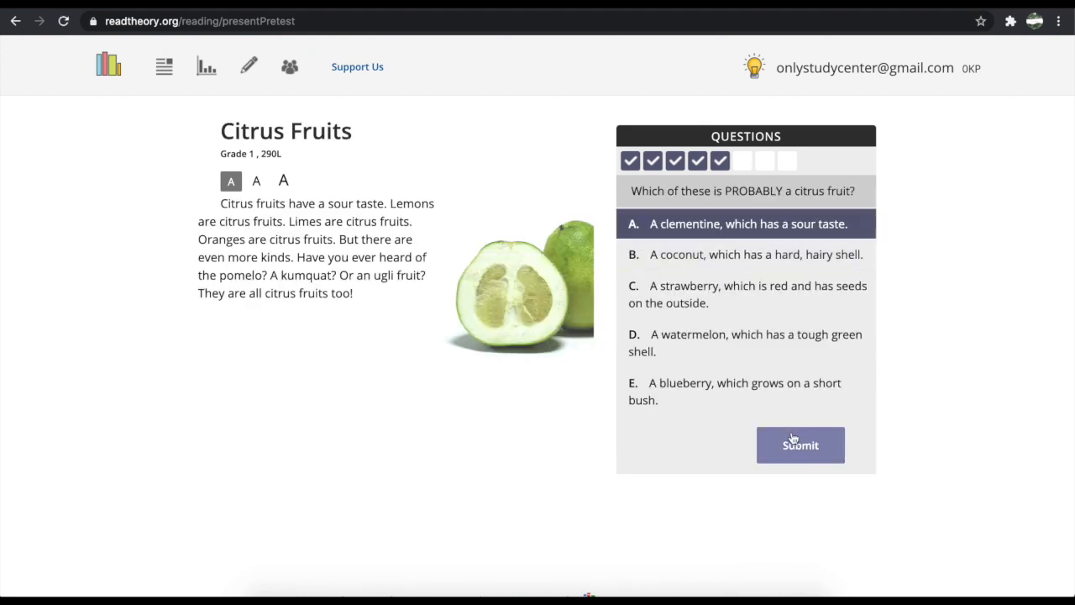
{"action": "left_click", "coordinate": [800, 443]}
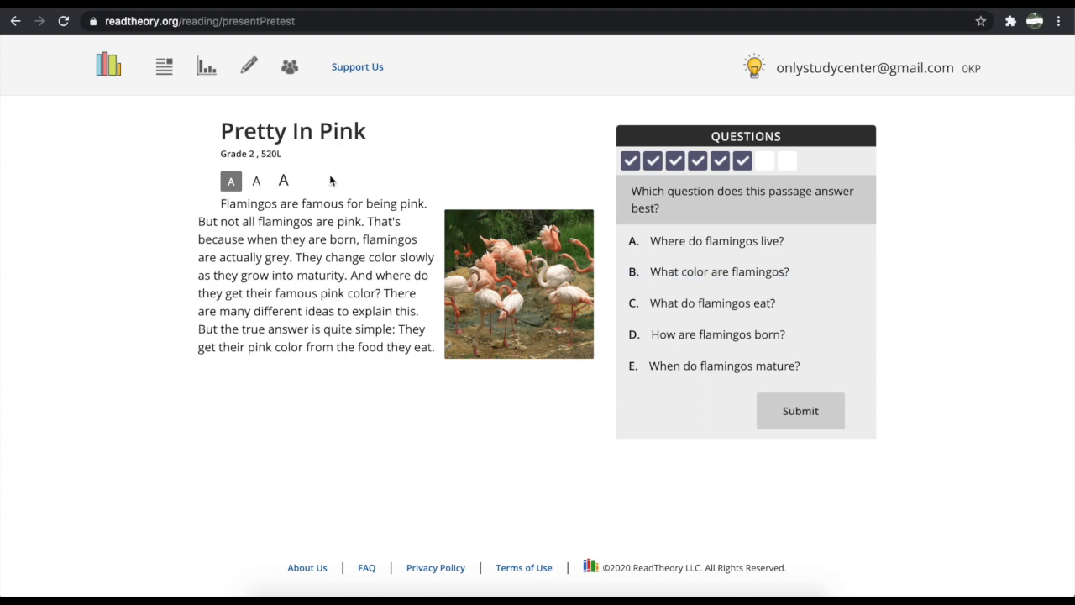
{"action": "left_click", "coordinate": [800, 410]}
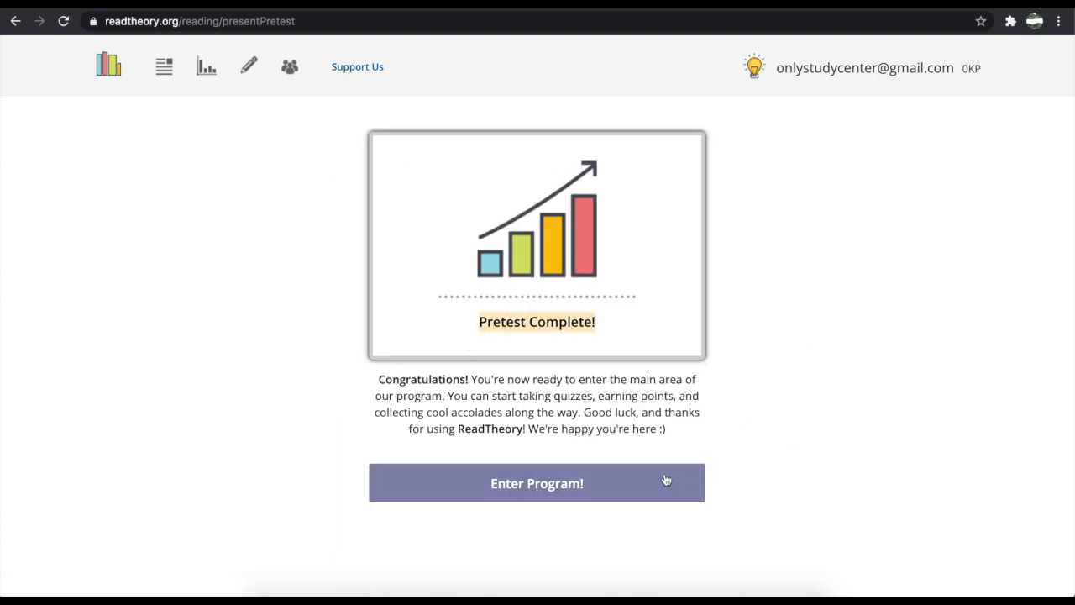
Enter the main program from the Pretest Complete screen, landing on the Bicycle Wheels quiz.
{"action": "left_click", "coordinate": [537, 484]}
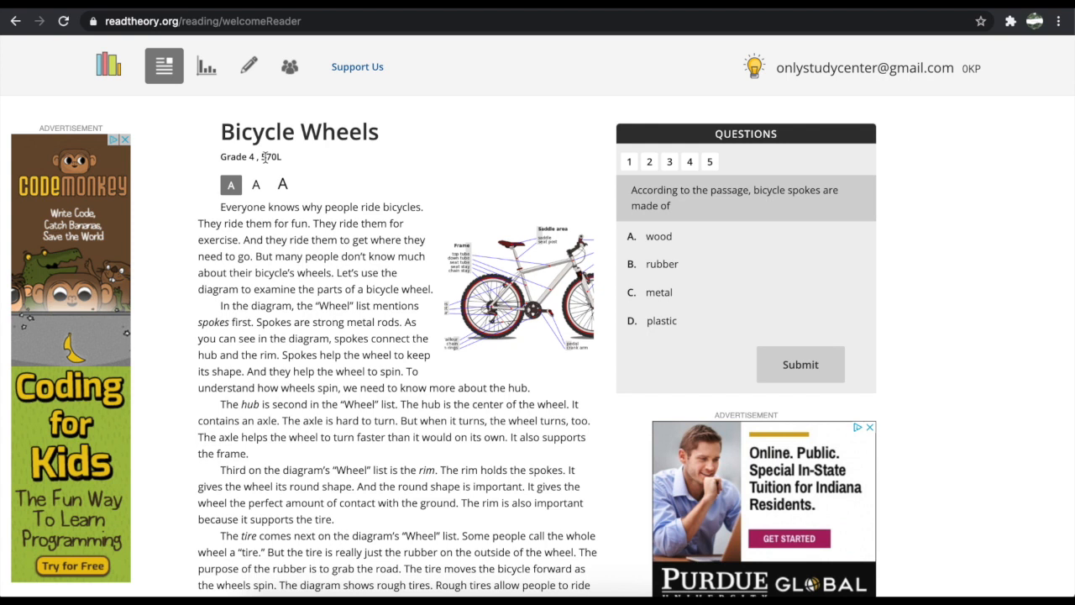
{"action": "mouse_move", "coordinate": [477, 408]}
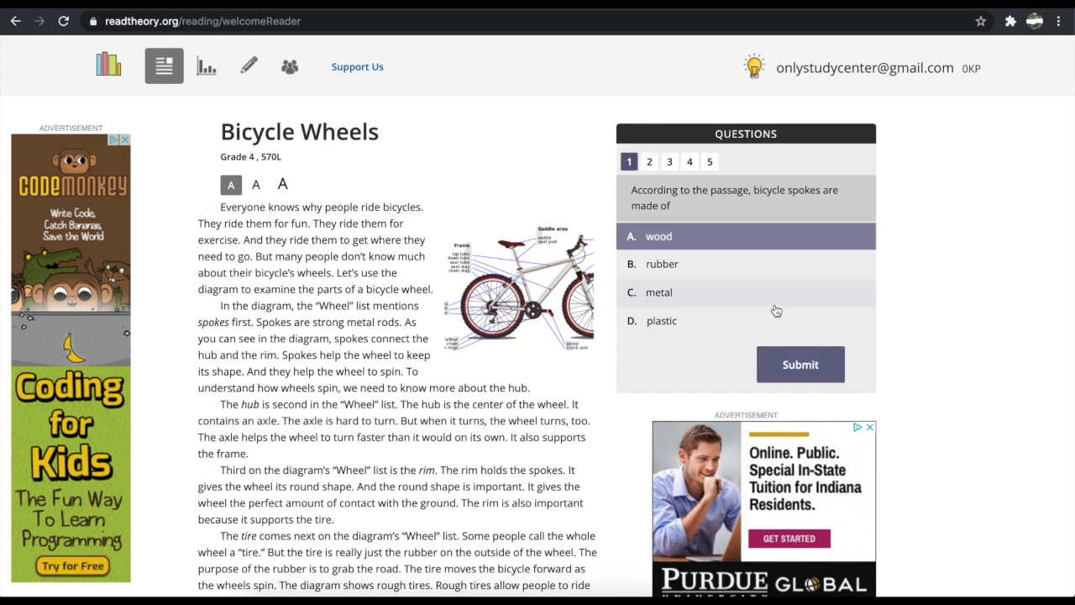
Submit answers for the spokes, axle challenge and remaining Bicycle Wheels questions until Quiz Complete shows.
{"action": "left_click", "coordinate": [799, 363]}
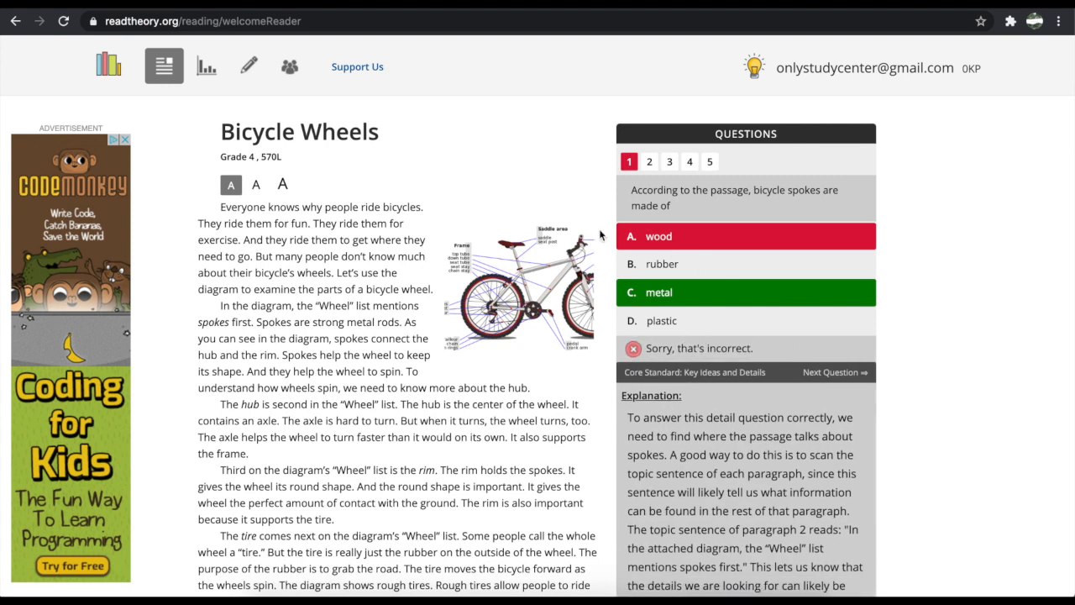
{"action": "mouse_move", "coordinate": [648, 260]}
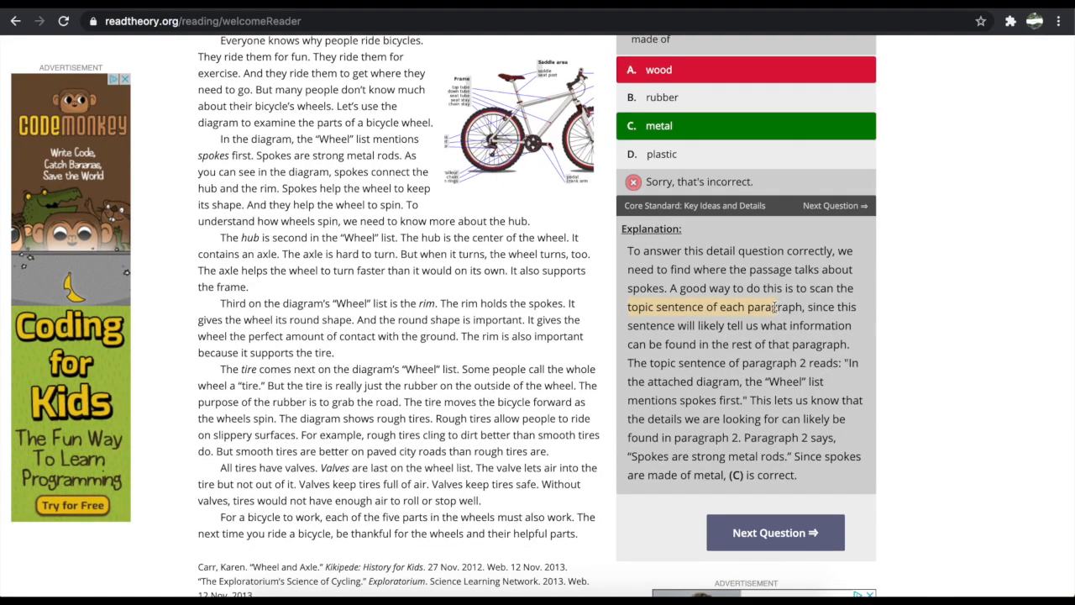
{"action": "left_click", "coordinate": [773, 531]}
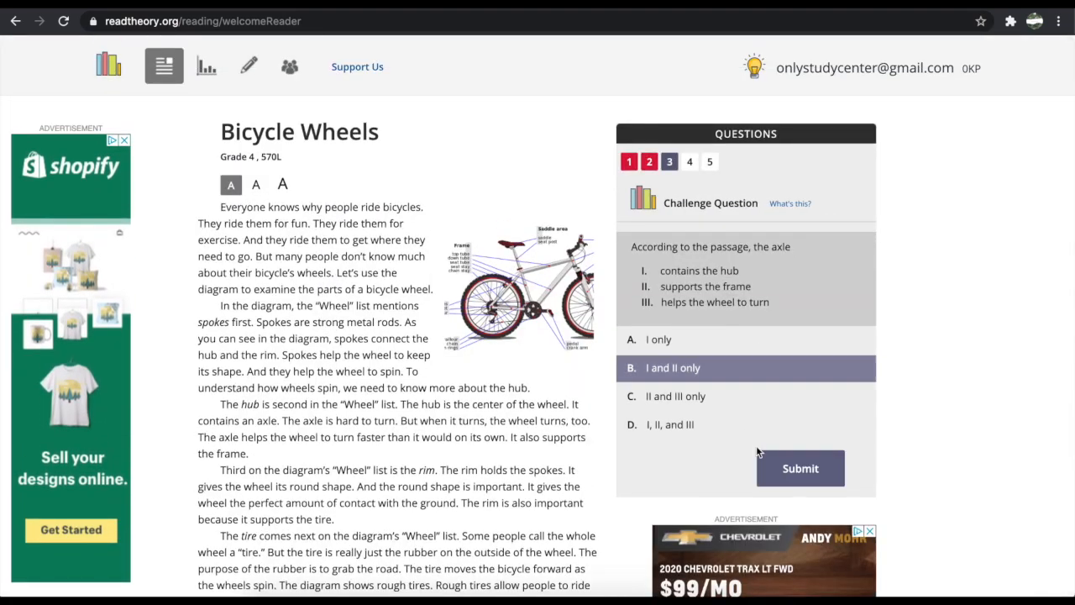
{"action": "left_click", "coordinate": [799, 467]}
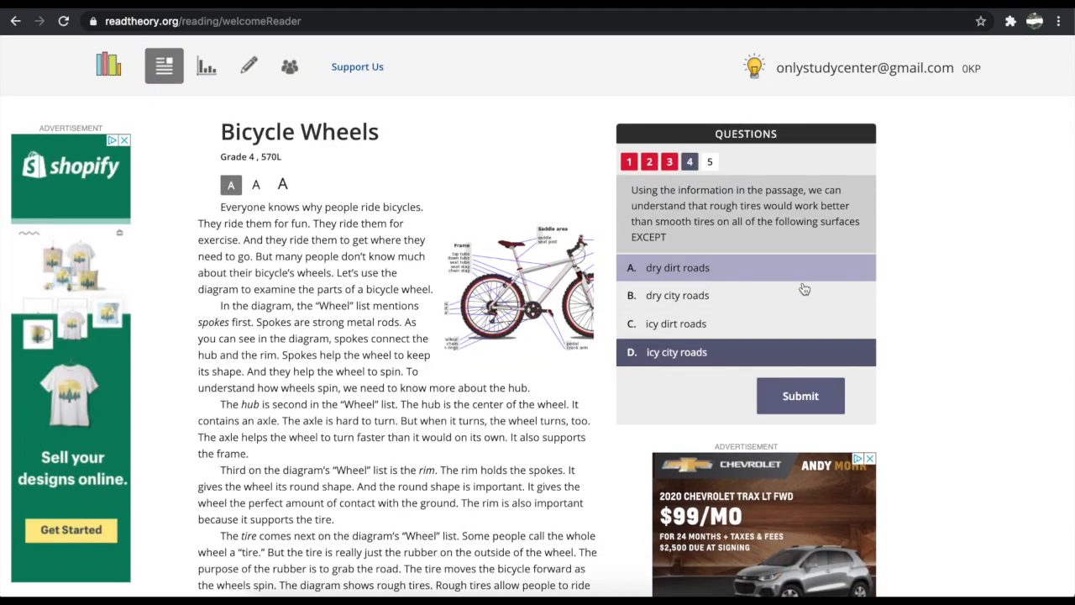
{"action": "left_click", "coordinate": [799, 397]}
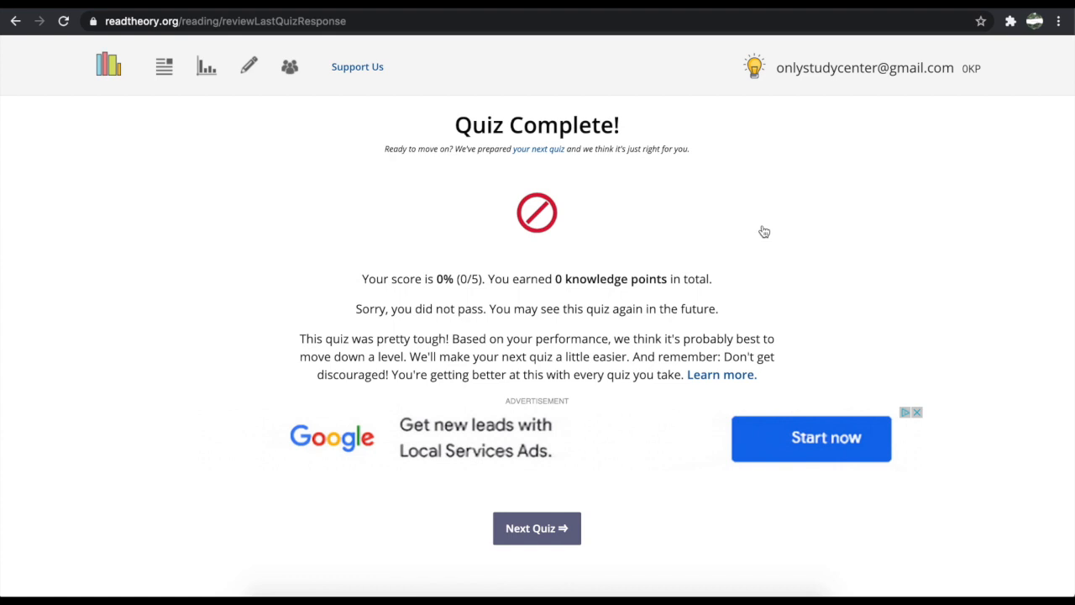
{"action": "mouse_move", "coordinate": [602, 366]}
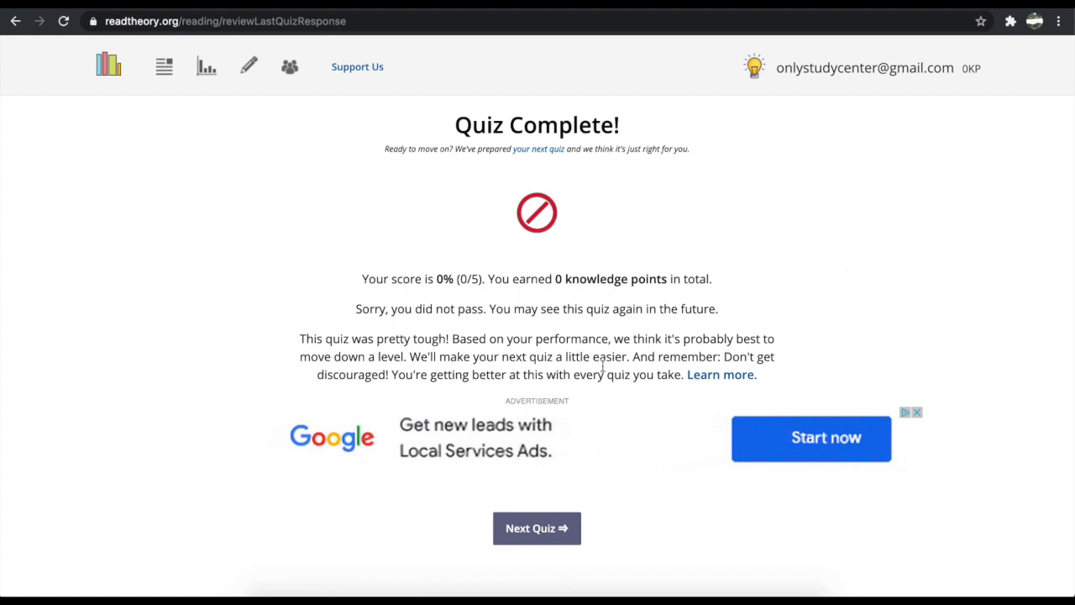
{"action": "mouse_move", "coordinate": [369, 148]}
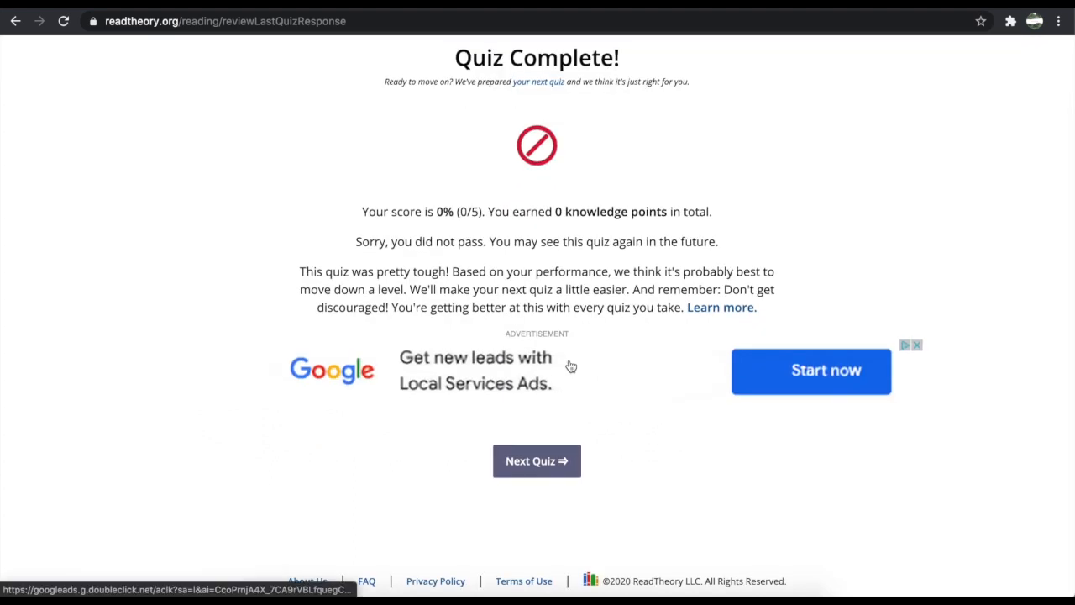
Highlight the move-down-a-level advice on the 0/5 results page, then start the next easier quiz, Twenty Dollars.
{"action": "left_click_drag", "start_coordinate": [450, 272], "coordinate": [713, 272]}
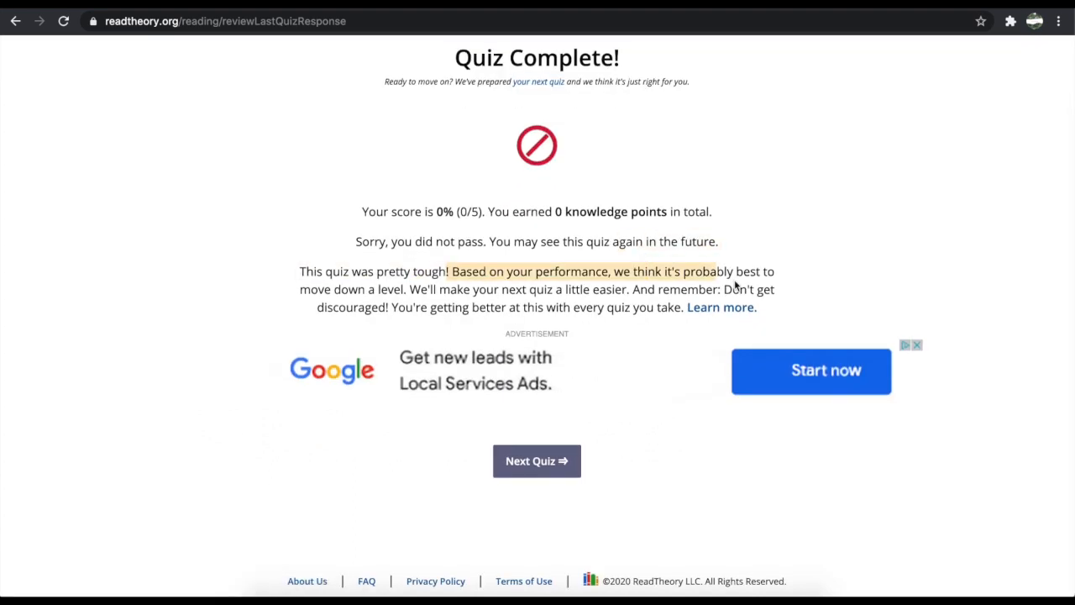
{"action": "left_click_drag", "start_coordinate": [450, 271], "coordinate": [763, 289]}
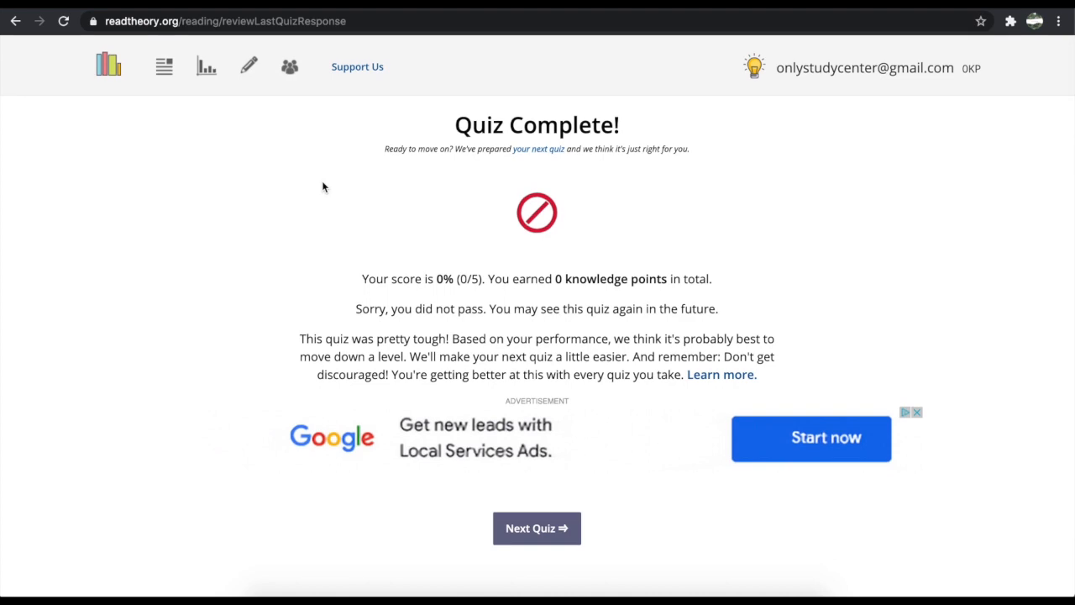
{"action": "mouse_move", "coordinate": [694, 136]}
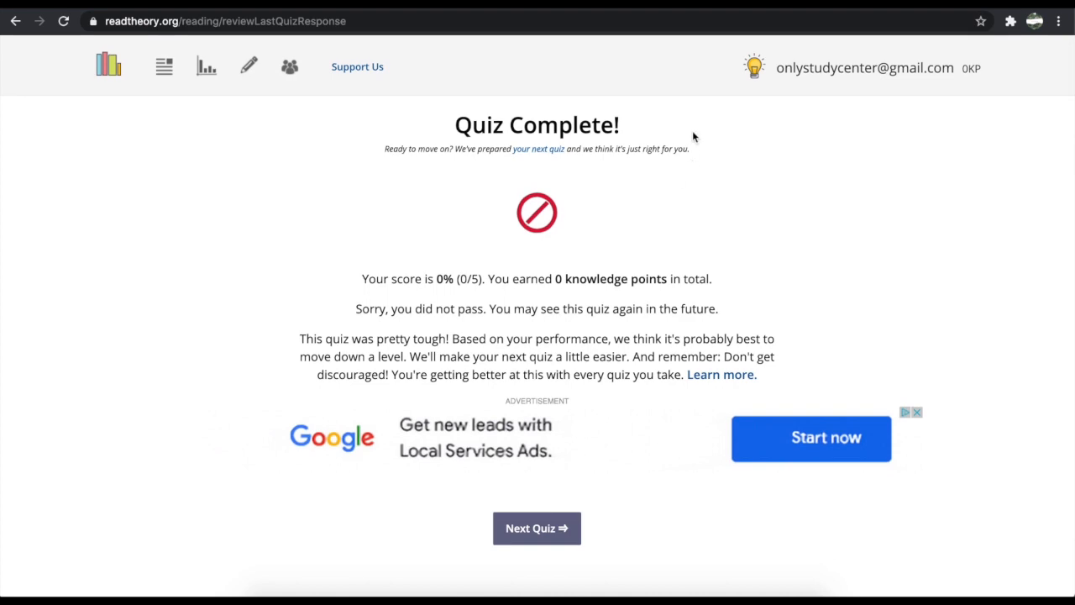
{"action": "mouse_move", "coordinate": [380, 204]}
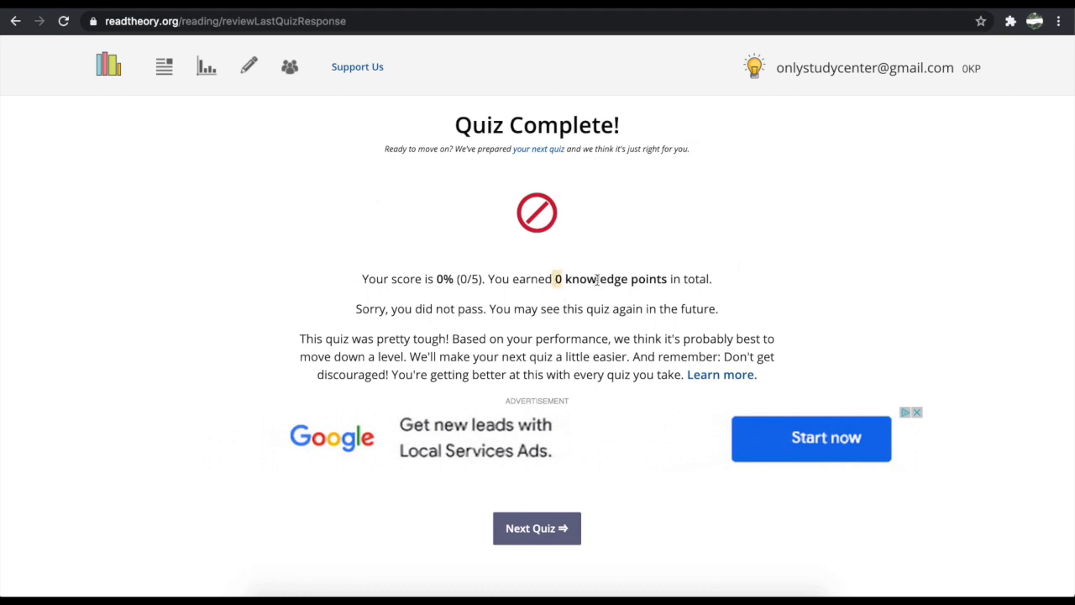
{"action": "left_click", "coordinate": [165, 68]}
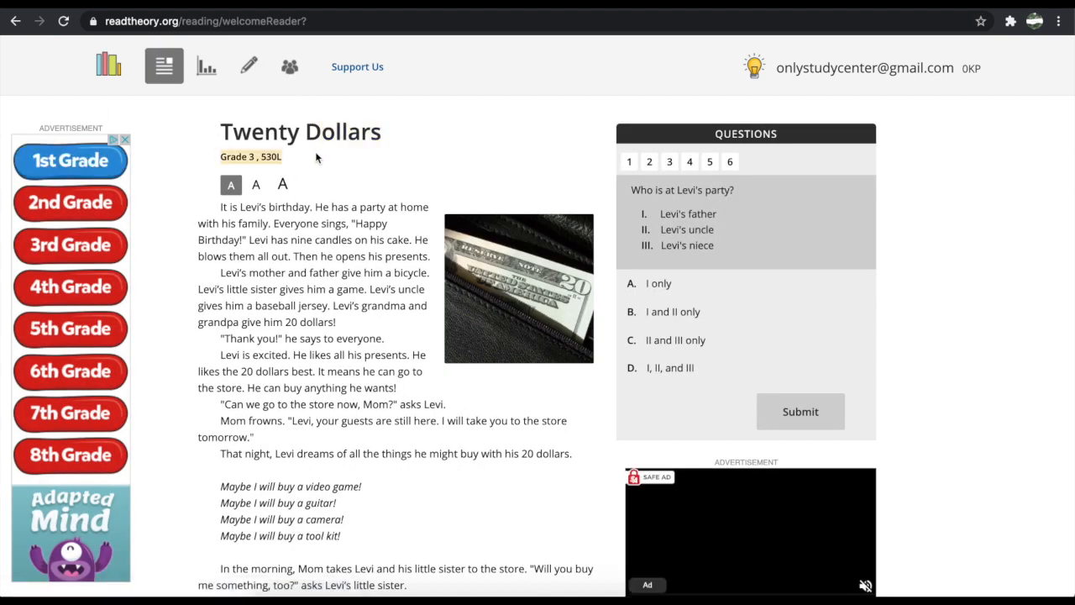
{"action": "left_click", "coordinate": [205, 67]}
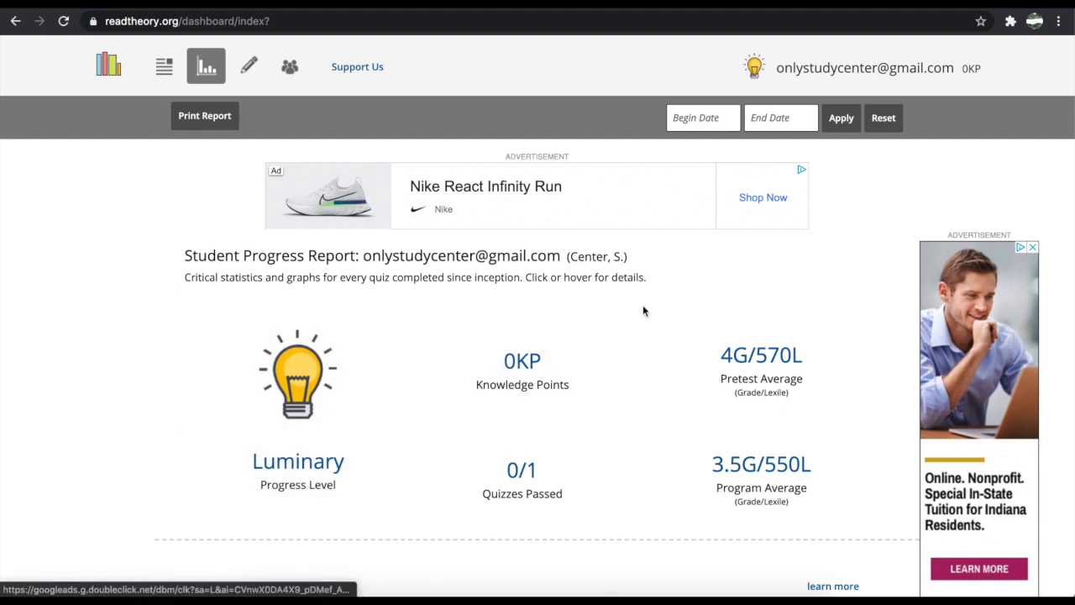
{"action": "scroll", "scroll_direction": "down", "scroll_amount": 3}
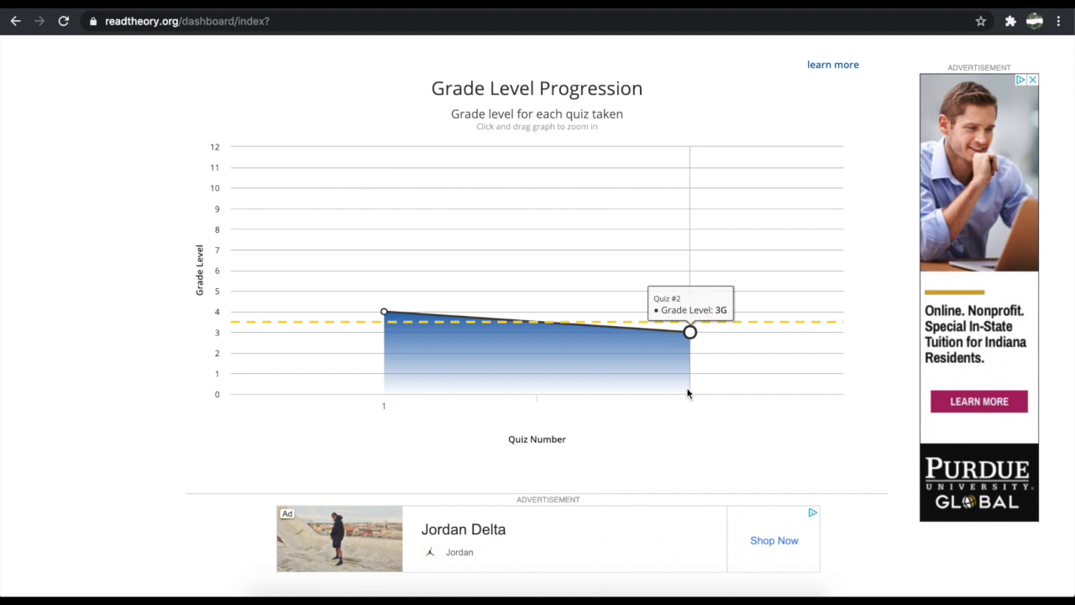
{"action": "mouse_move", "coordinate": [383, 313]}
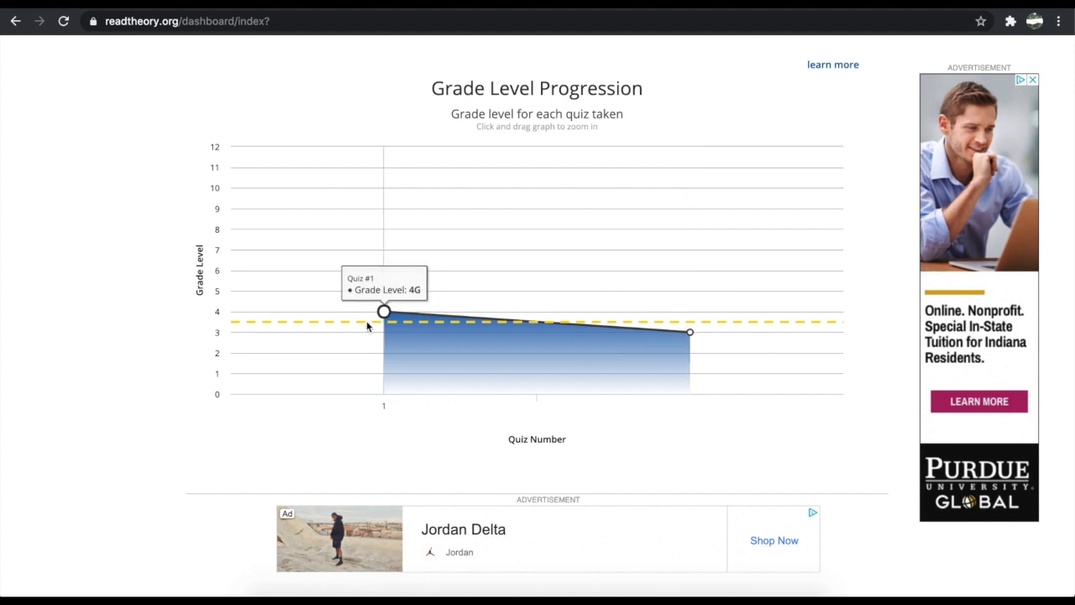
{"action": "mouse_move", "coordinate": [689, 331]}
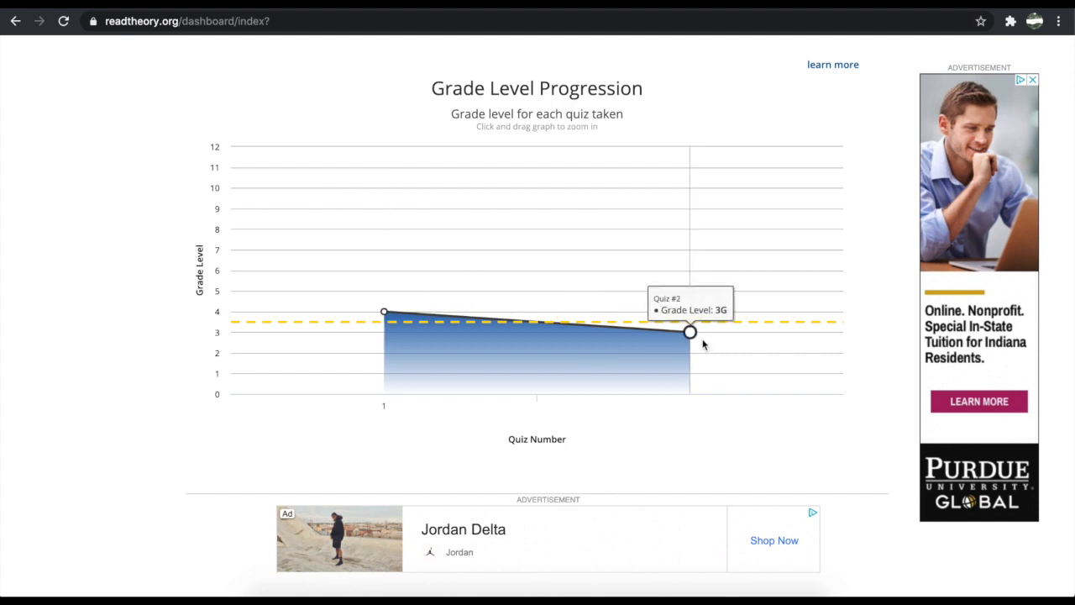
{"action": "mouse_move", "coordinate": [494, 252]}
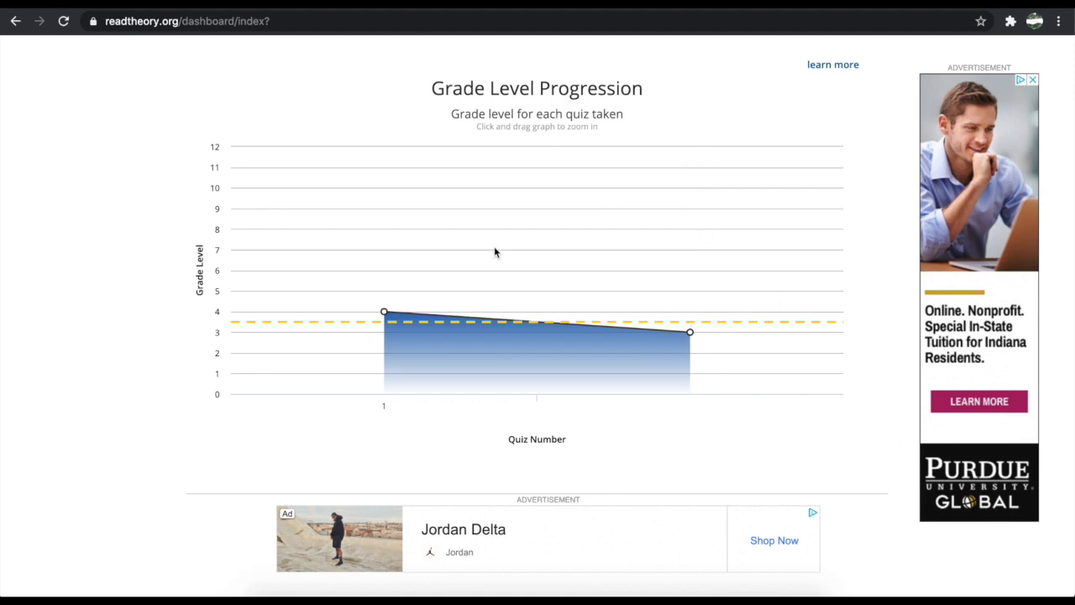
{"action": "mouse_move", "coordinate": [383, 311]}
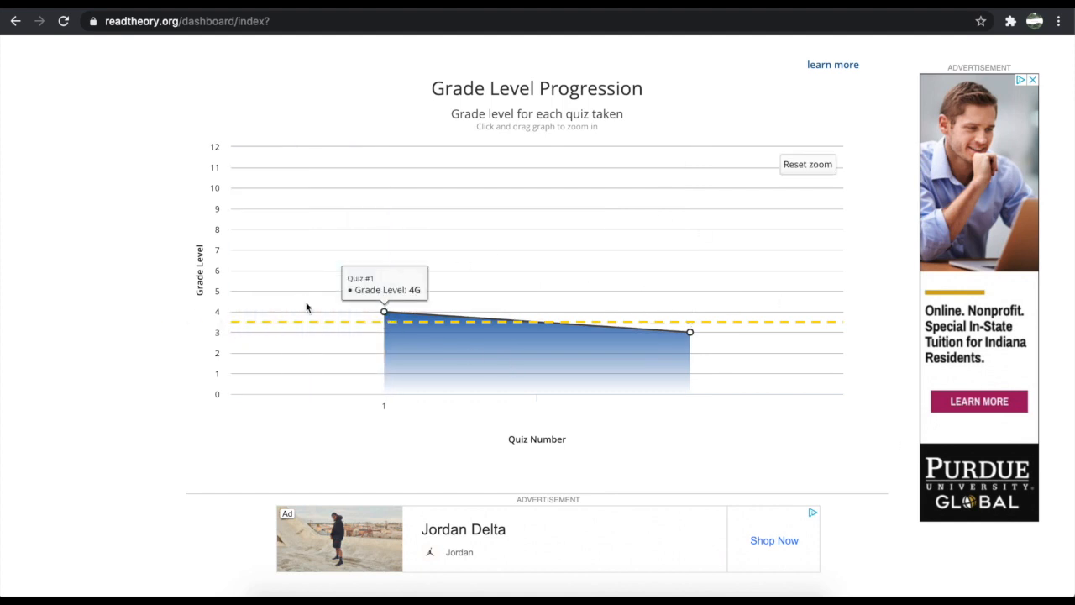
{"action": "mouse_move", "coordinate": [340, 410]}
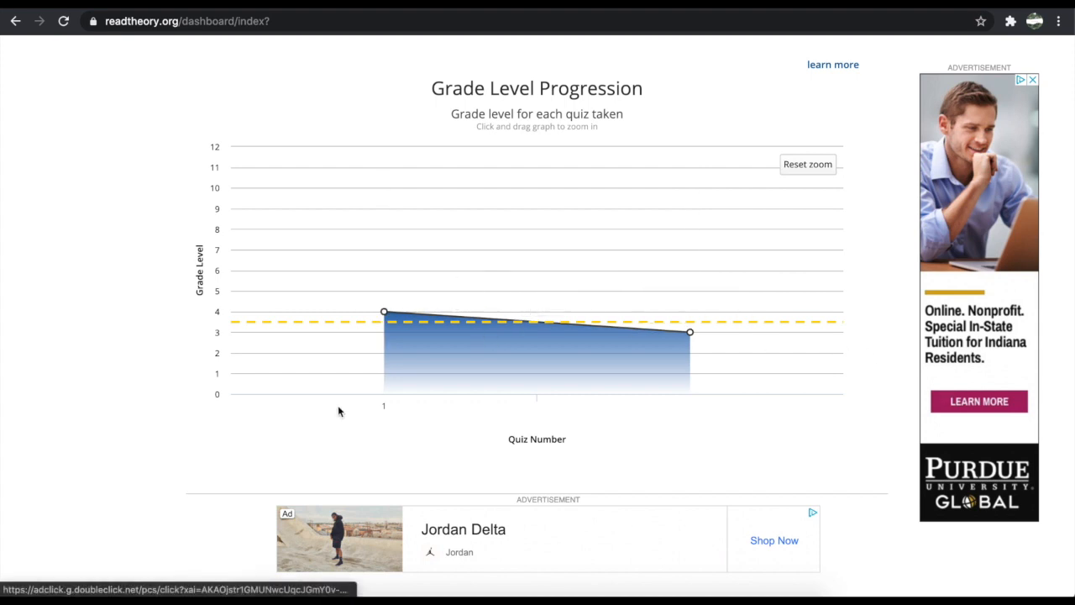
{"action": "mouse_move", "coordinate": [688, 333]}
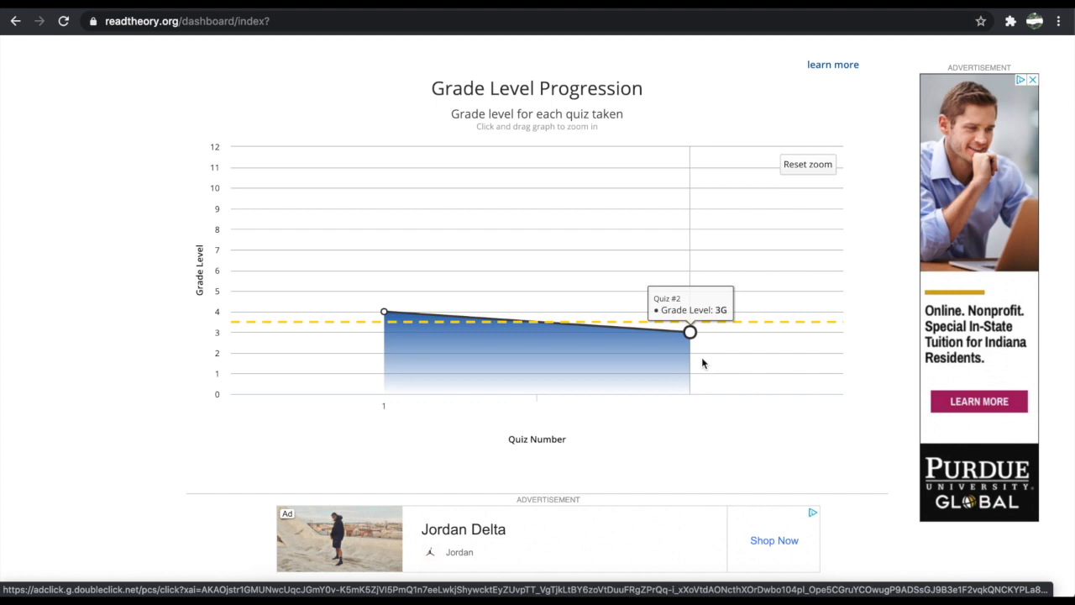
{"action": "mouse_move", "coordinate": [283, 326]}
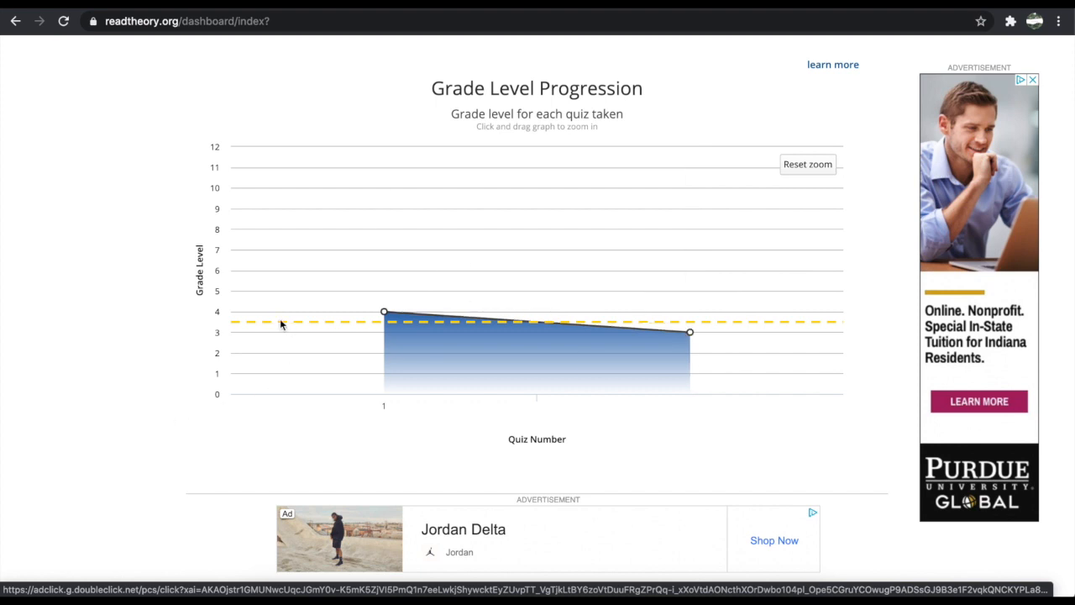
{"action": "mouse_move", "coordinate": [383, 311]}
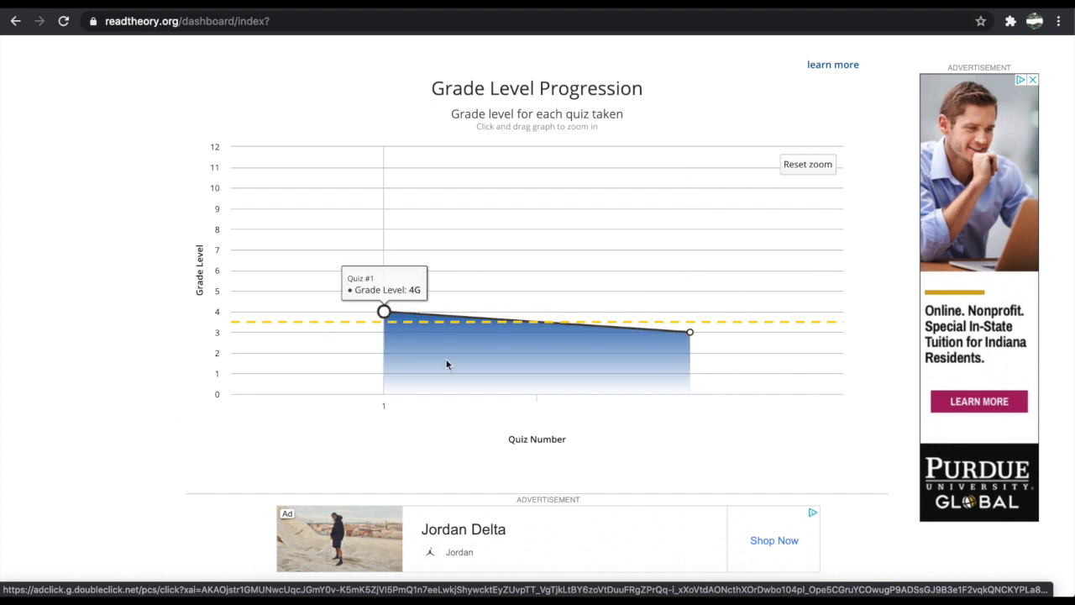
{"action": "mouse_move", "coordinate": [689, 333]}
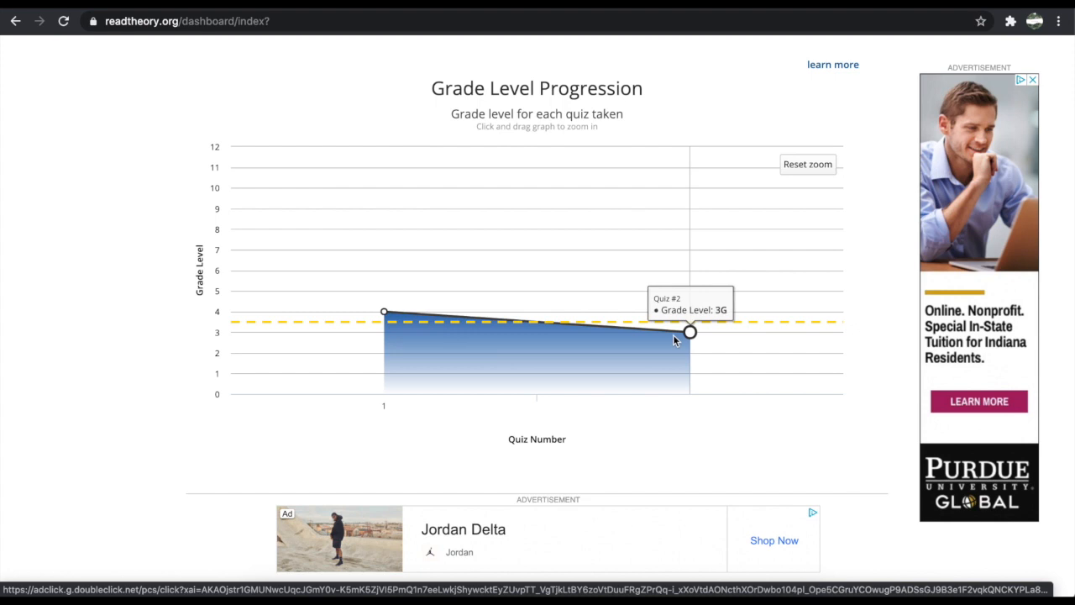
{"action": "mouse_move", "coordinate": [729, 198]}
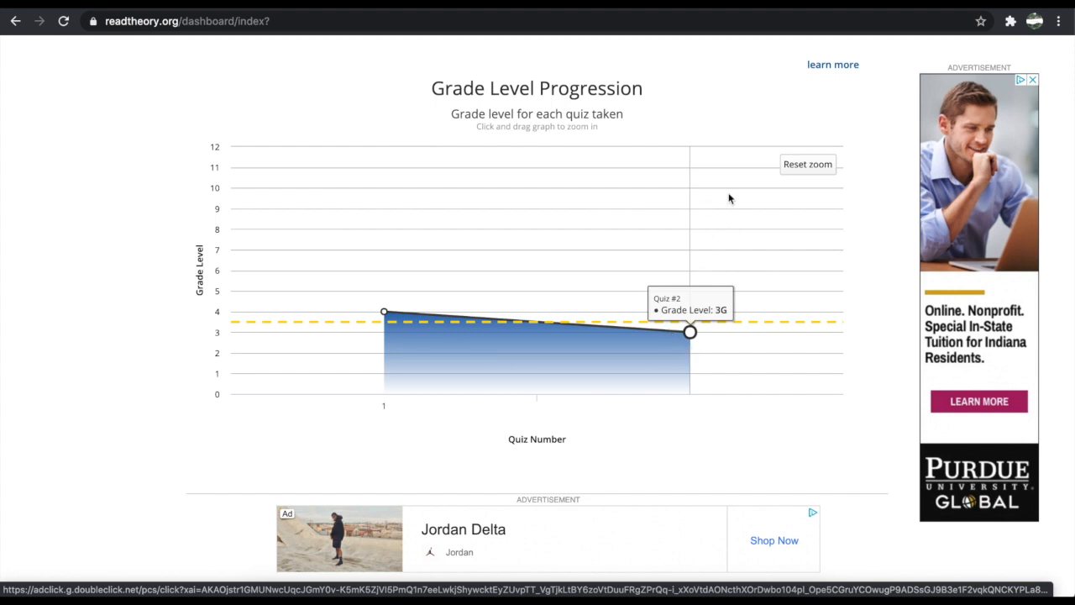
{"action": "scroll", "scroll_direction": "down", "scroll_amount": 3}
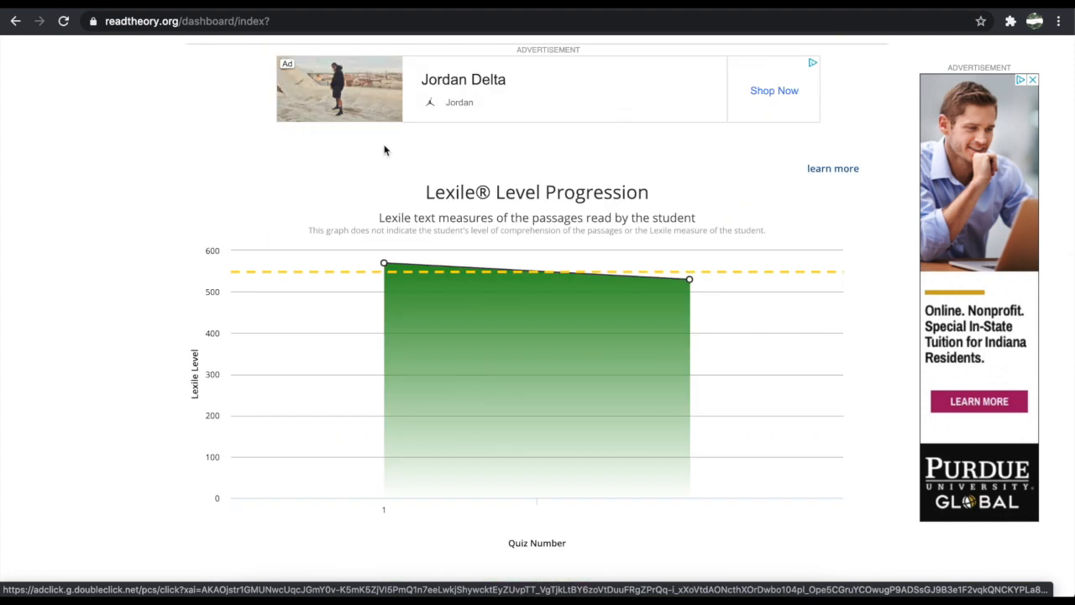
{"action": "mouse_move", "coordinate": [689, 279]}
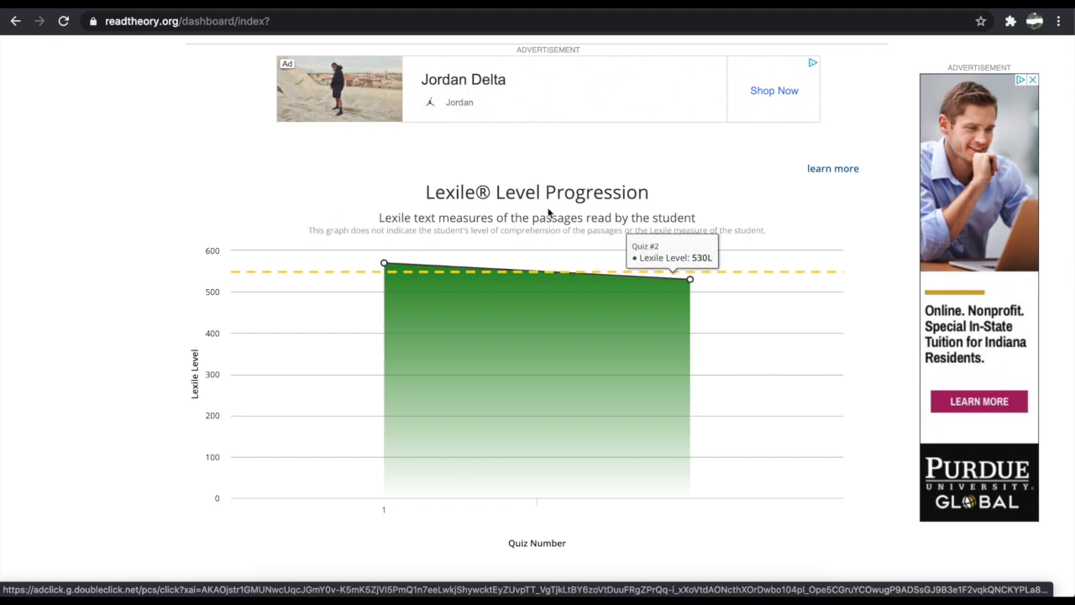
{"action": "mouse_move", "coordinate": [585, 252]}
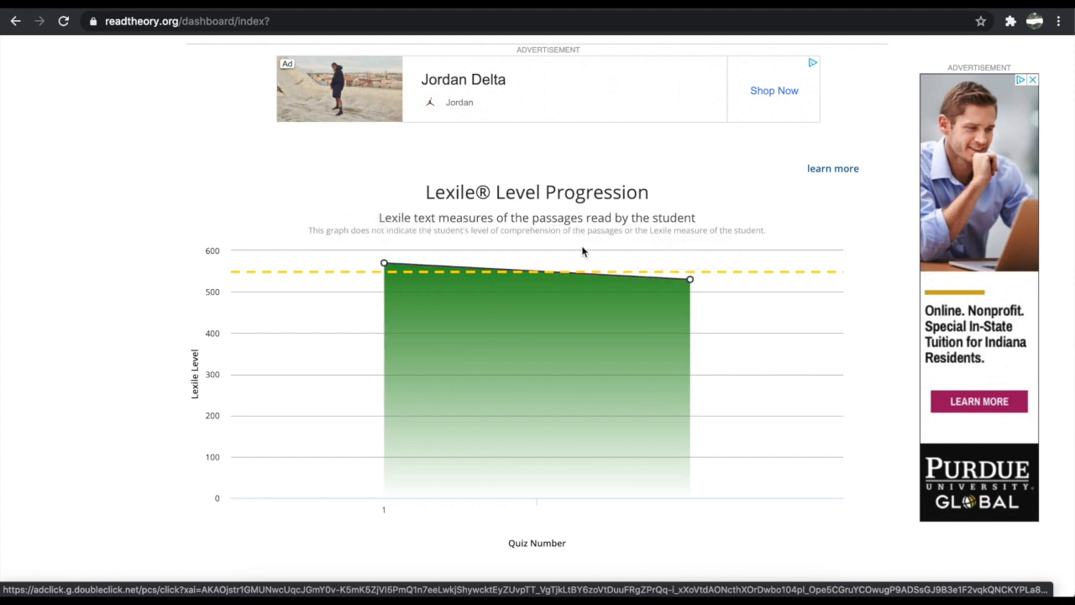
{"action": "mouse_move", "coordinate": [383, 262]}
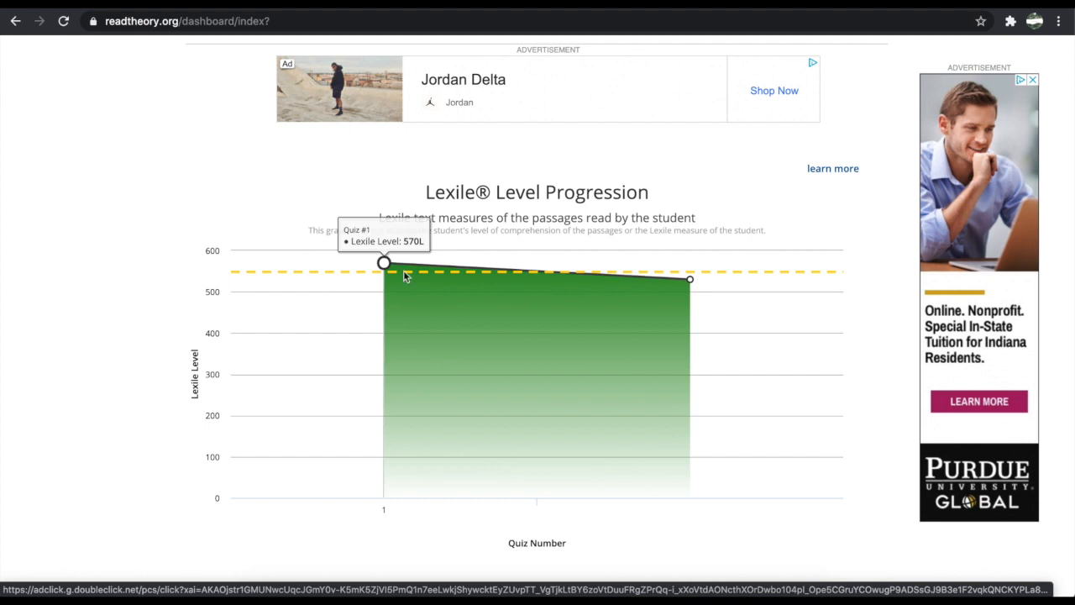
{"action": "mouse_move", "coordinate": [870, 314]}
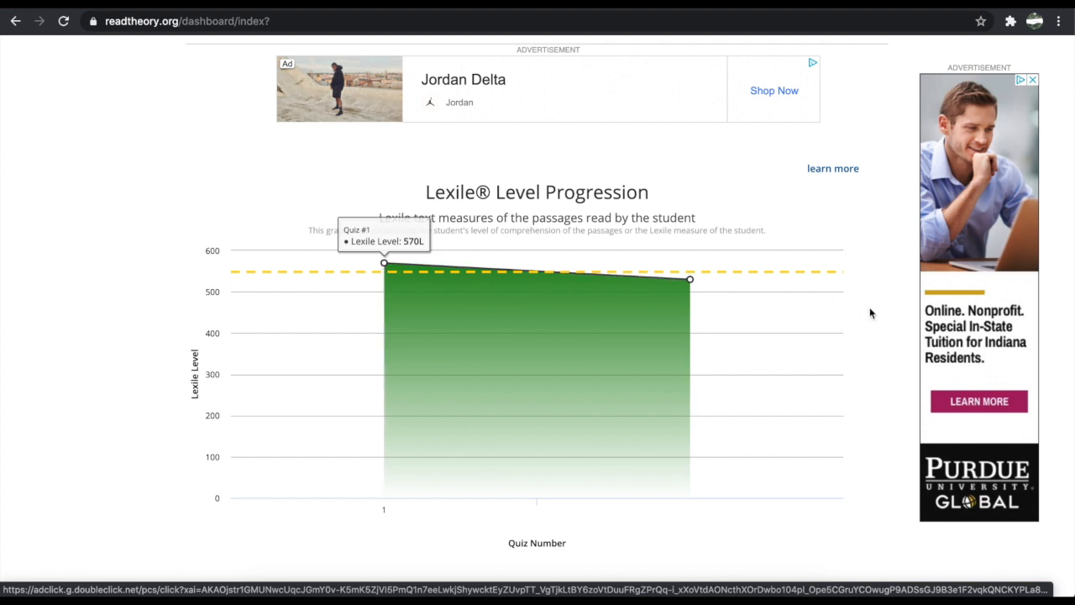
{"action": "scroll", "scroll_direction": "down", "scroll_amount": 3}
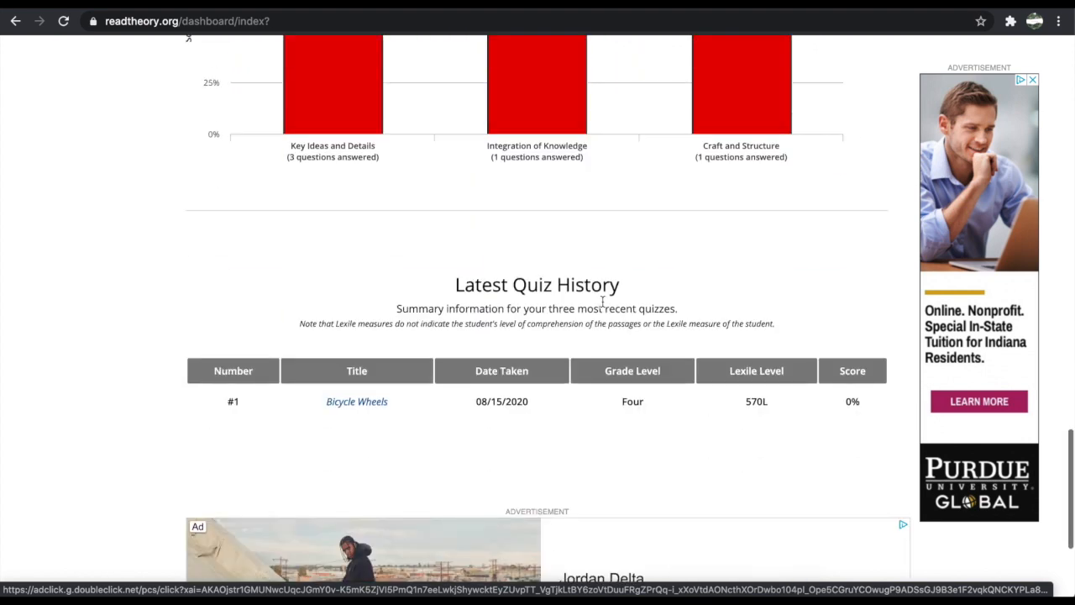
{"action": "scroll", "scroll_direction": "up", "scroll_amount": 3}
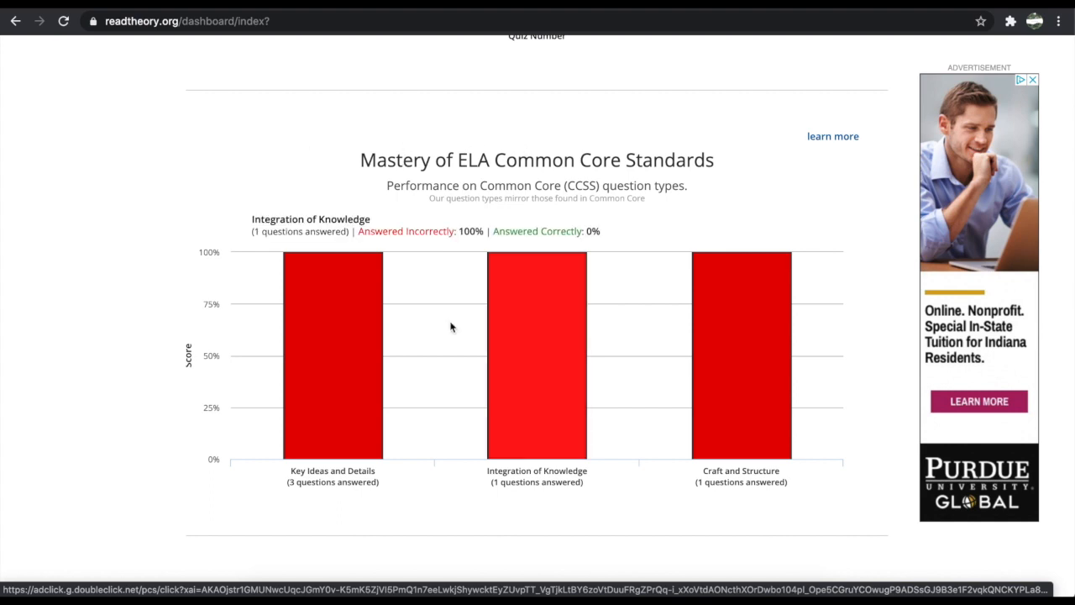
{"action": "mouse_move", "coordinate": [608, 361]}
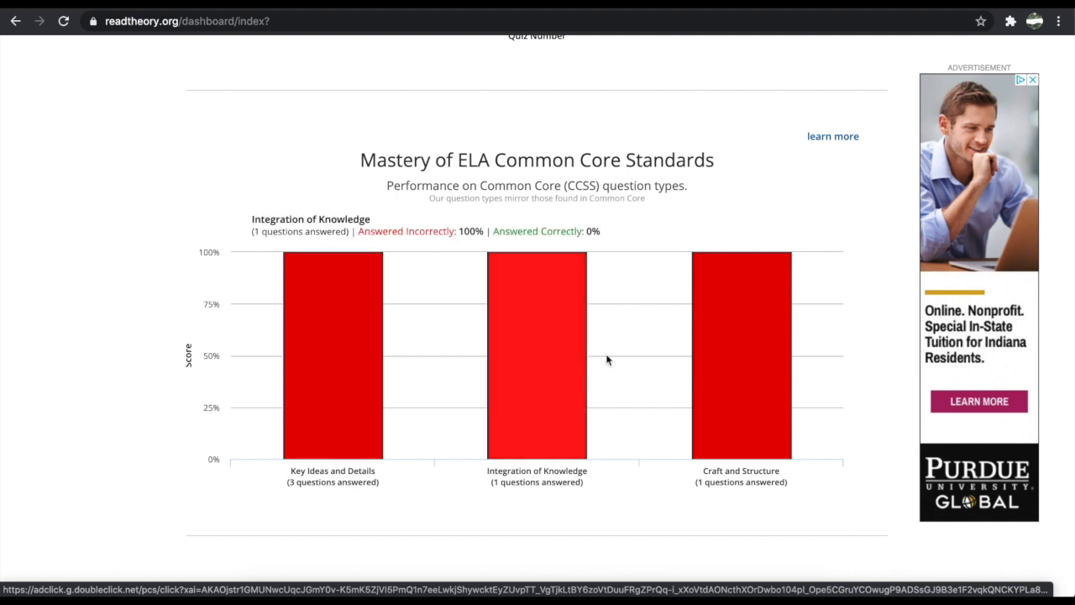
{"action": "mouse_move", "coordinate": [571, 363]}
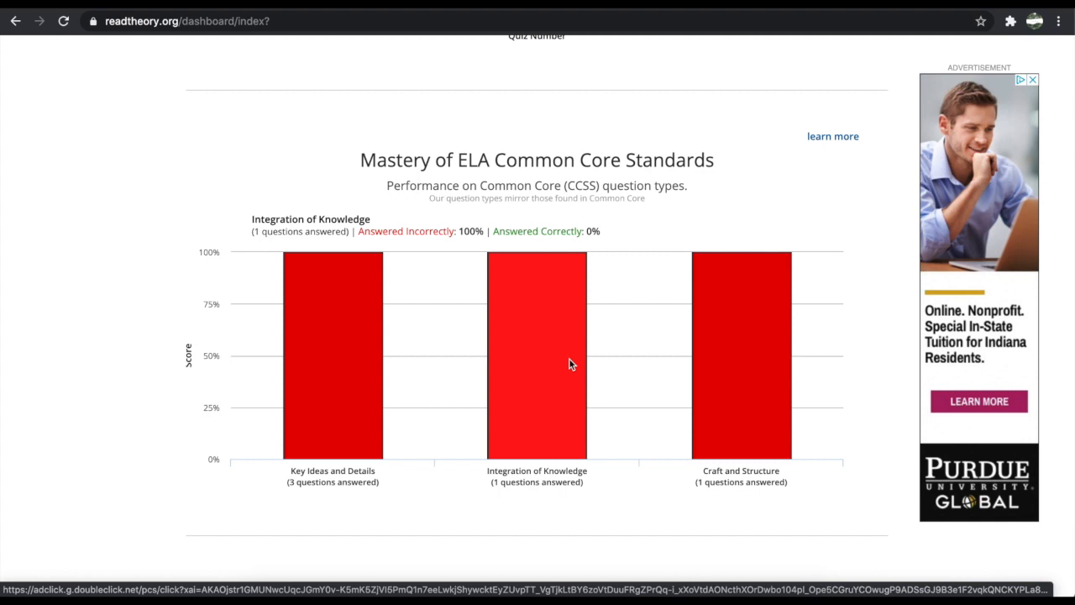
{"action": "mouse_move", "coordinate": [484, 373]}
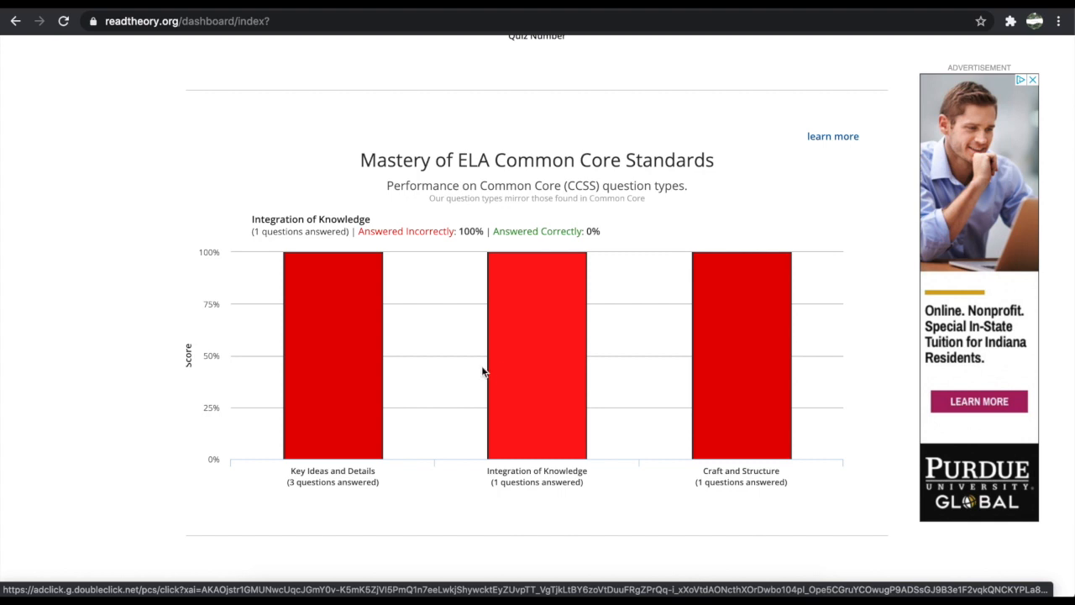
{"action": "mouse_move", "coordinate": [546, 373]}
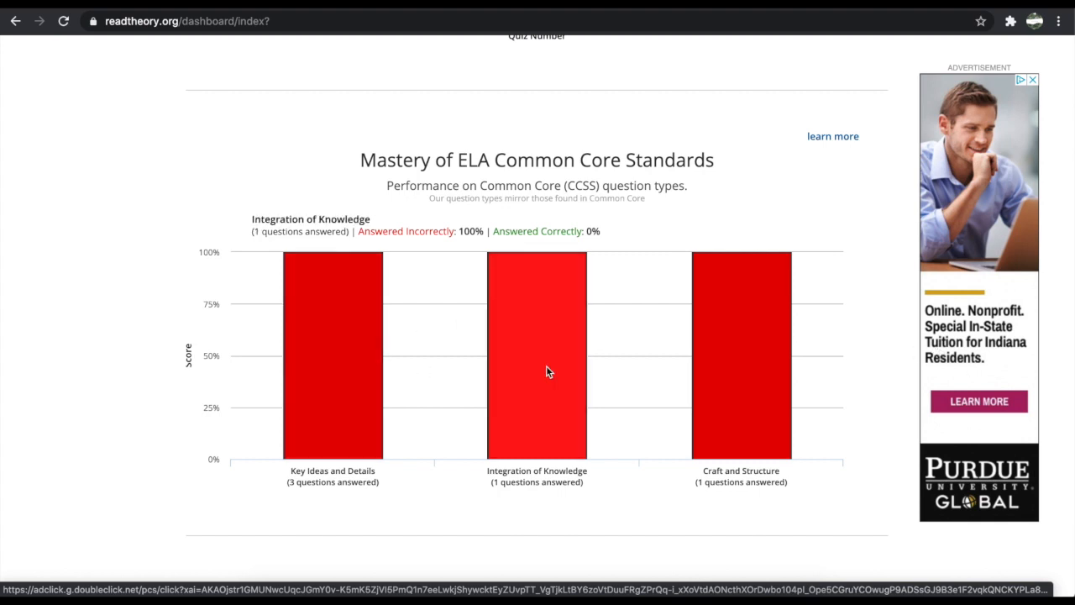
{"action": "scroll", "scroll_direction": "down", "scroll_amount": 3}
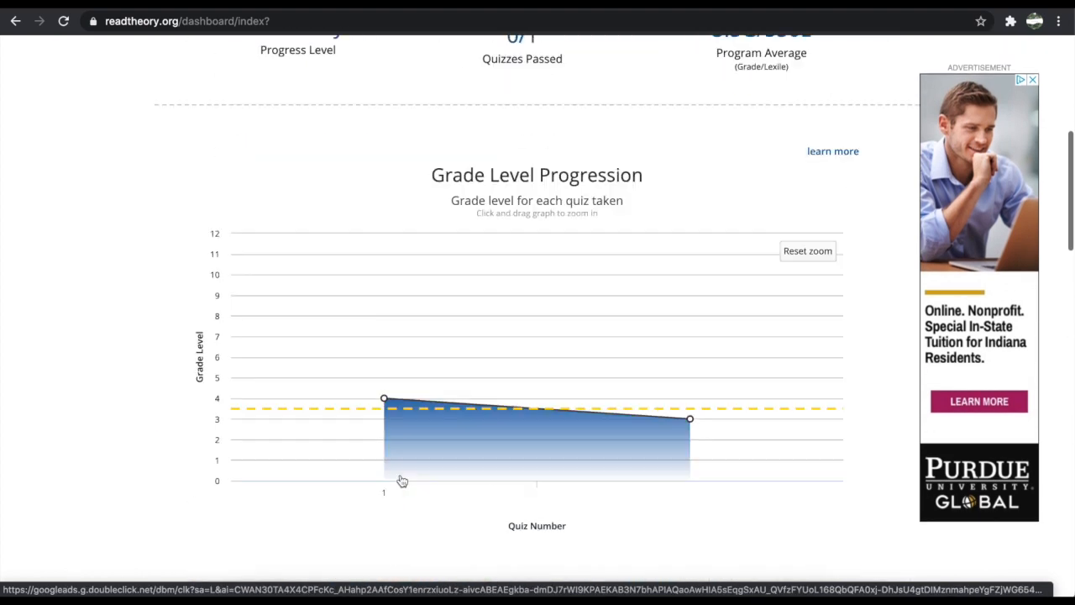
View the written responses page, then the My Teachers page with the cursor in the Class Code box.
{"action": "left_click", "coordinate": [247, 67]}
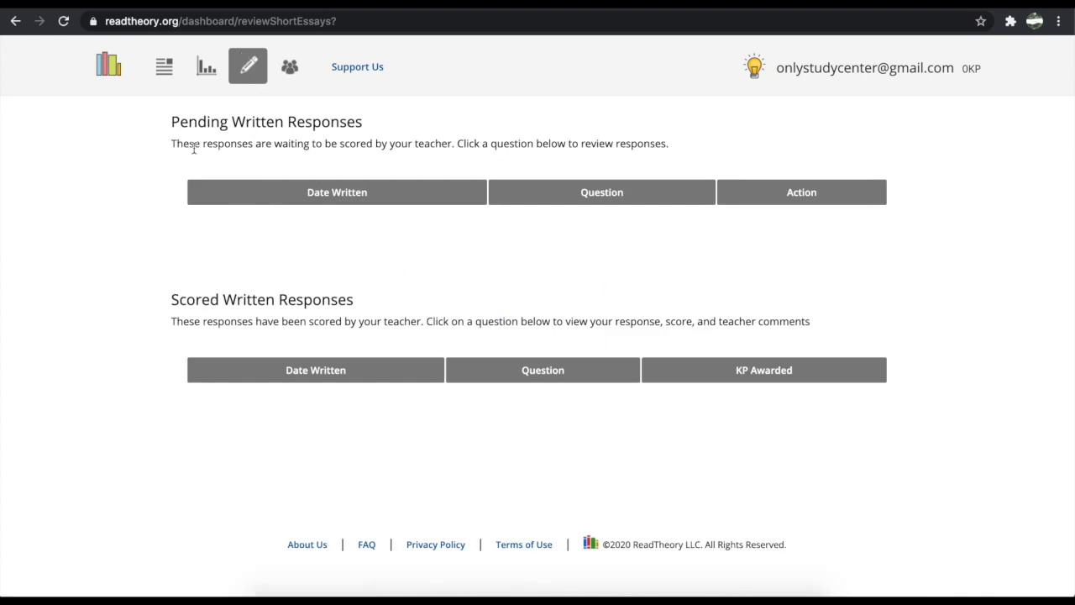
{"action": "mouse_move", "coordinate": [399, 215]}
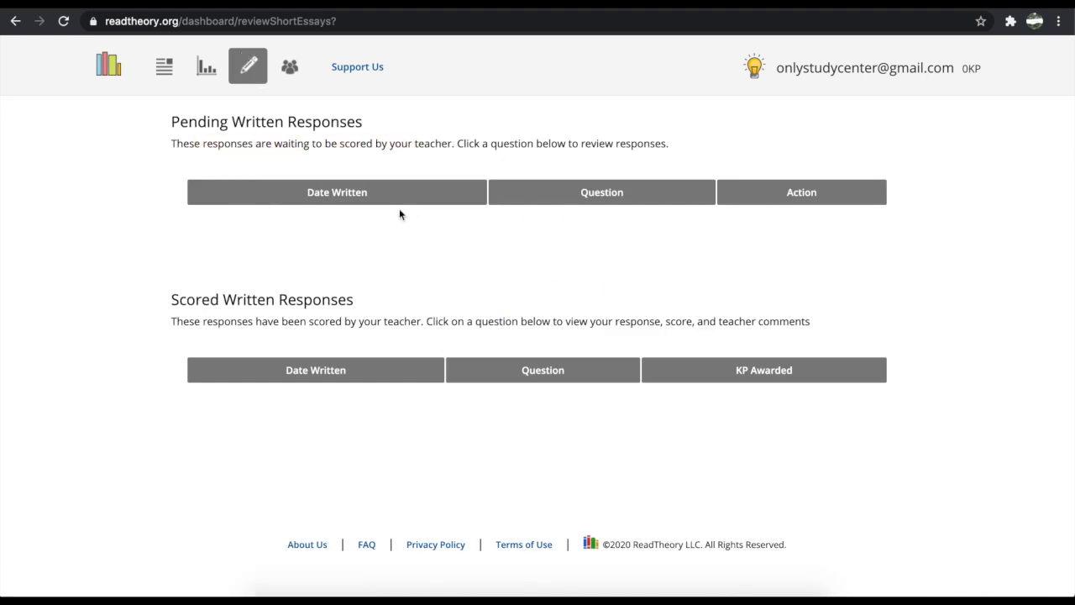
{"action": "mouse_move", "coordinate": [289, 66]}
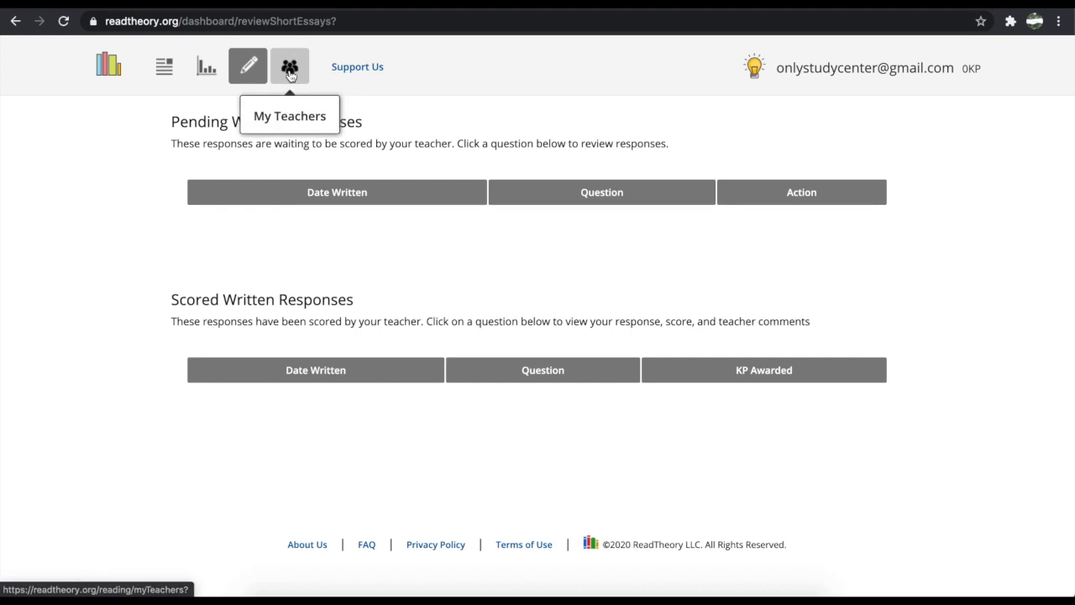
{"action": "left_click", "coordinate": [289, 68]}
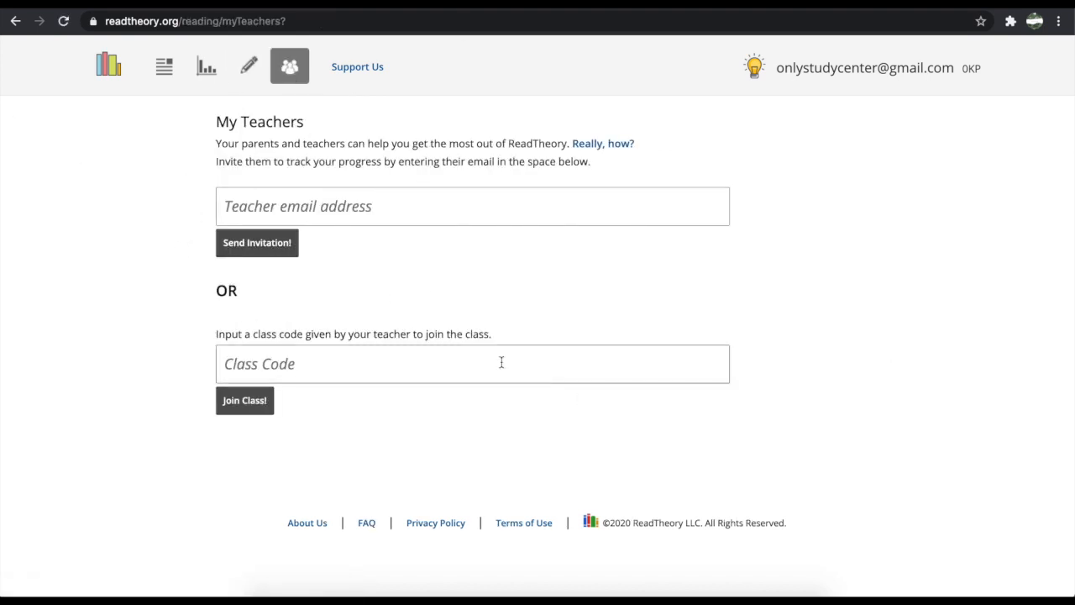
{"action": "left_click", "coordinate": [474, 205]}
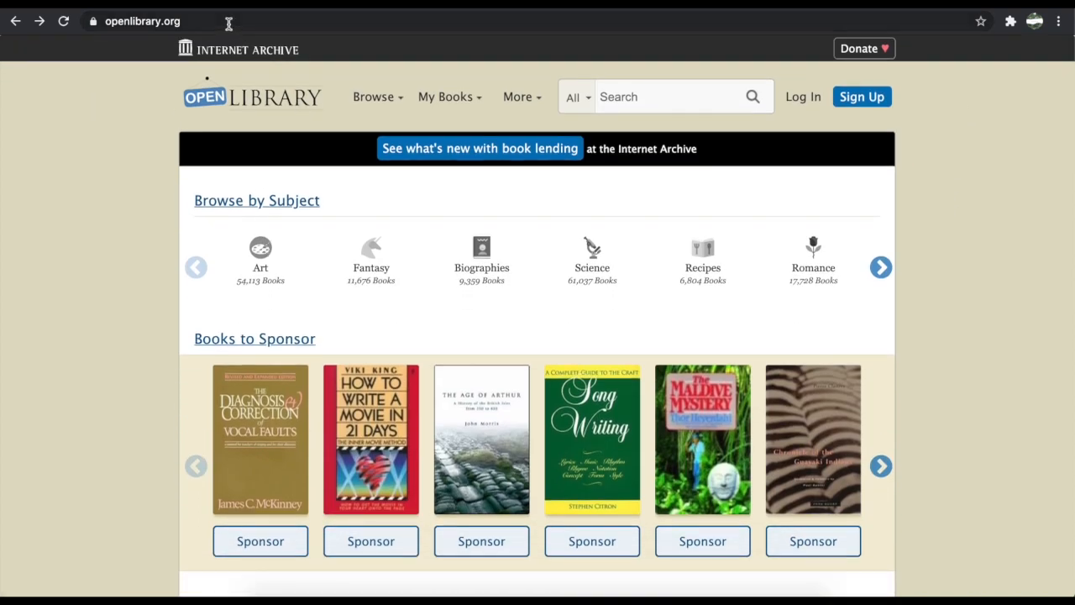
{"action": "mouse_move", "coordinate": [370, 82]}
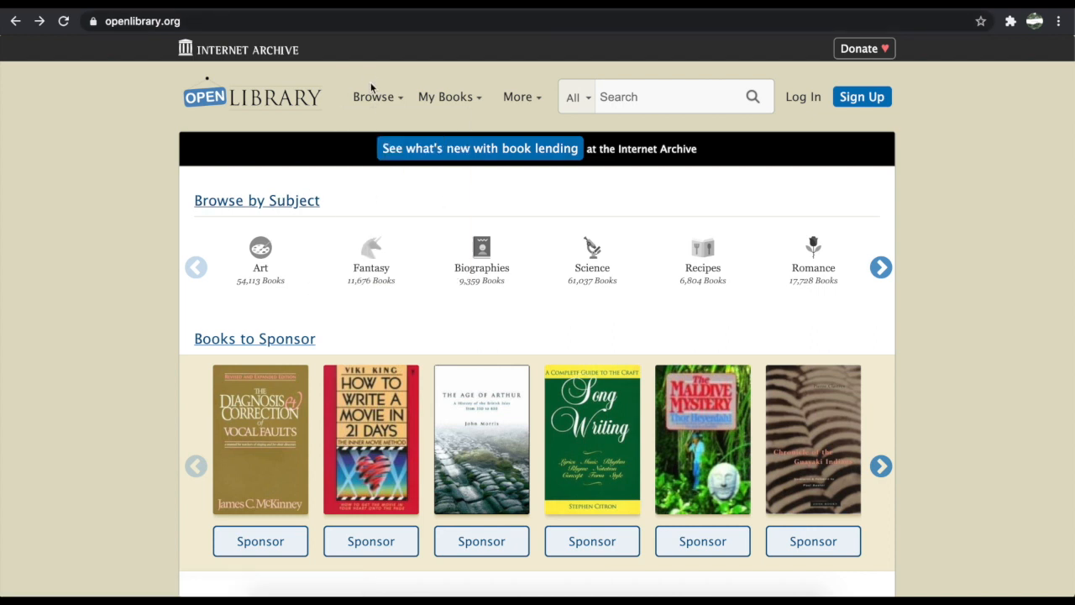
{"action": "mouse_move", "coordinate": [813, 267]}
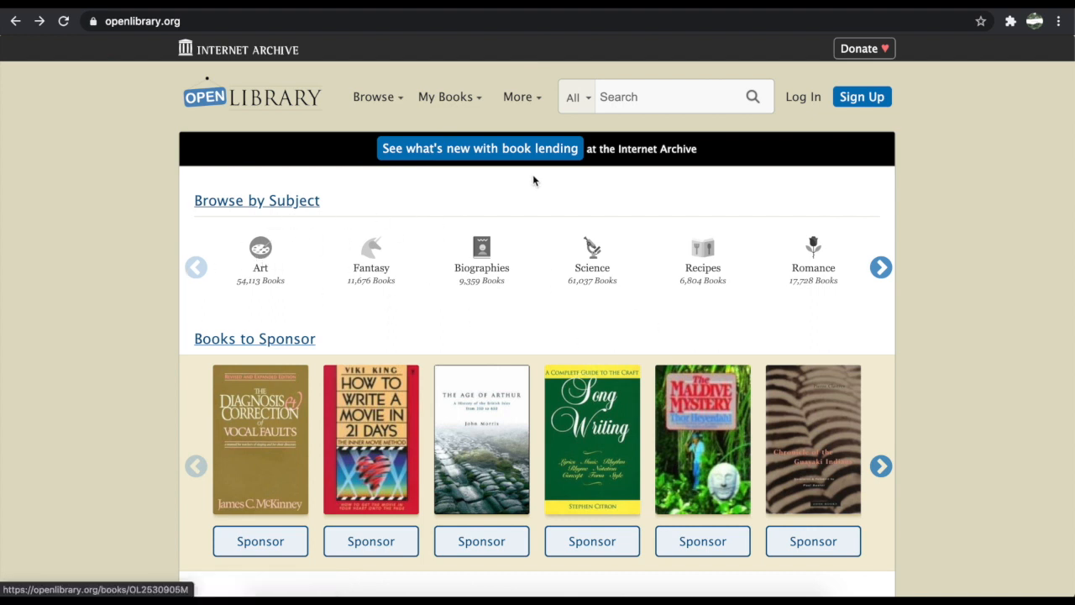
{"action": "mouse_move", "coordinate": [383, 231]}
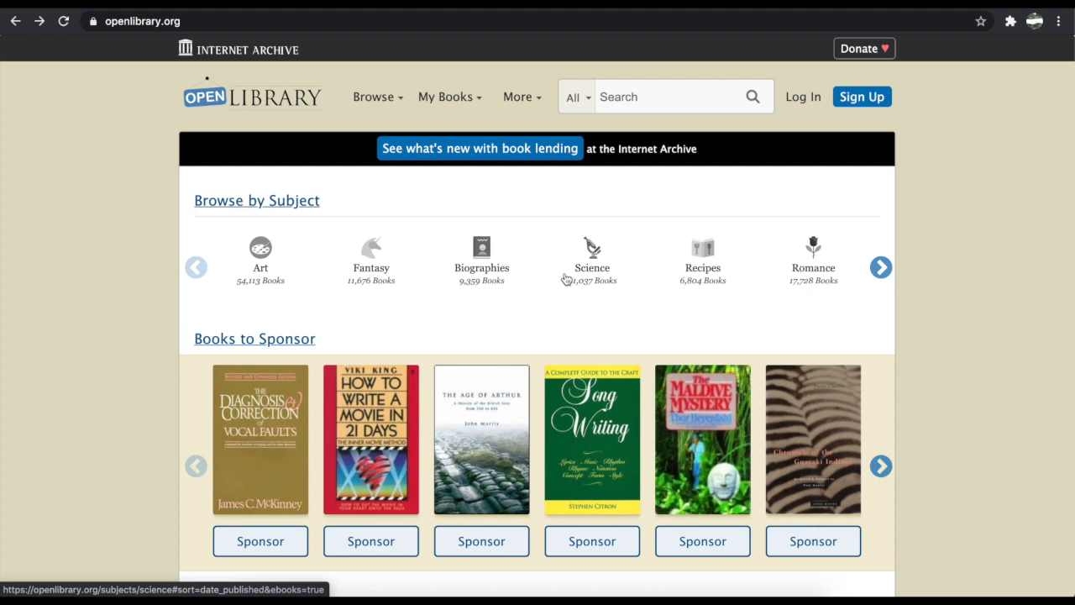
{"action": "mouse_move", "coordinate": [838, 282]}
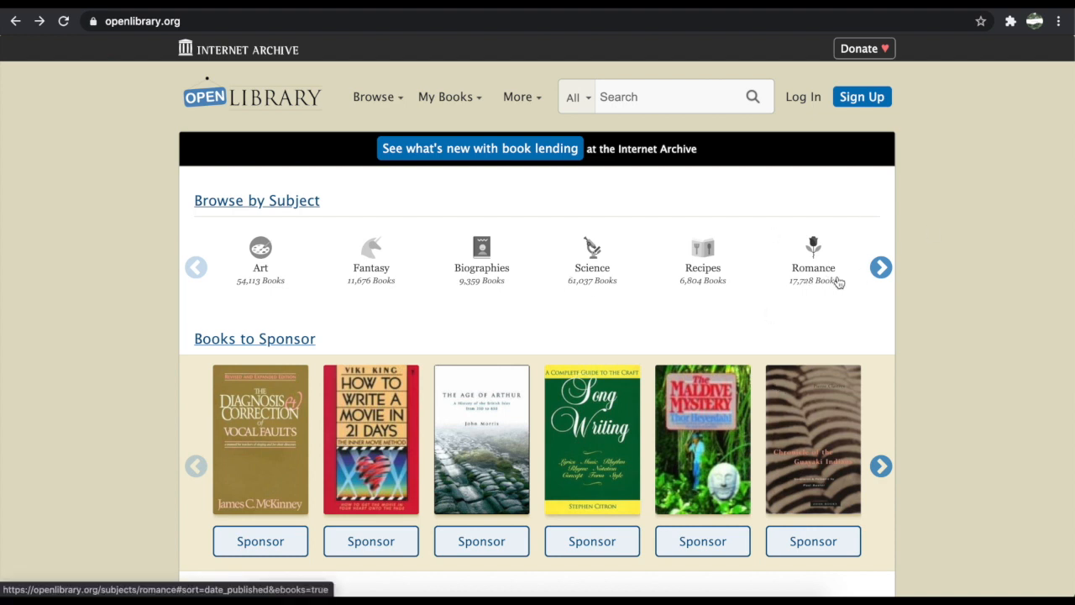
Scroll the Open Library homepage down past the subject categories to the Classic Books row.
{"action": "scroll", "scroll_direction": "down", "scroll_amount": 3}
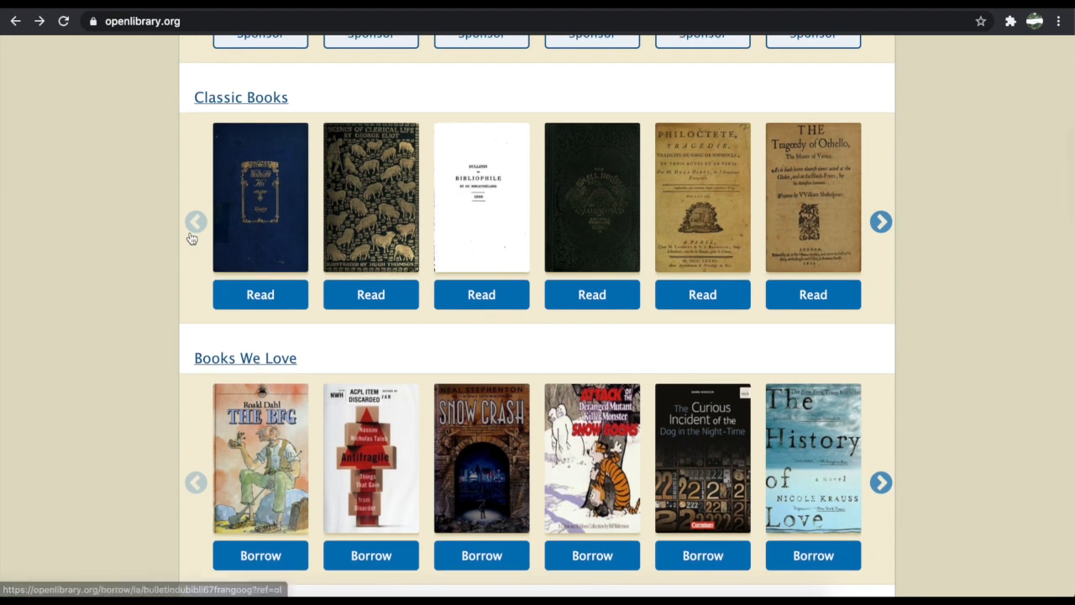
Page the Classic Books row forward and back, then start reading its first book.
{"action": "scroll", "scroll_direction": "down", "scroll_amount": 3}
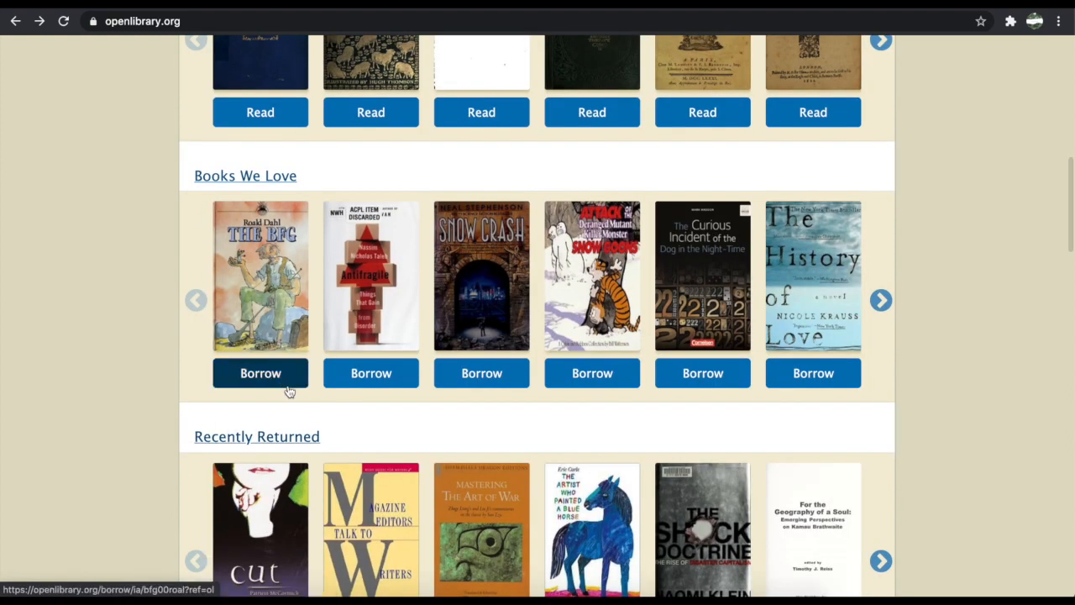
{"action": "left_click", "coordinate": [260, 373]}
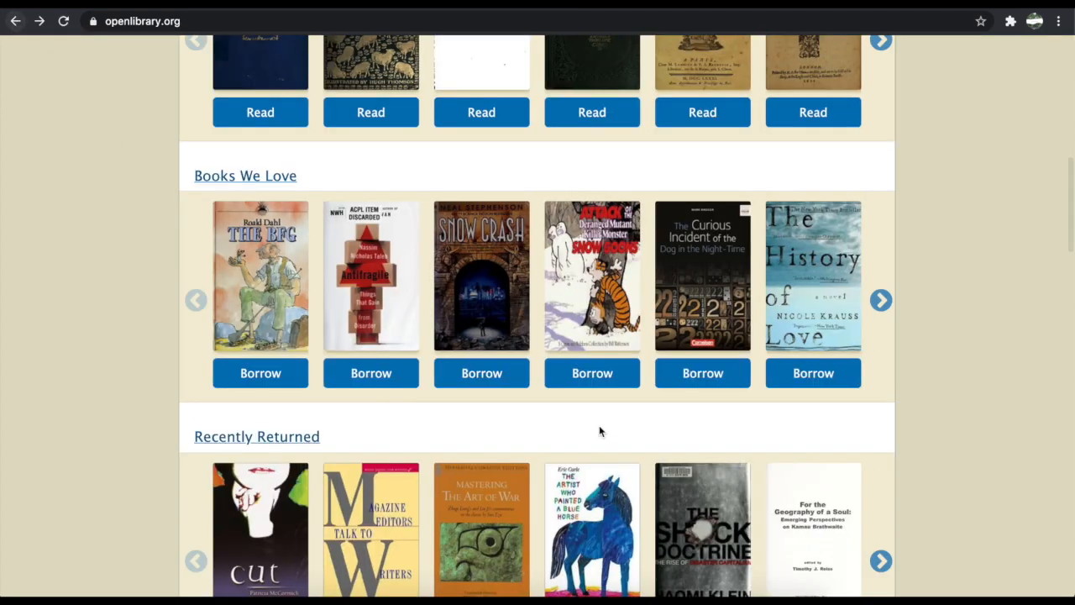
{"action": "scroll", "scroll_direction": "up", "scroll_amount": 3}
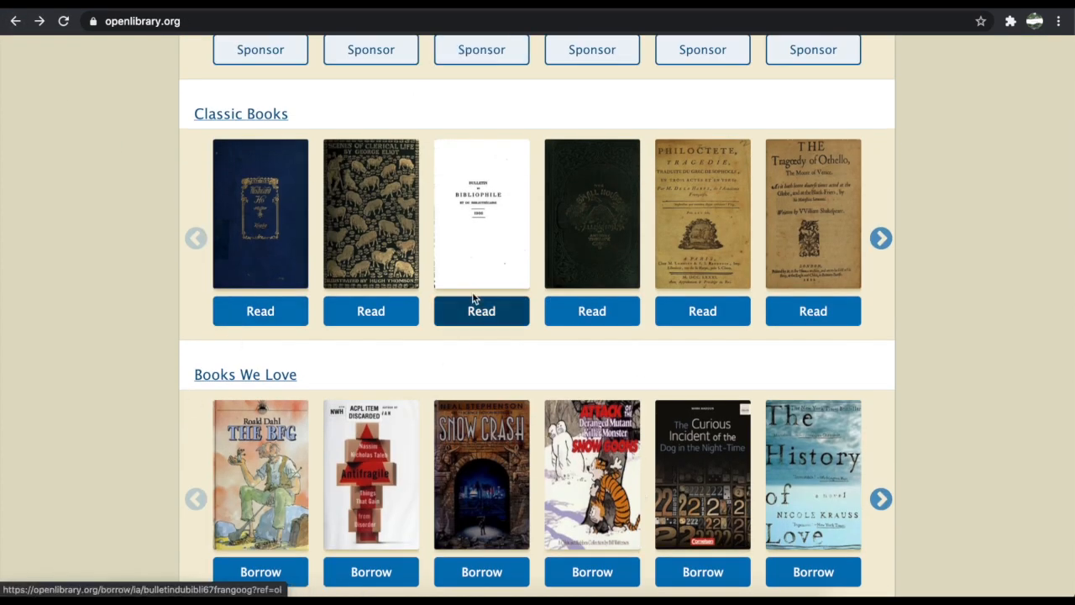
{"action": "left_click", "coordinate": [881, 239]}
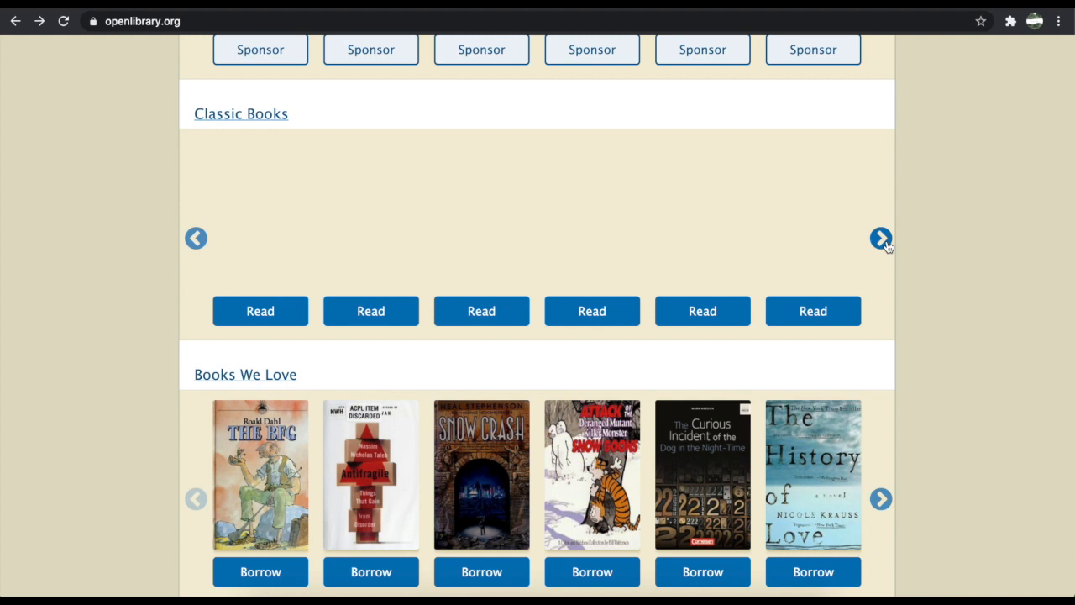
{"action": "left_click", "coordinate": [880, 239]}
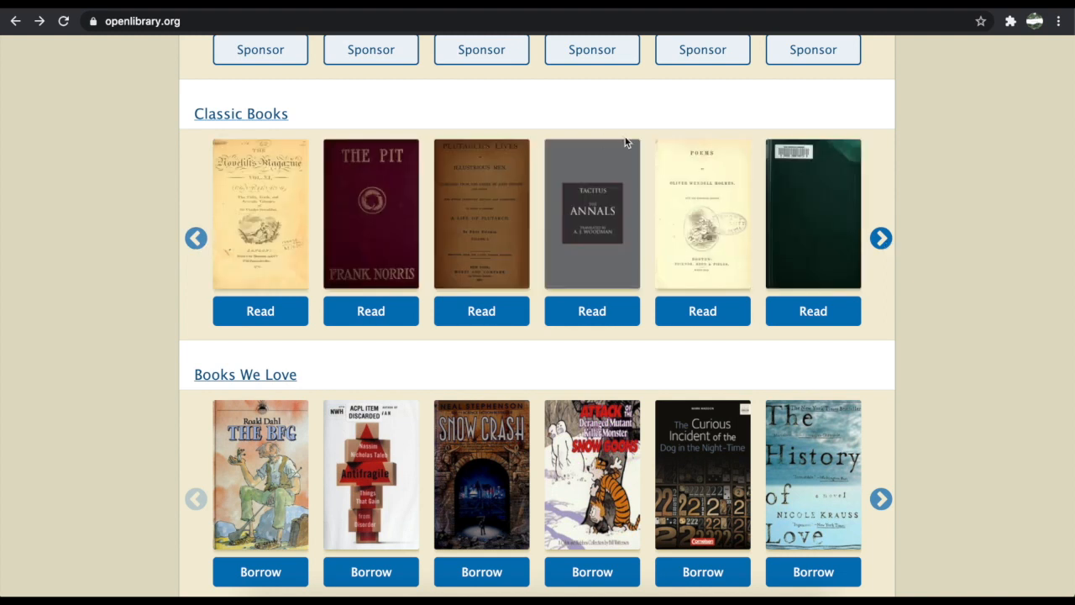
{"action": "mouse_move", "coordinate": [370, 235]}
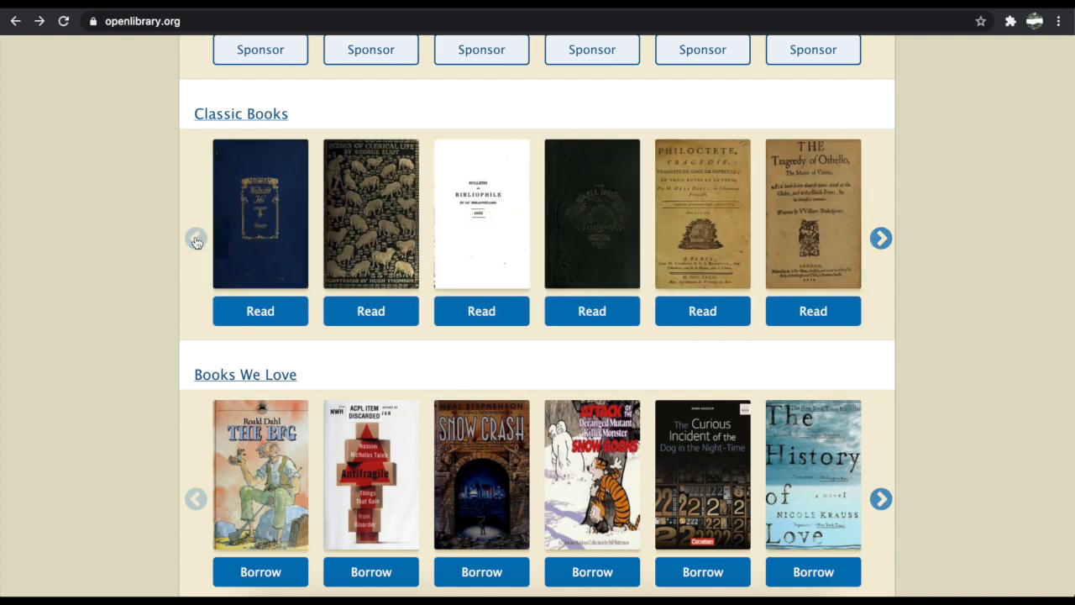
{"action": "mouse_move", "coordinate": [286, 244]}
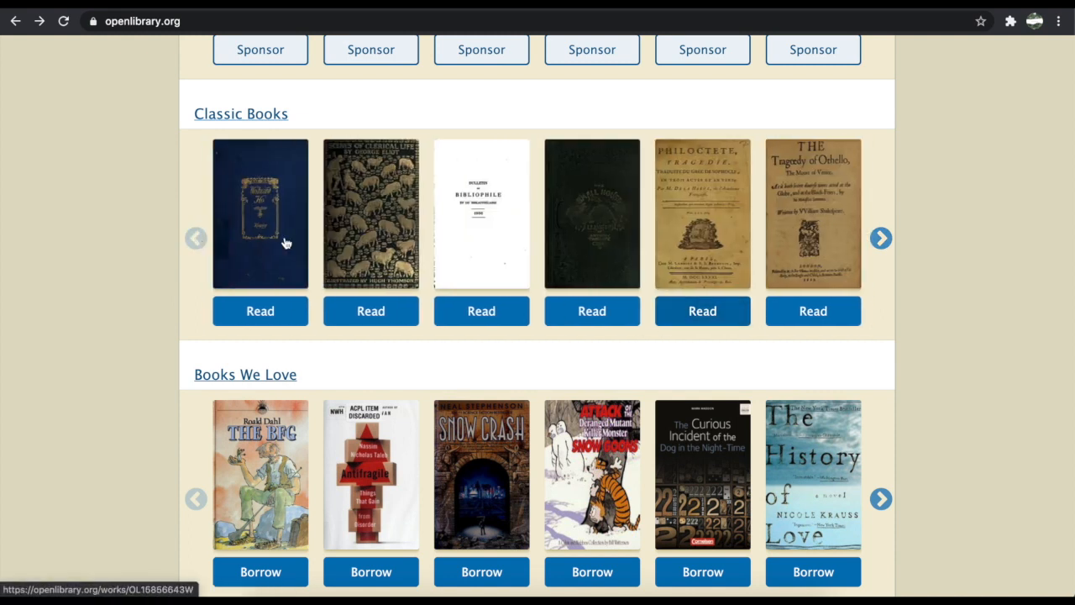
{"action": "left_click", "coordinate": [259, 311]}
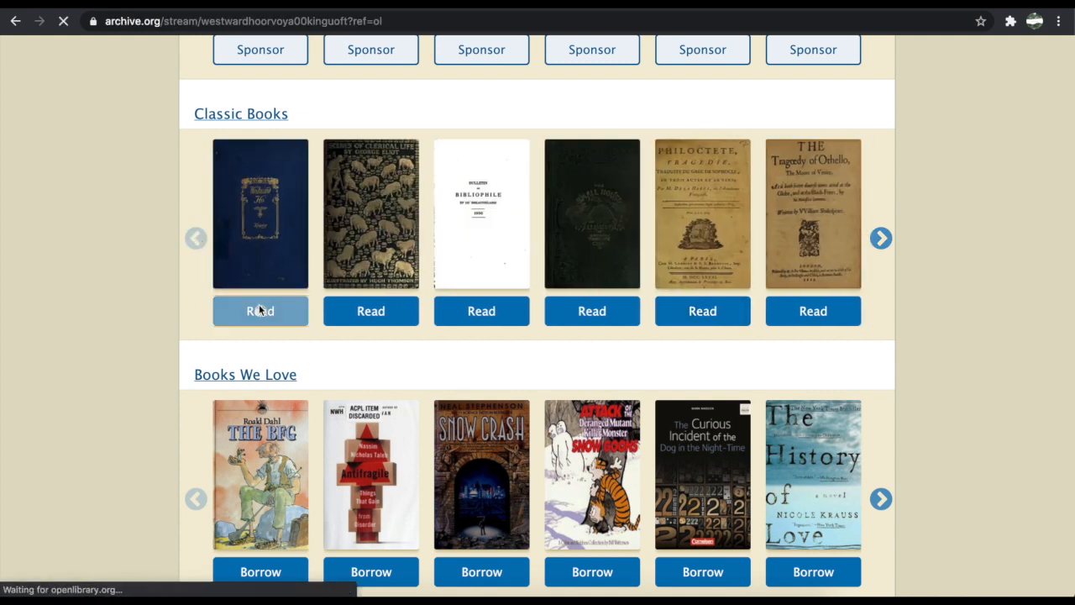
Open Westward Ho! in the BookReader and slide ahead to page 274 of 527.
{"action": "left_click", "coordinate": [260, 311]}
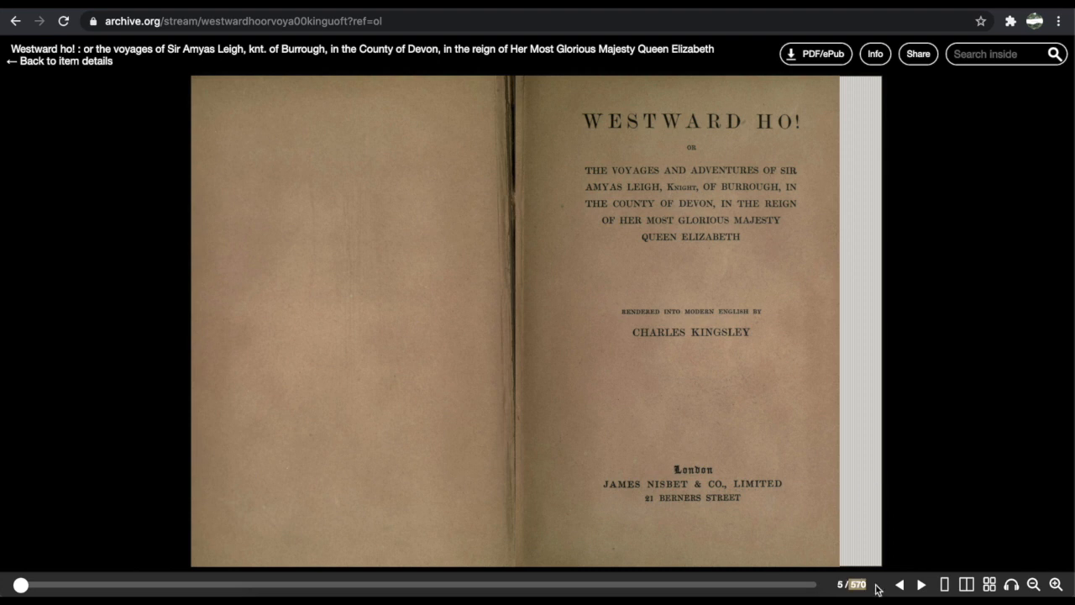
{"action": "mouse_move", "coordinate": [860, 147]}
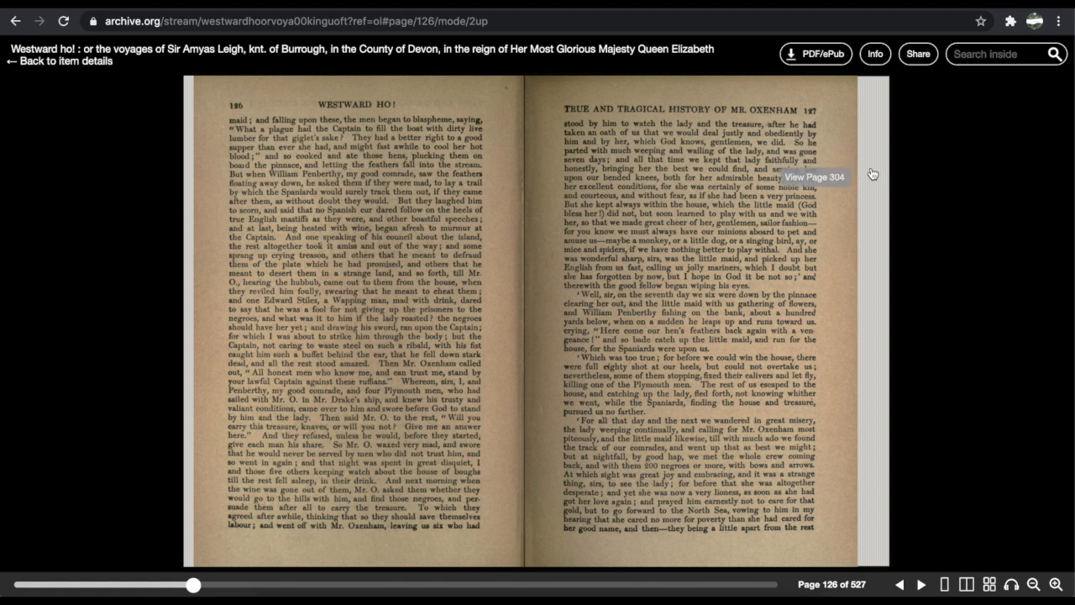
{"action": "left_click_drag", "start_coordinate": [193, 584], "coordinate": [164, 585]}
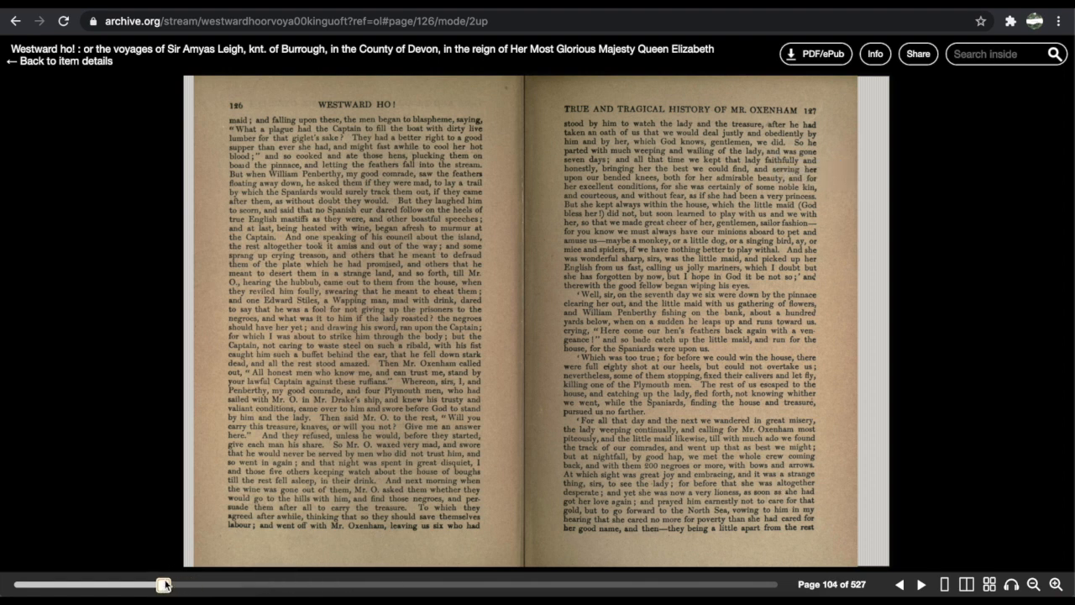
{"action": "left_click_drag", "start_coordinate": [164, 585], "coordinate": [390, 585]}
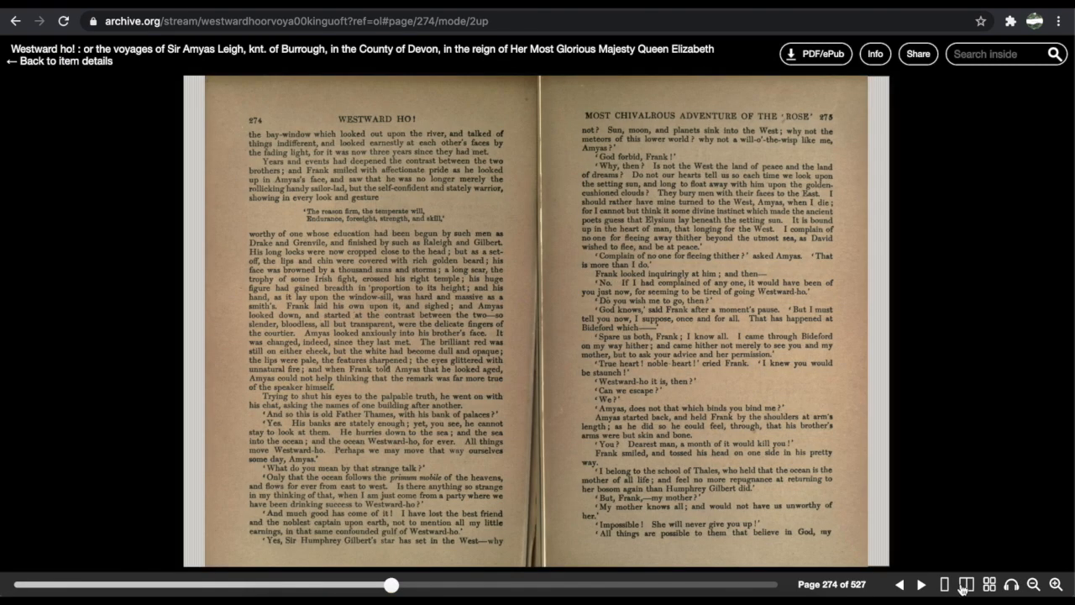
Switch the reader to the thumbnail grid view, then open Westward Ho! as a PDF.
{"action": "left_click", "coordinate": [988, 584]}
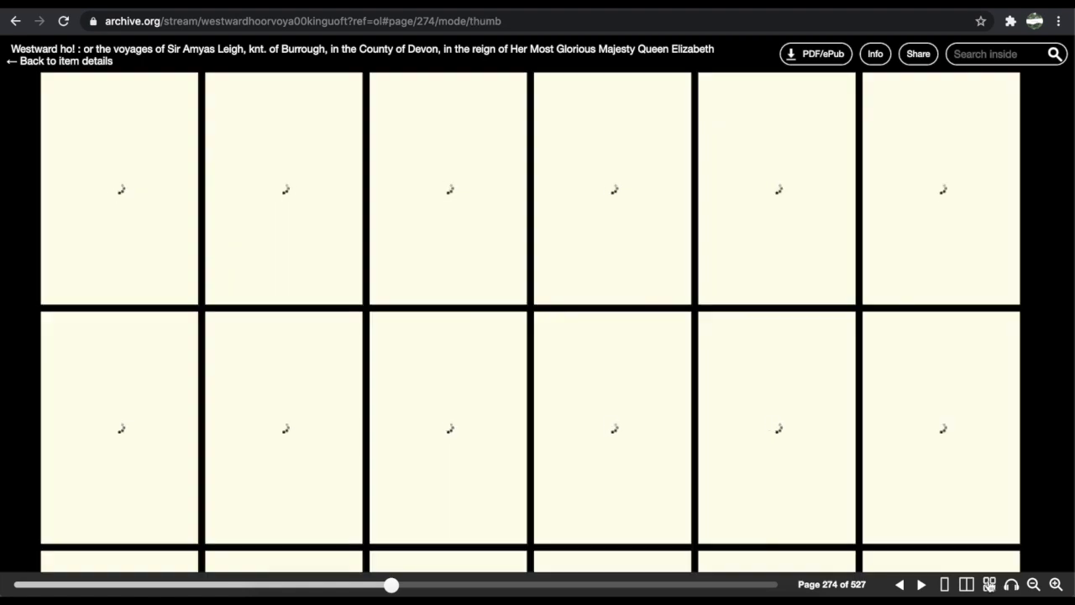
{"action": "scroll", "scroll_direction": "down", "scroll_amount": 3}
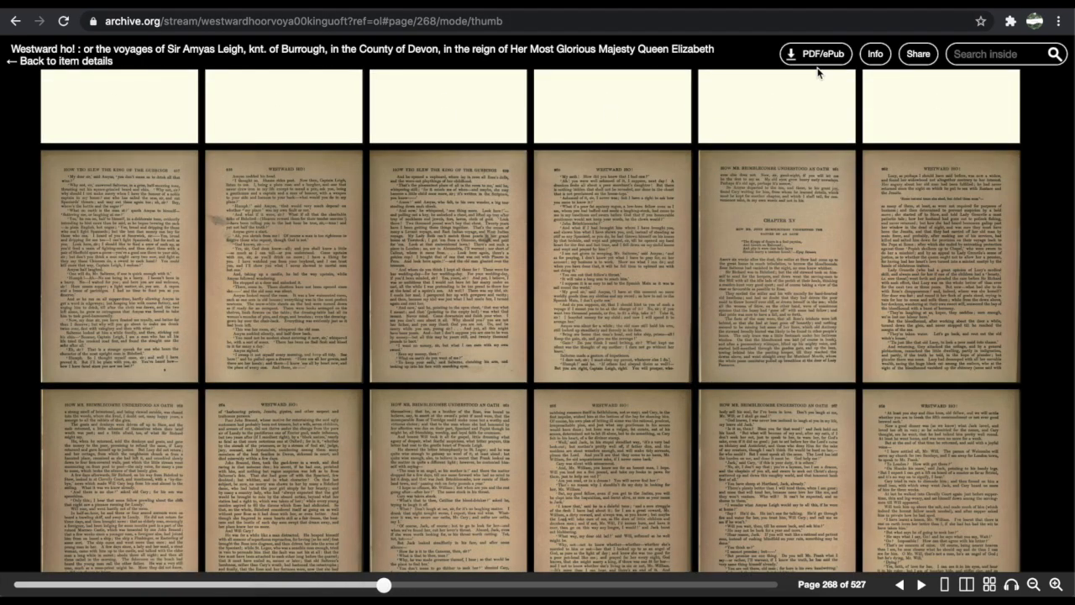
{"action": "left_click", "coordinate": [814, 52]}
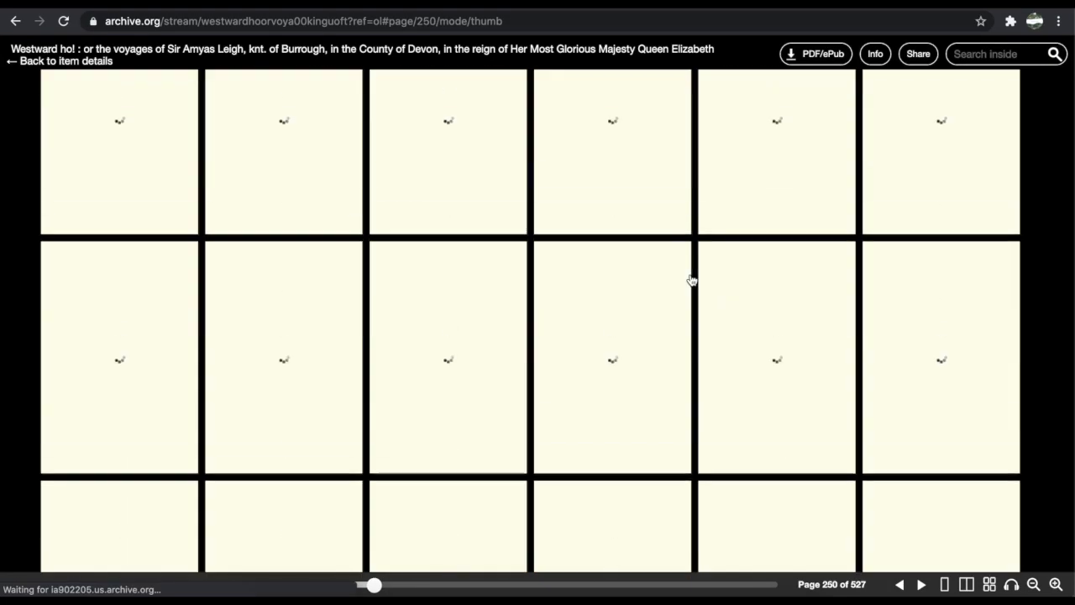
Scroll down through the pages of the Westward Ho! PDF in Chrome's viewer.
{"action": "left_click_drag", "start_coordinate": [373, 585], "coordinate": [287, 584]}
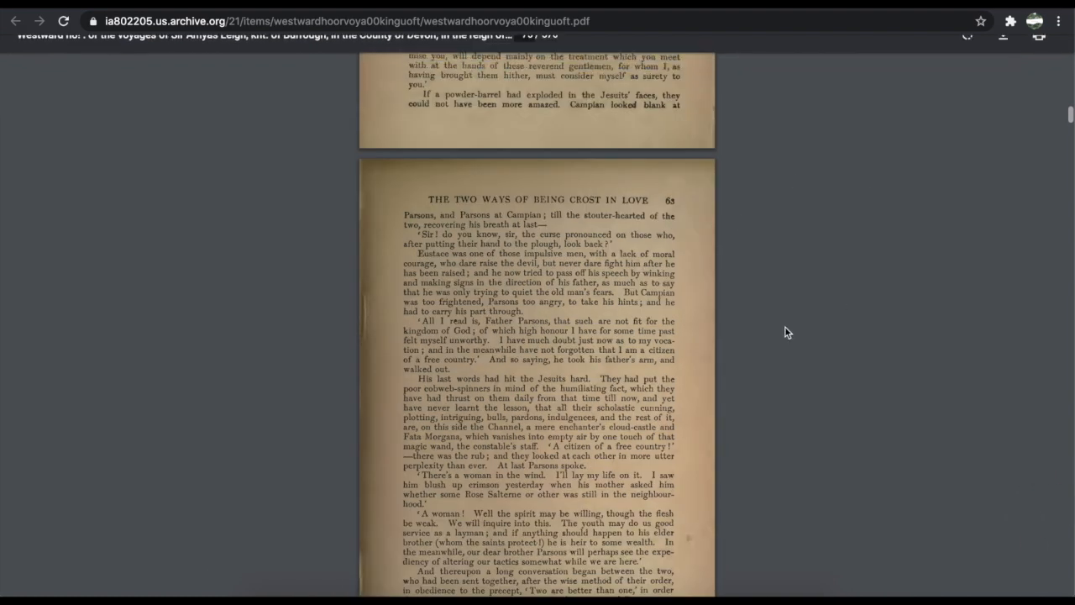
{"action": "scroll", "scroll_direction": "down", "scroll_amount": 3}
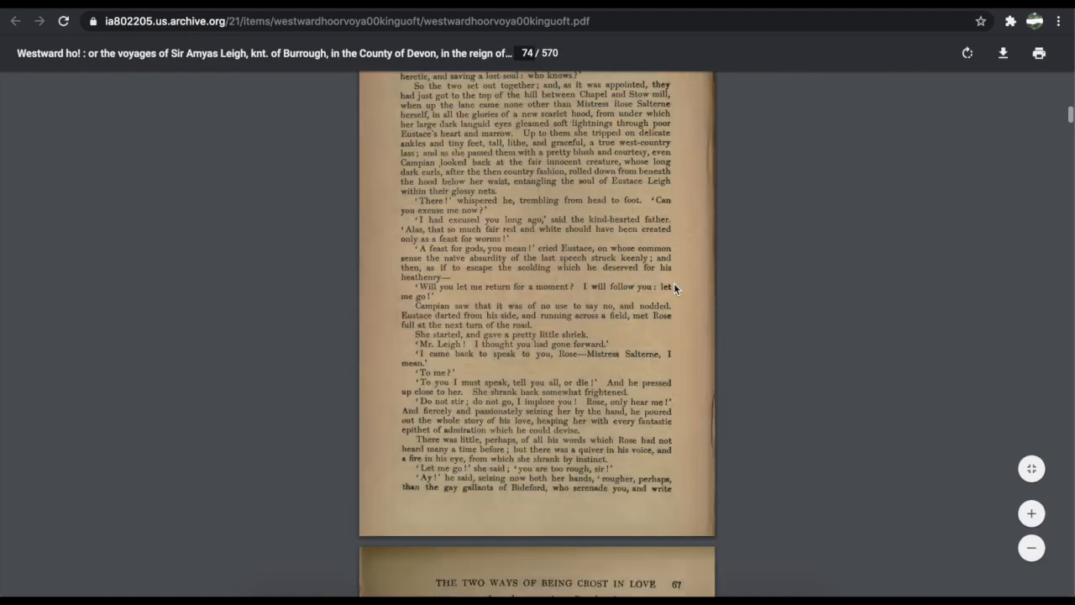
{"action": "scroll", "scroll_direction": "down", "scroll_amount": 3}
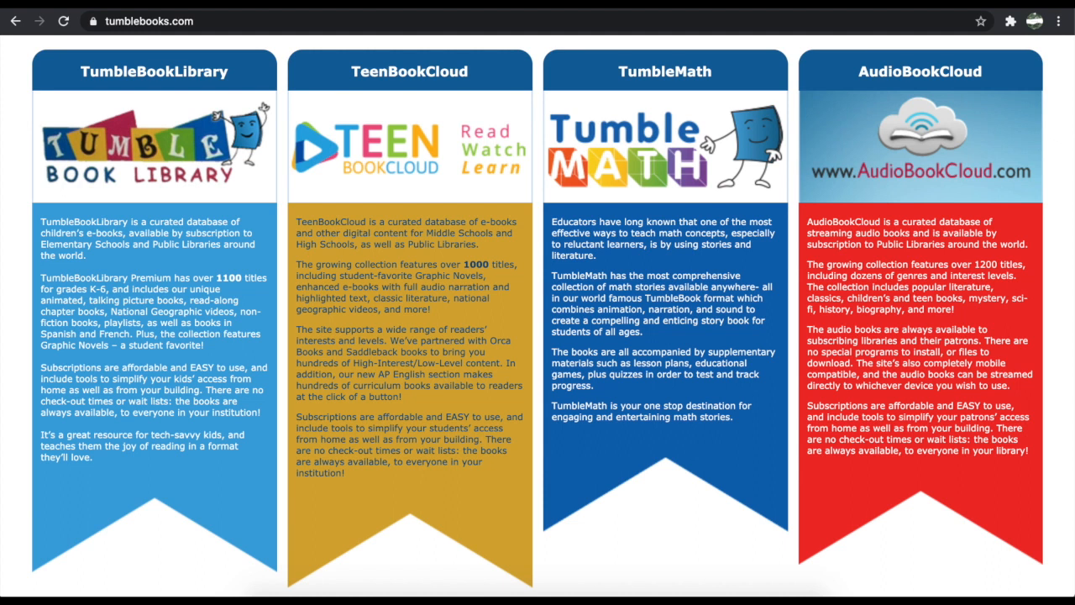
{"action": "mouse_move", "coordinate": [679, 93]}
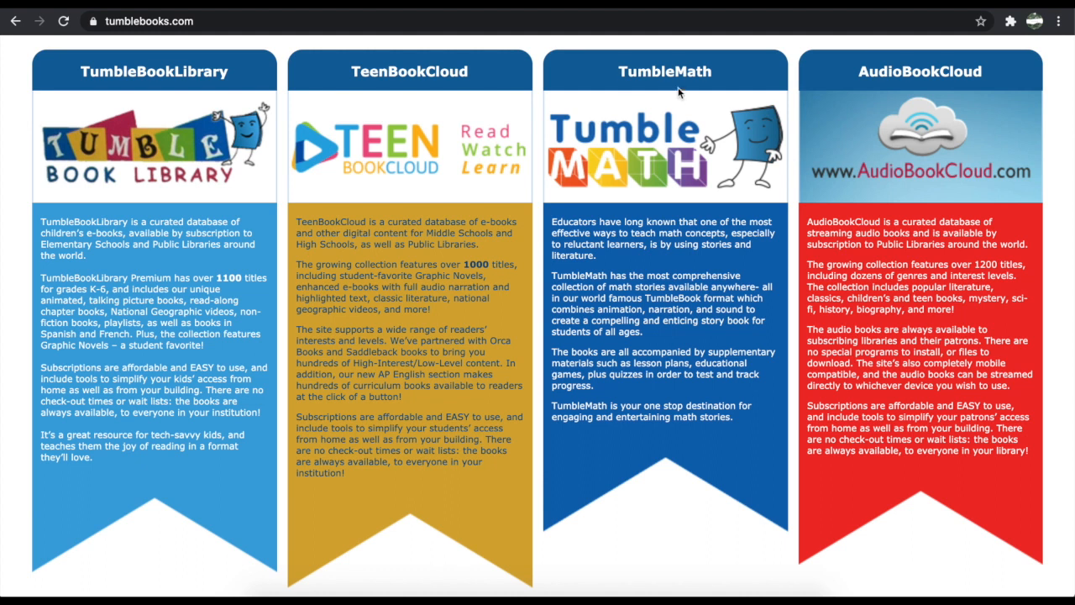
{"action": "mouse_move", "coordinate": [3, 309]}
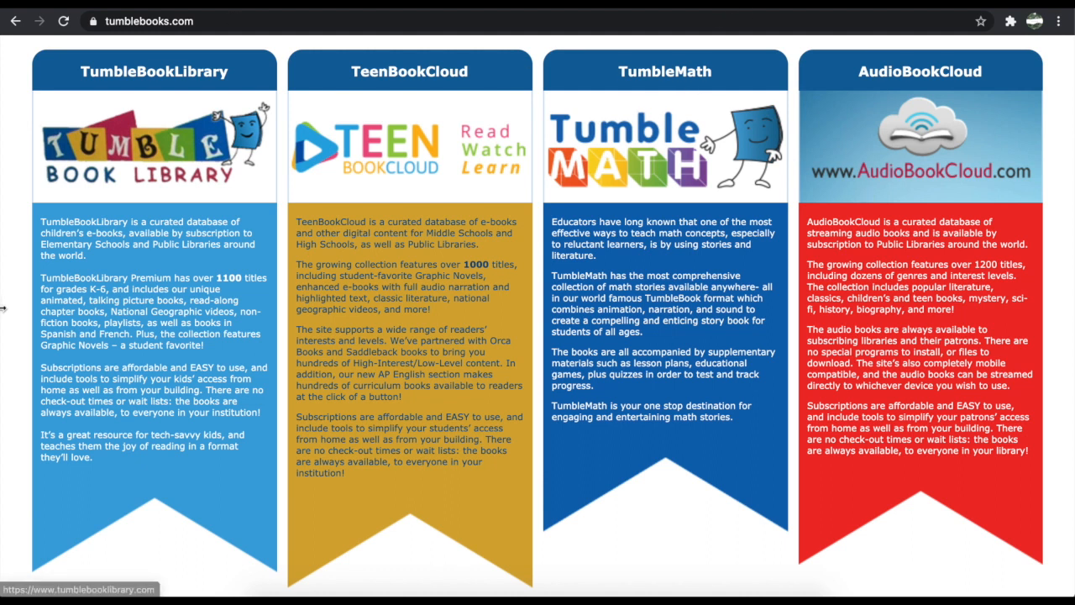
{"action": "mouse_move", "coordinate": [141, 114]}
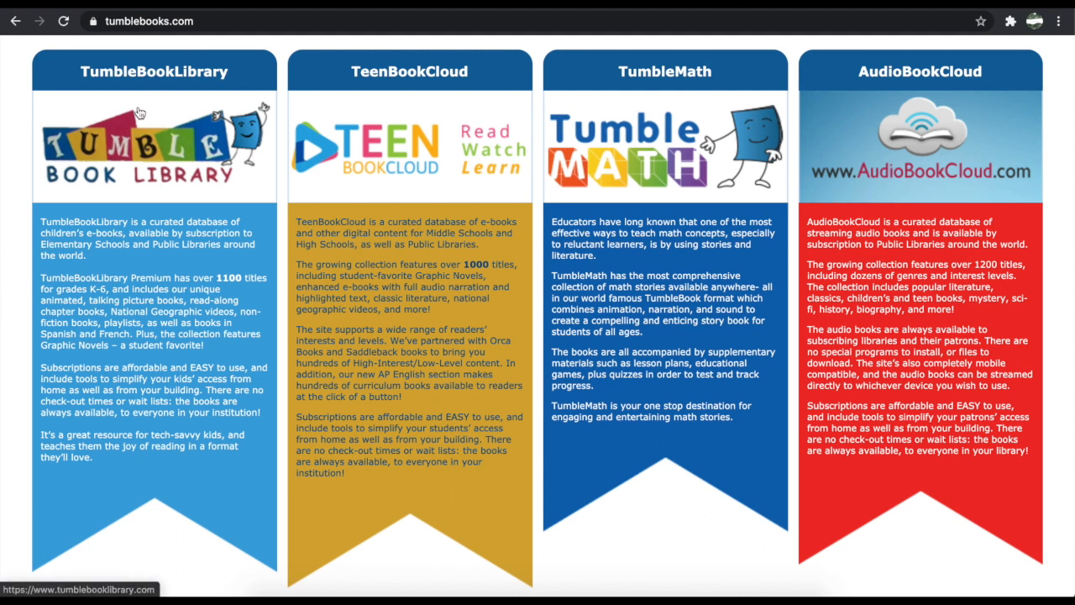
{"action": "mouse_move", "coordinate": [168, 76]}
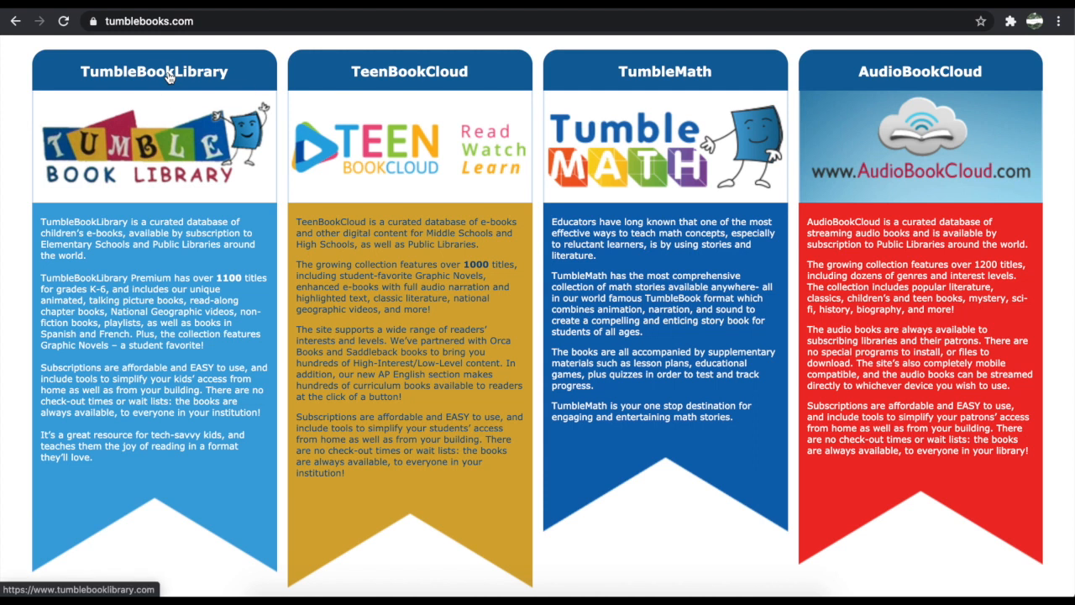
{"action": "mouse_move", "coordinate": [186, 191]}
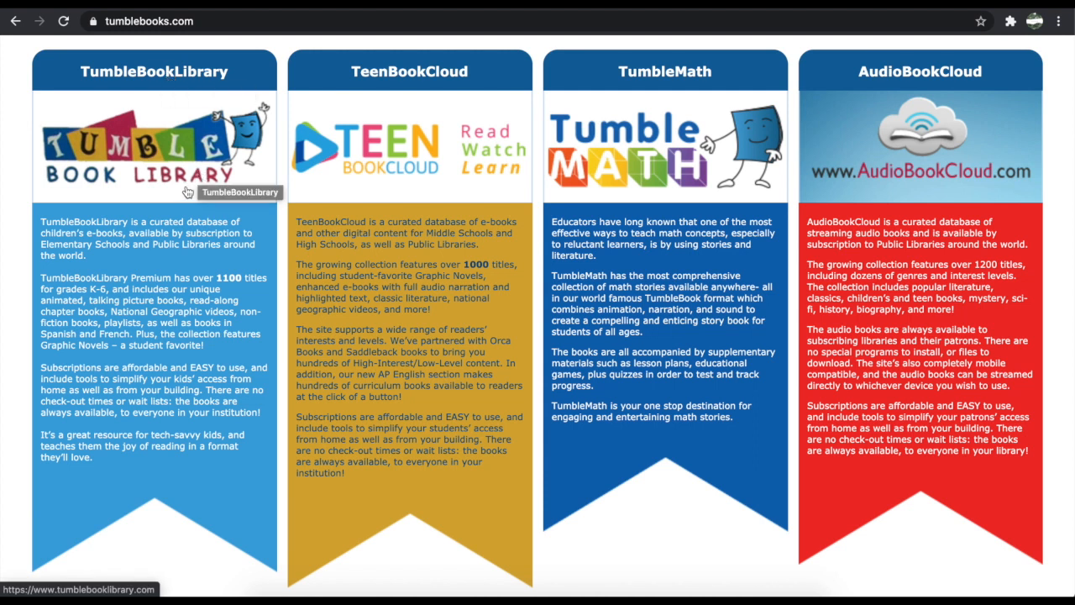
Open TumbleBookLibrary and scroll its book collection down to the Testimonials section.
{"action": "left_click", "coordinate": [154, 143]}
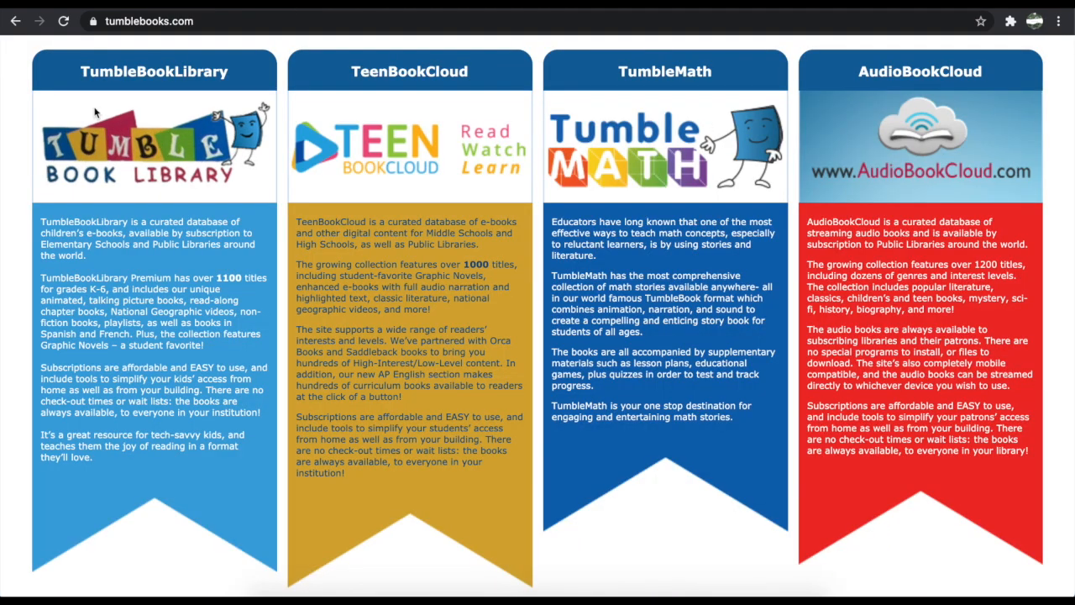
{"action": "mouse_move", "coordinate": [336, 53]}
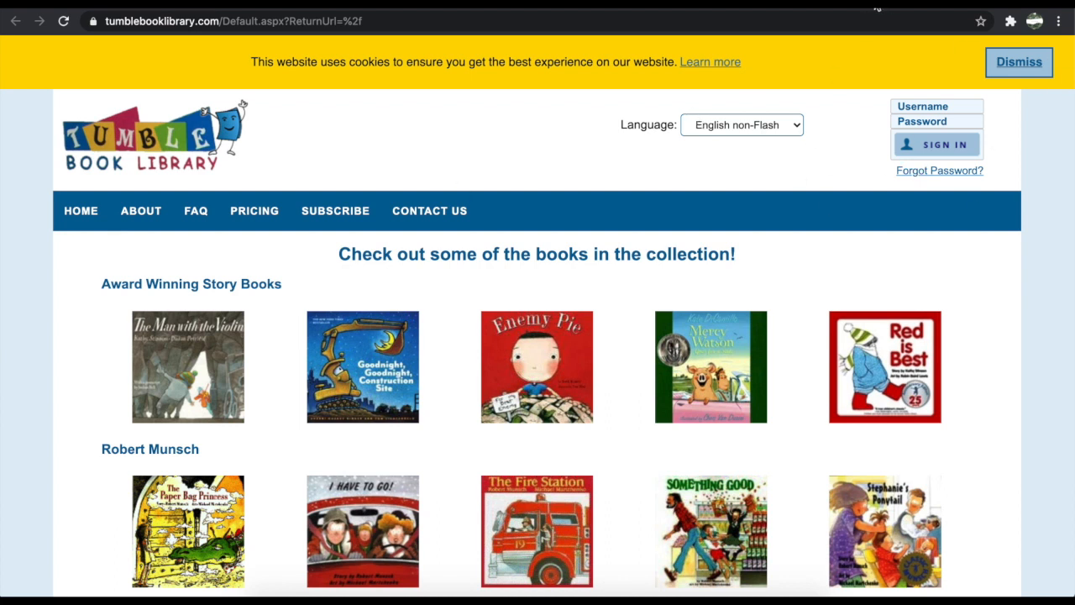
{"action": "mouse_move", "coordinate": [893, 20]}
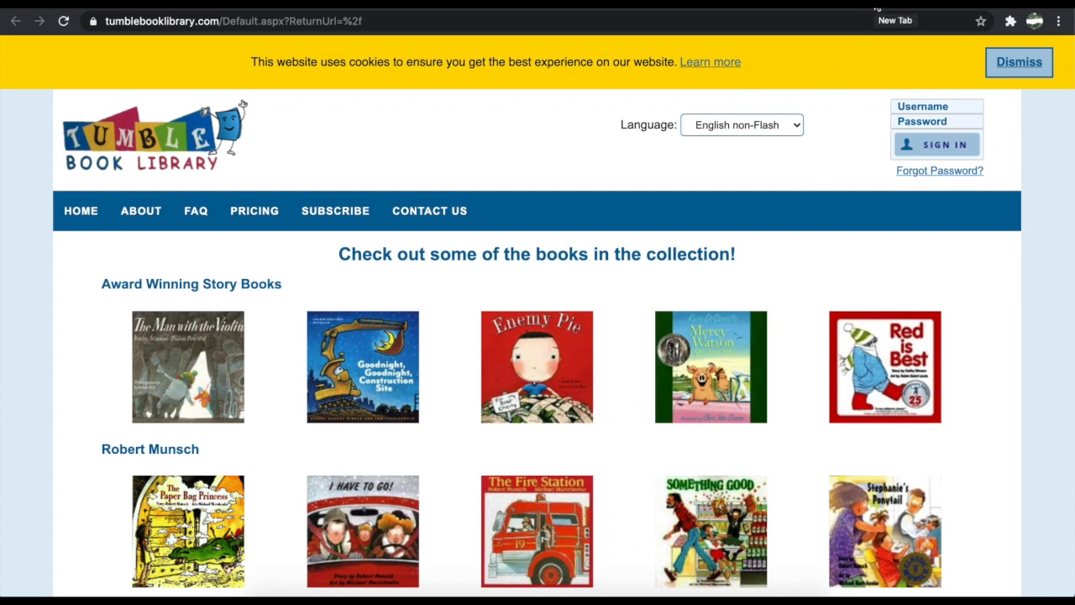
{"action": "scroll", "scroll_direction": "down", "scroll_amount": 3}
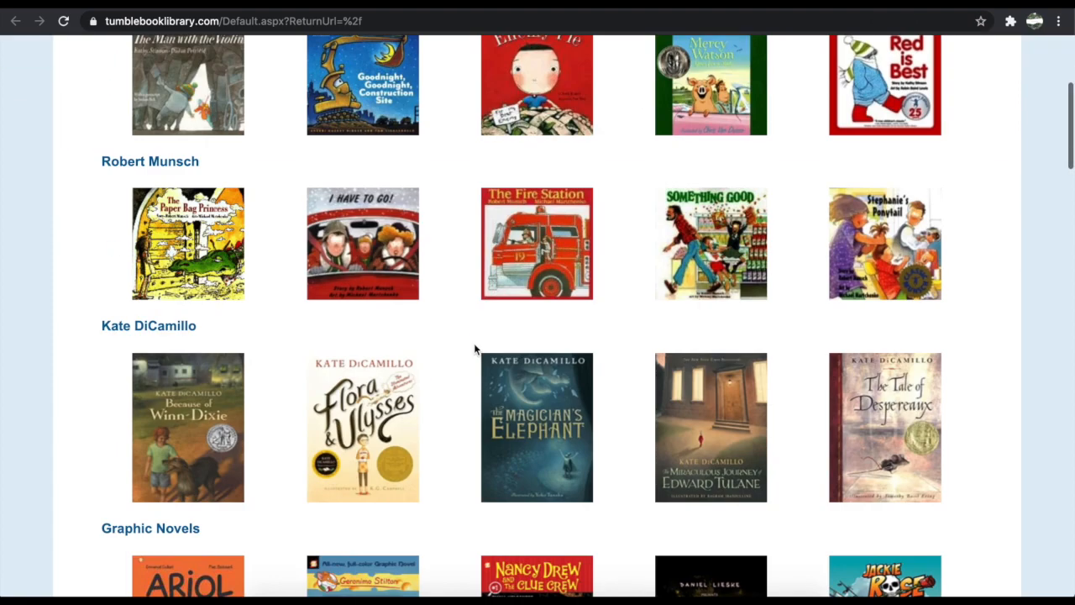
{"action": "scroll", "scroll_direction": "down", "scroll_amount": 3}
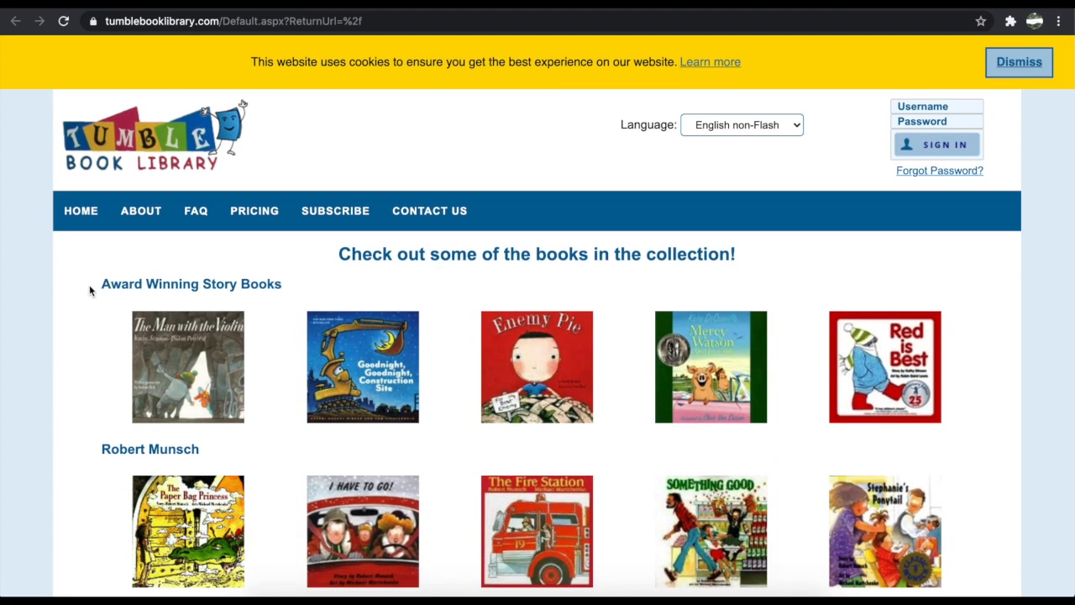
{"action": "mouse_move", "coordinate": [149, 507]}
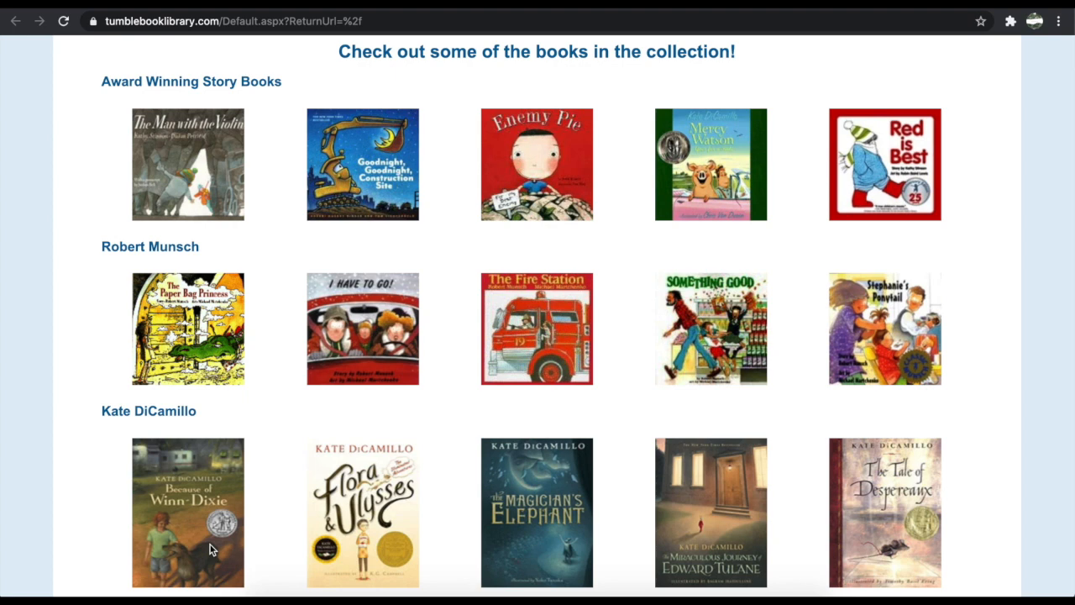
{"action": "scroll", "scroll_direction": "down", "scroll_amount": 3}
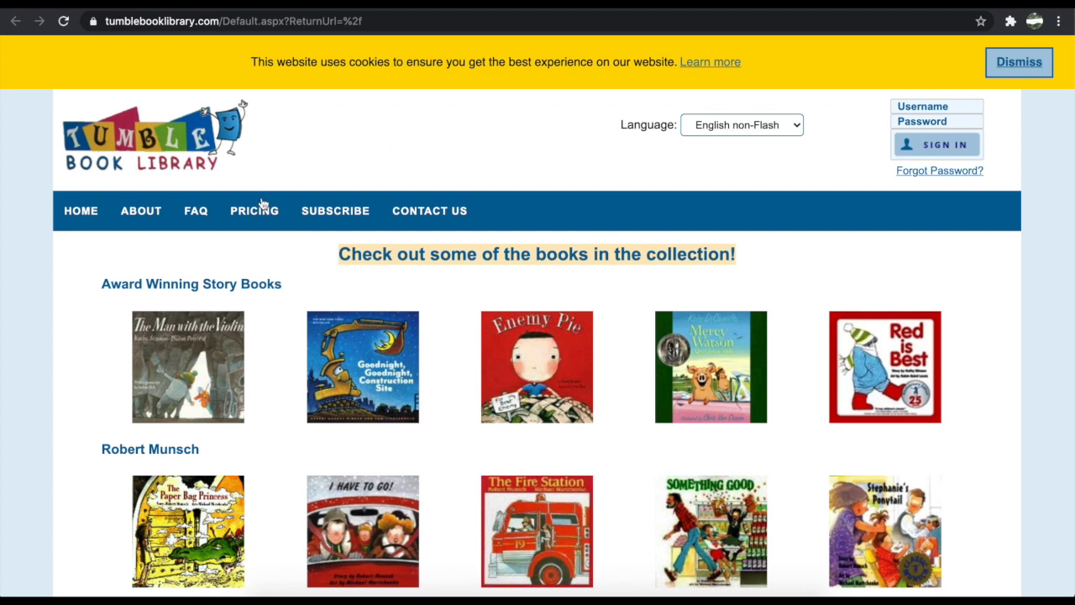
{"action": "scroll", "scroll_direction": "down", "scroll_amount": 3}
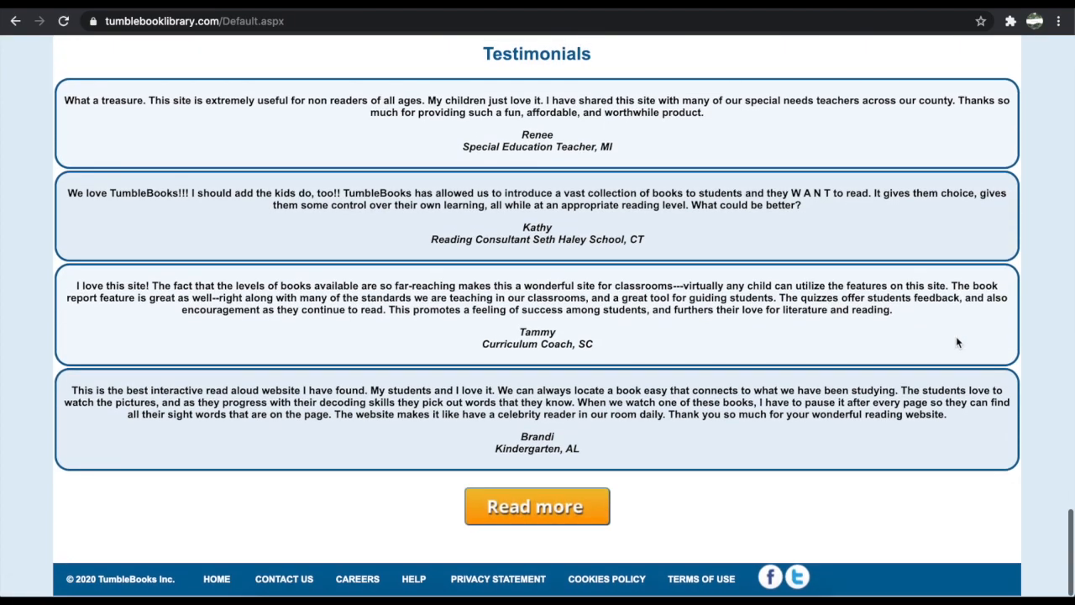